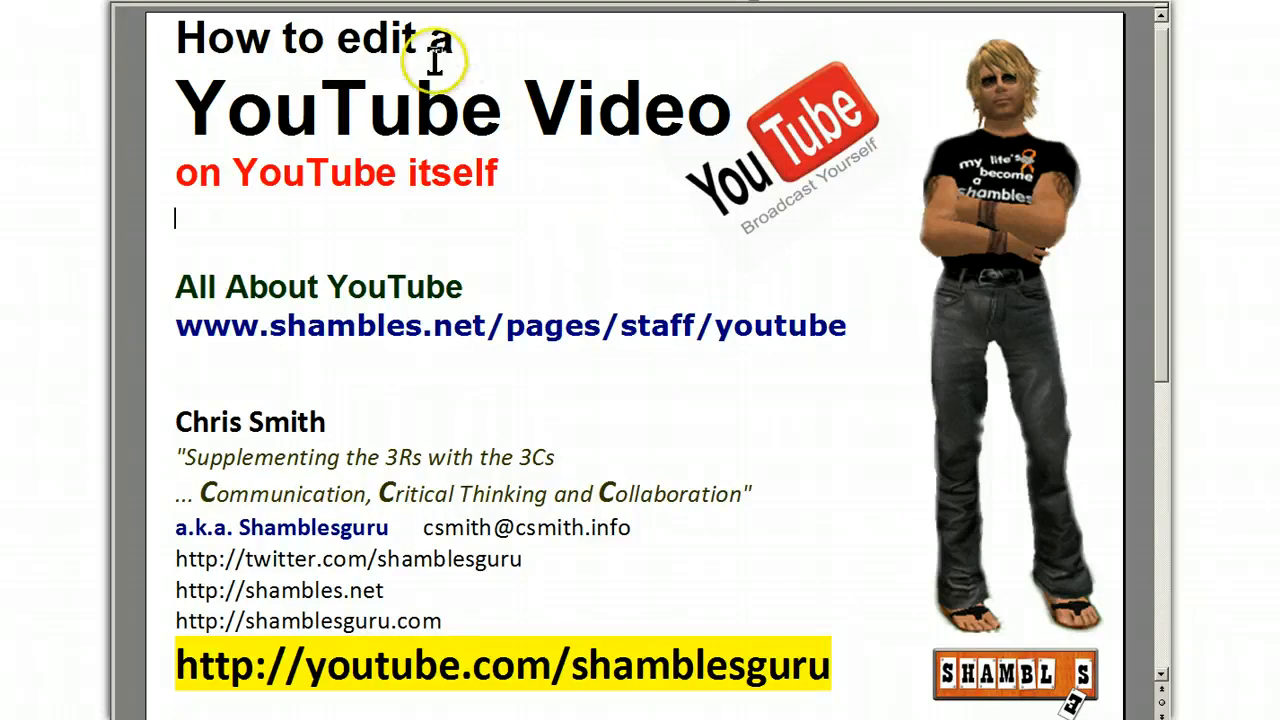
mouse_move(484, 196)
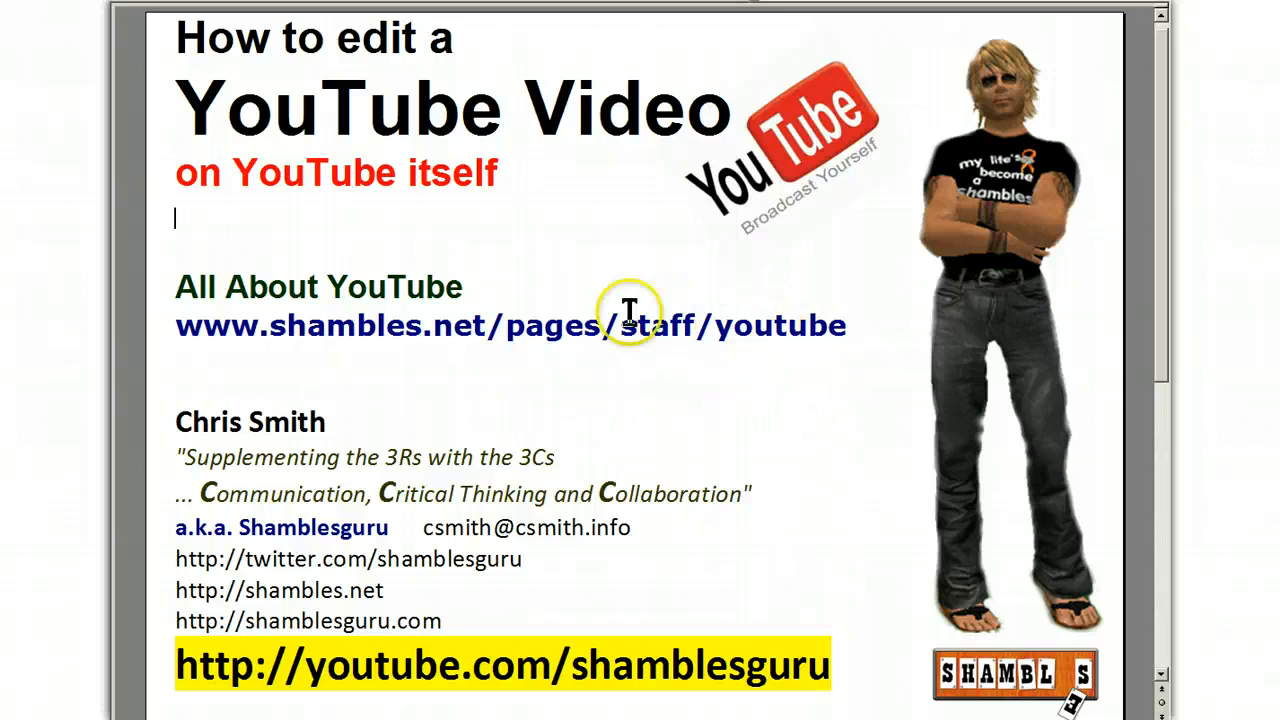
mouse_move(320, 362)
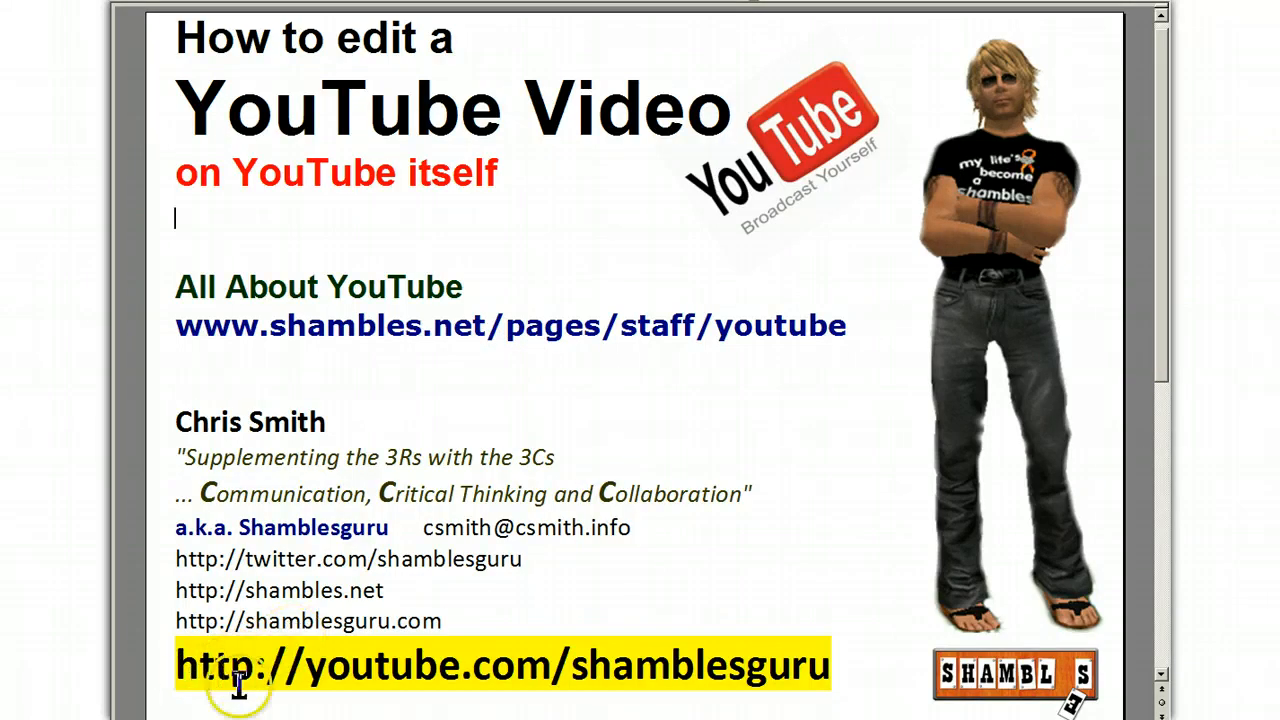
mouse_move(790, 612)
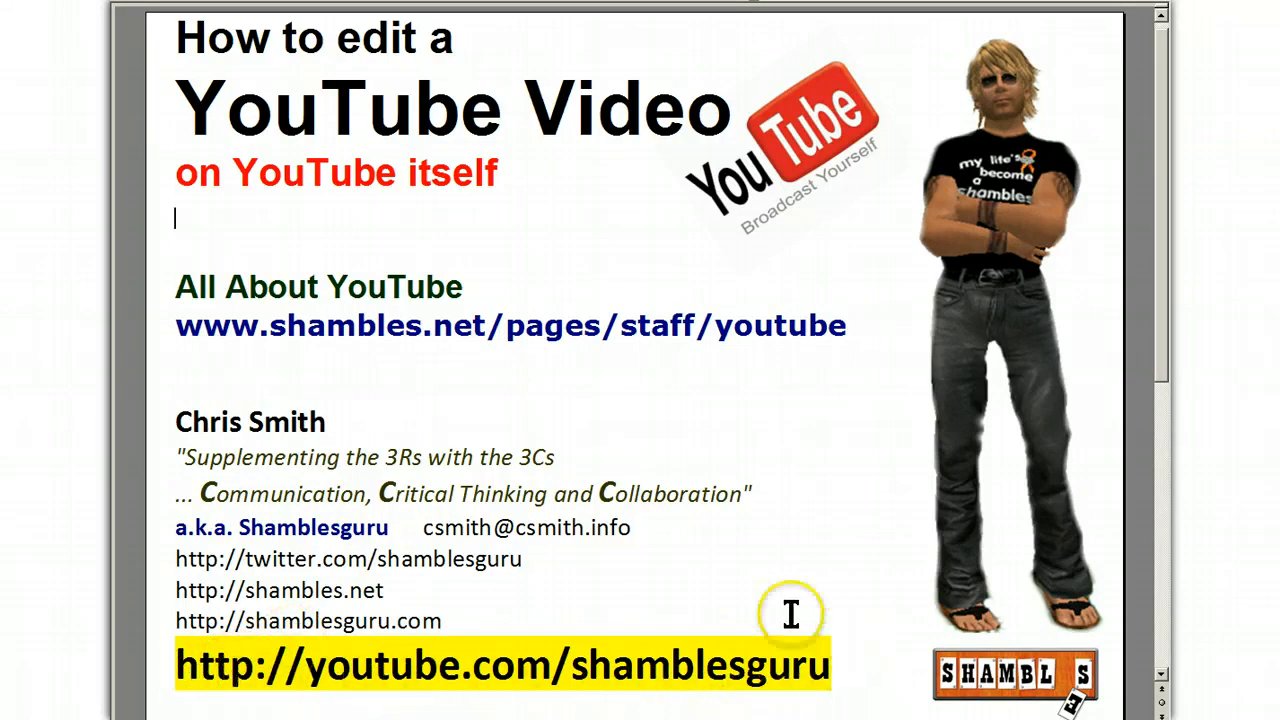
mouse_move(180, 670)
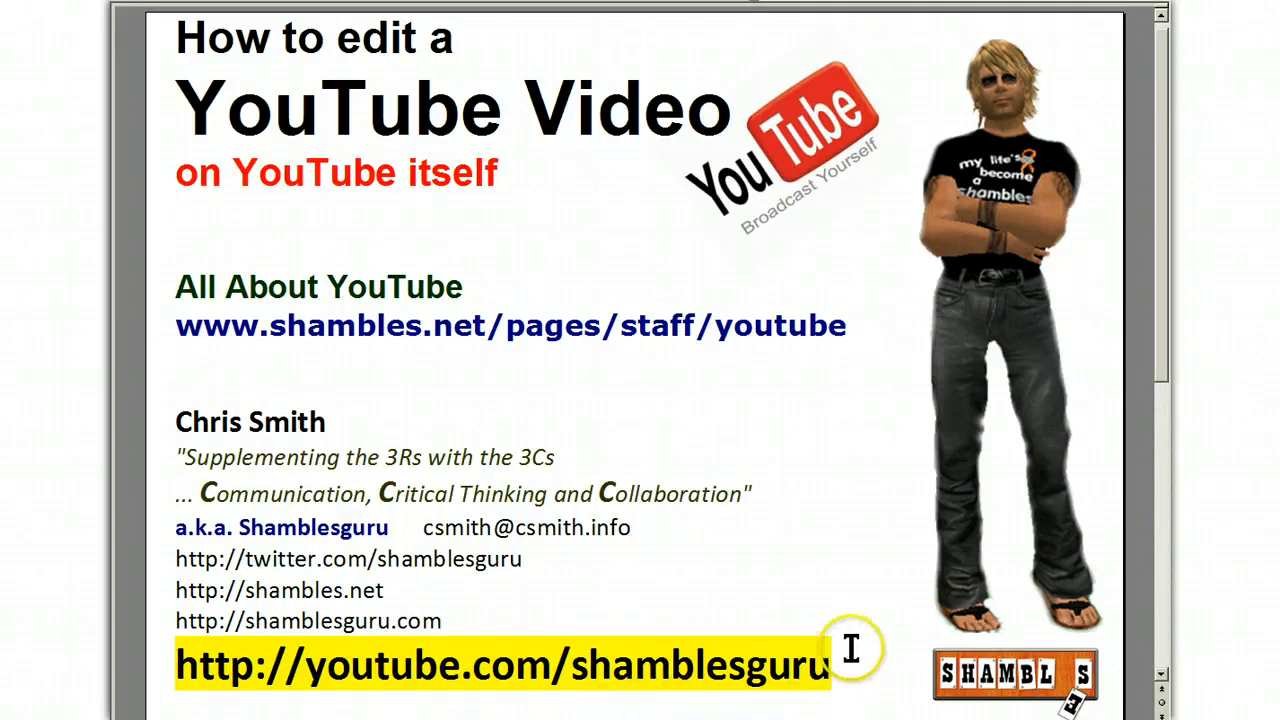
mouse_move(680, 436)
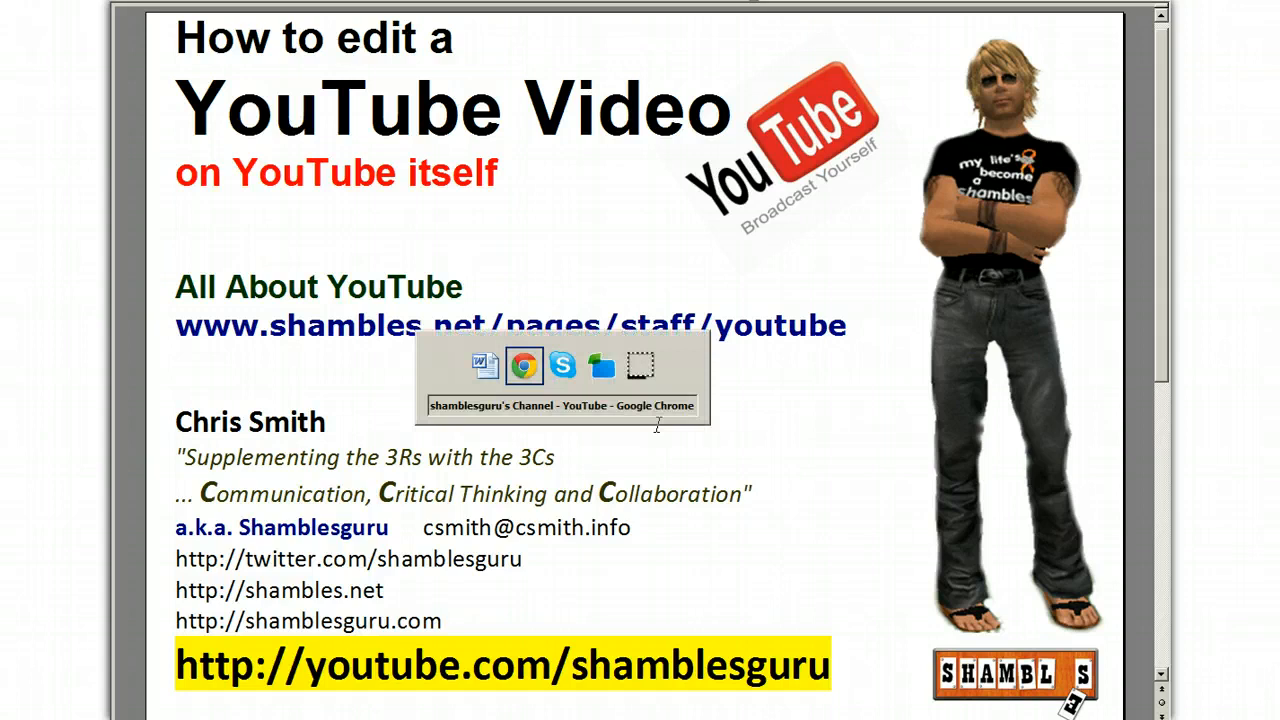
Bring the Chrome window with the Shamblesguru YouTube channel page to the front.
click(524, 364)
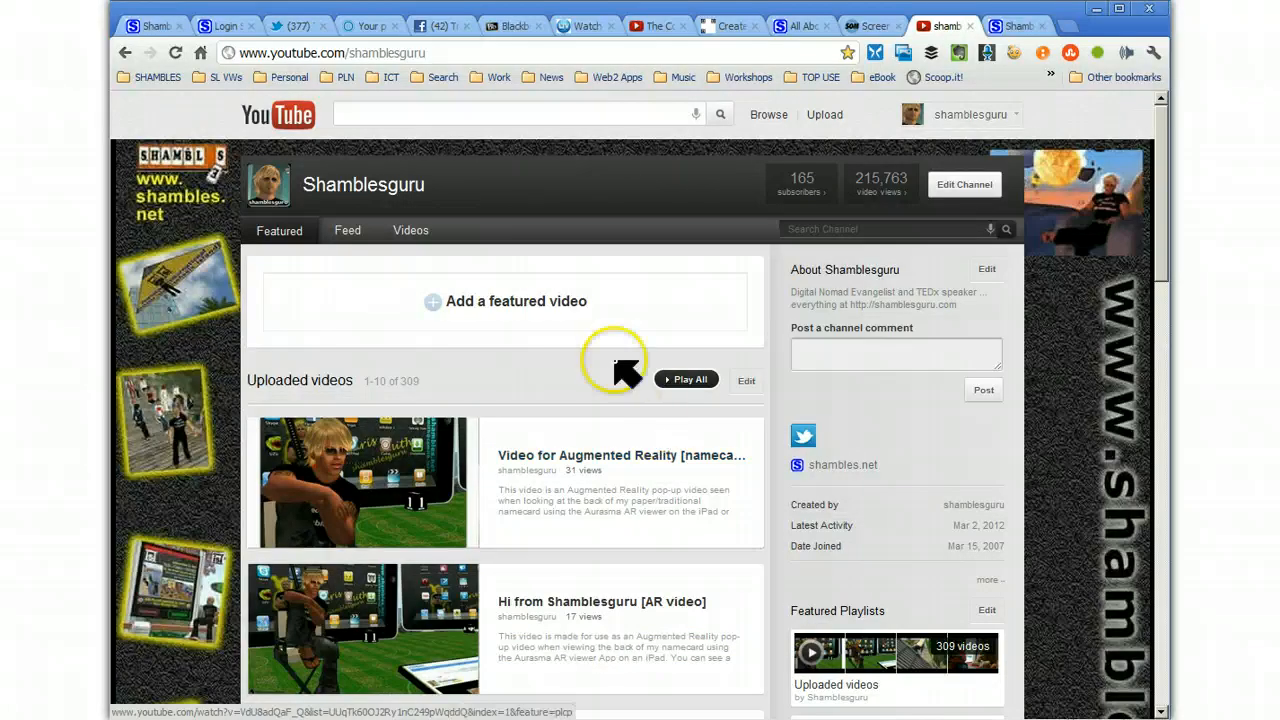
mouse_move(300, 64)
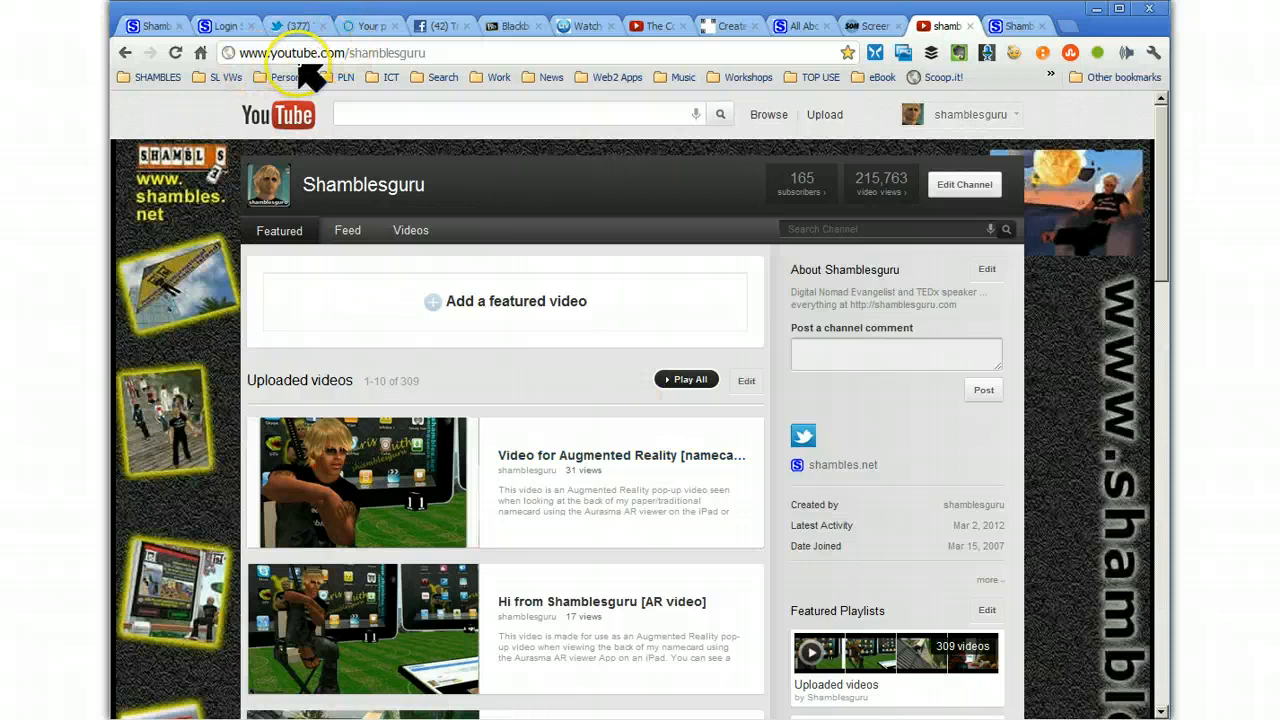
mouse_move(344, 76)
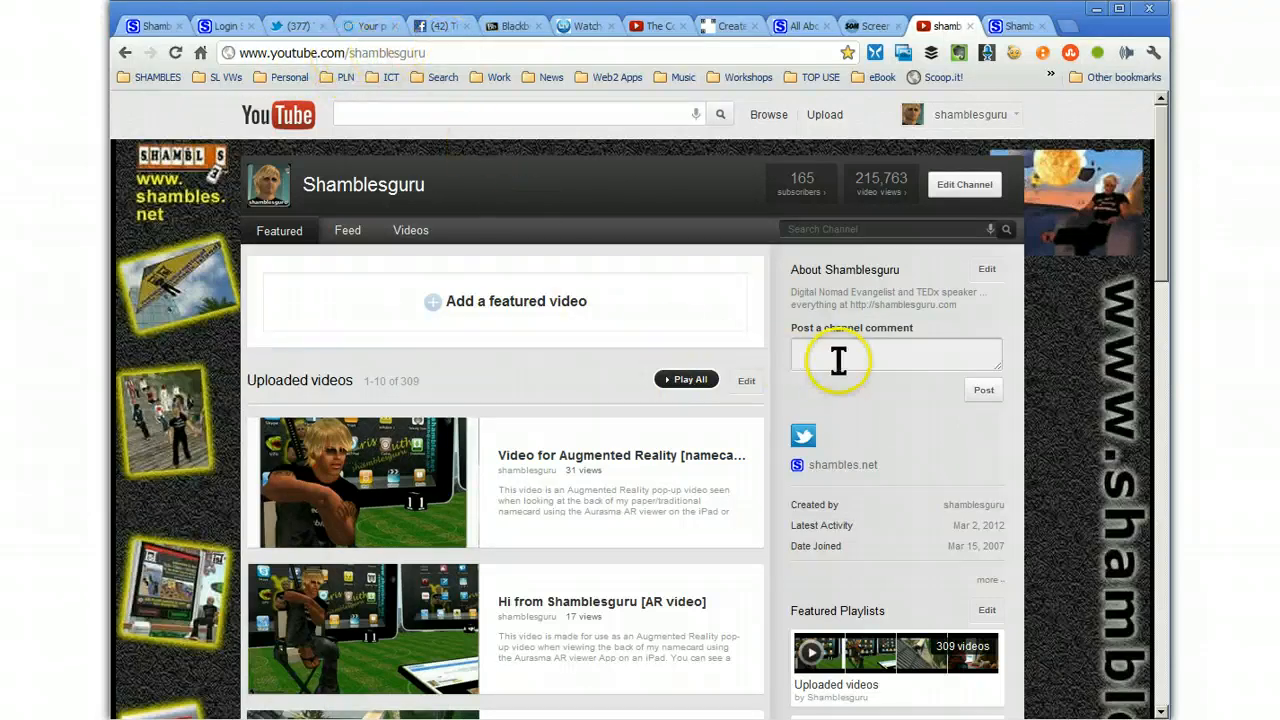
mouse_move(700, 430)
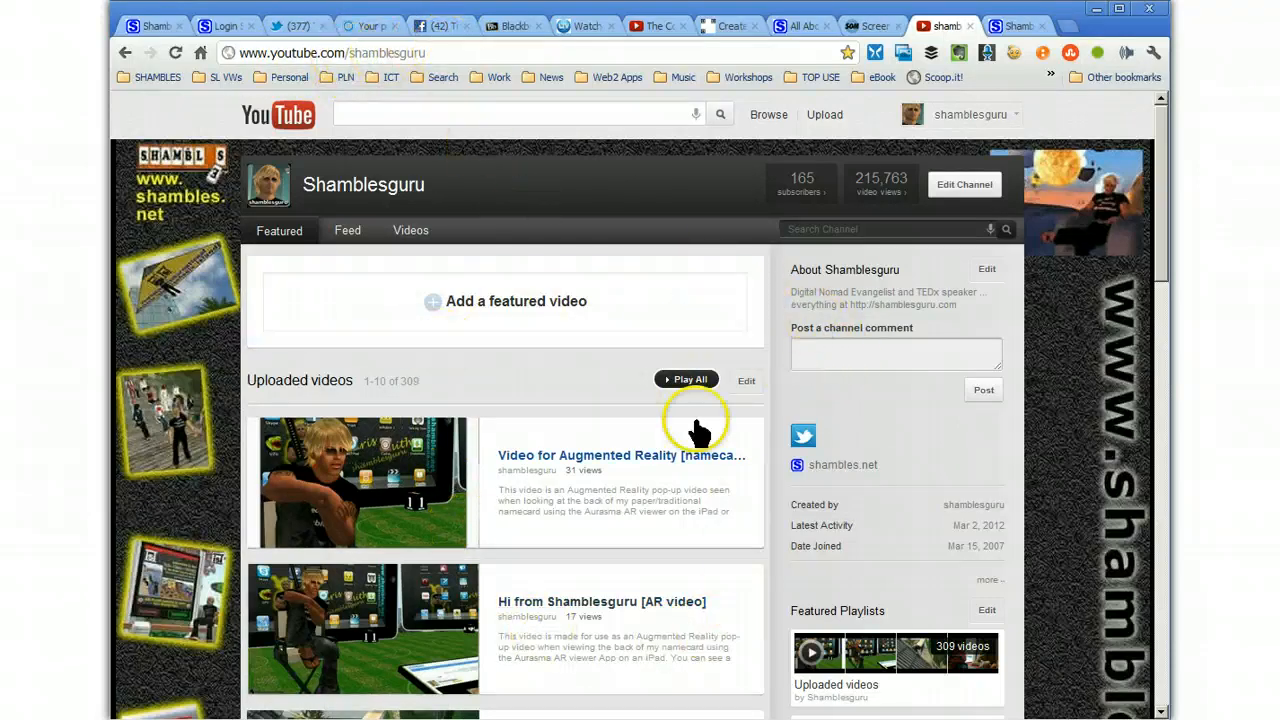
mouse_move(920, 140)
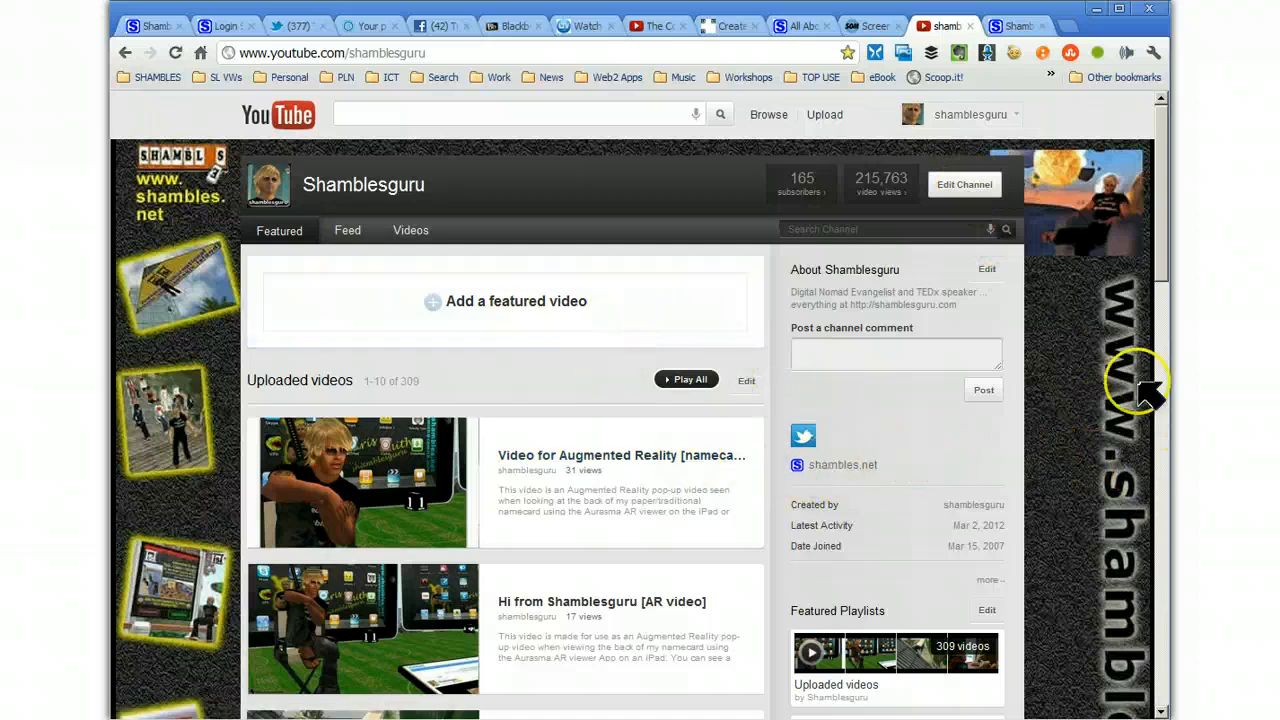
mouse_move(170, 500)
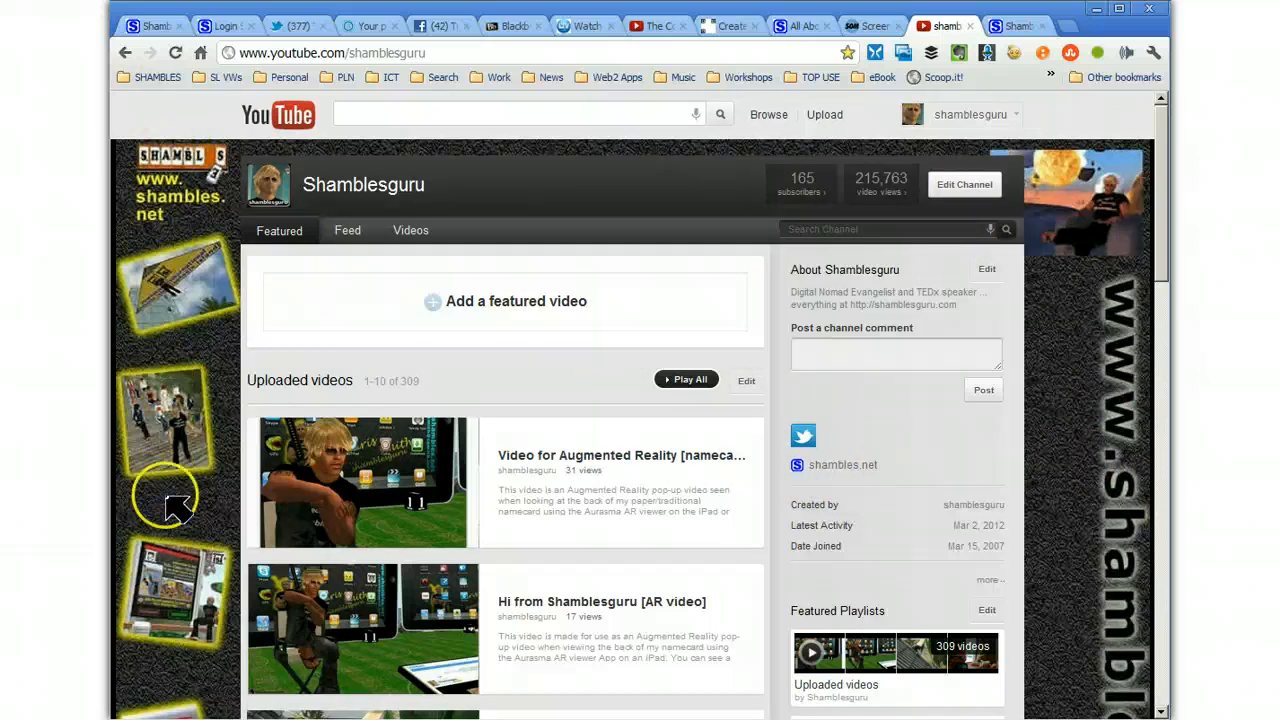
mouse_move(608, 356)
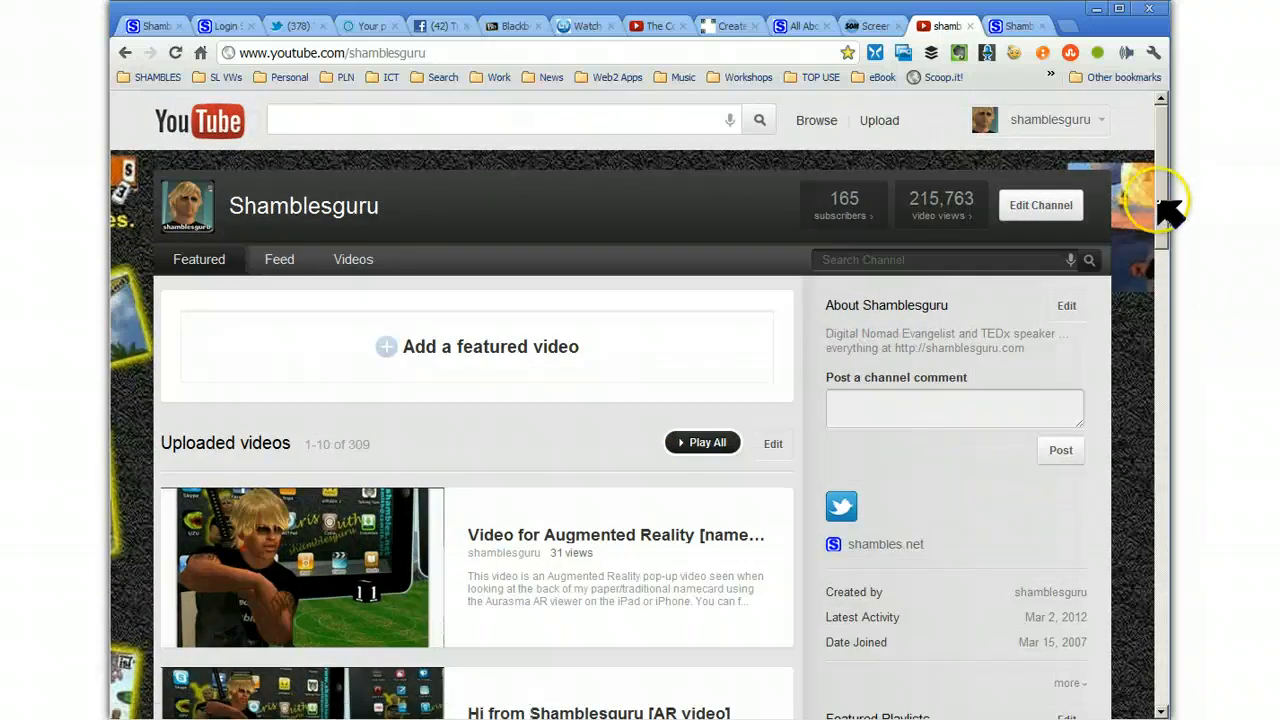
scroll(down, 3)
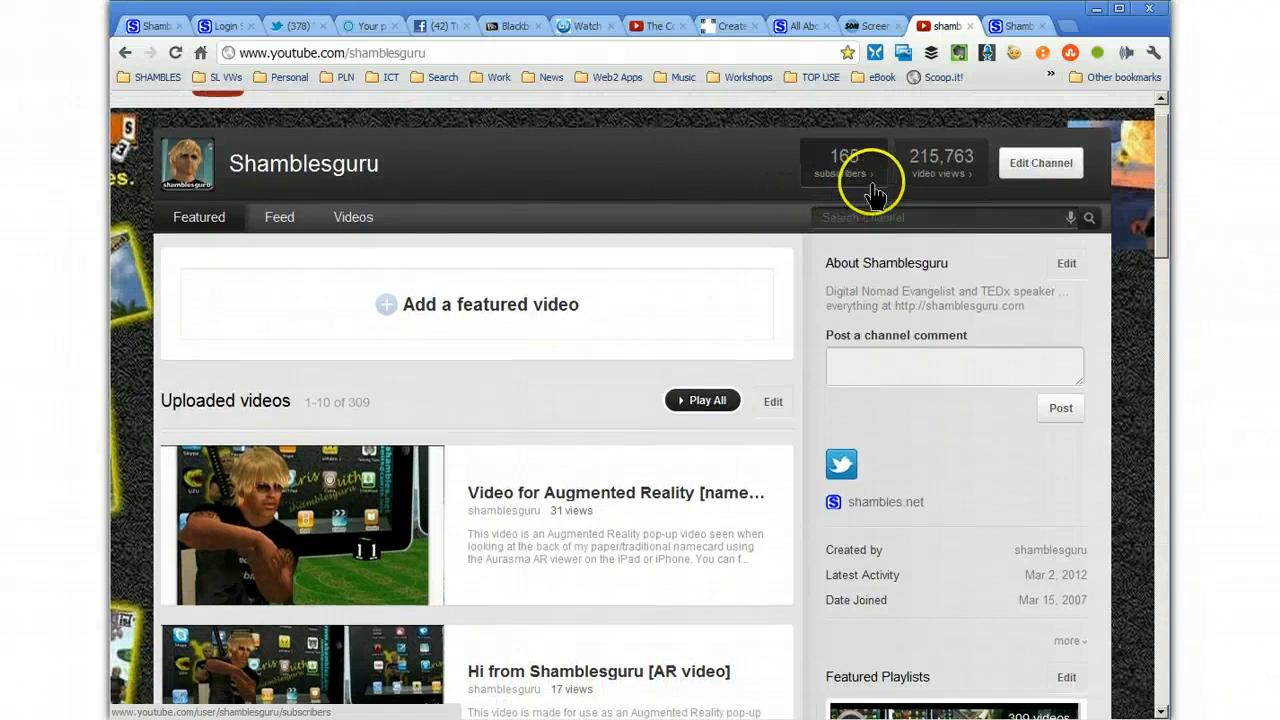
mouse_move(940, 164)
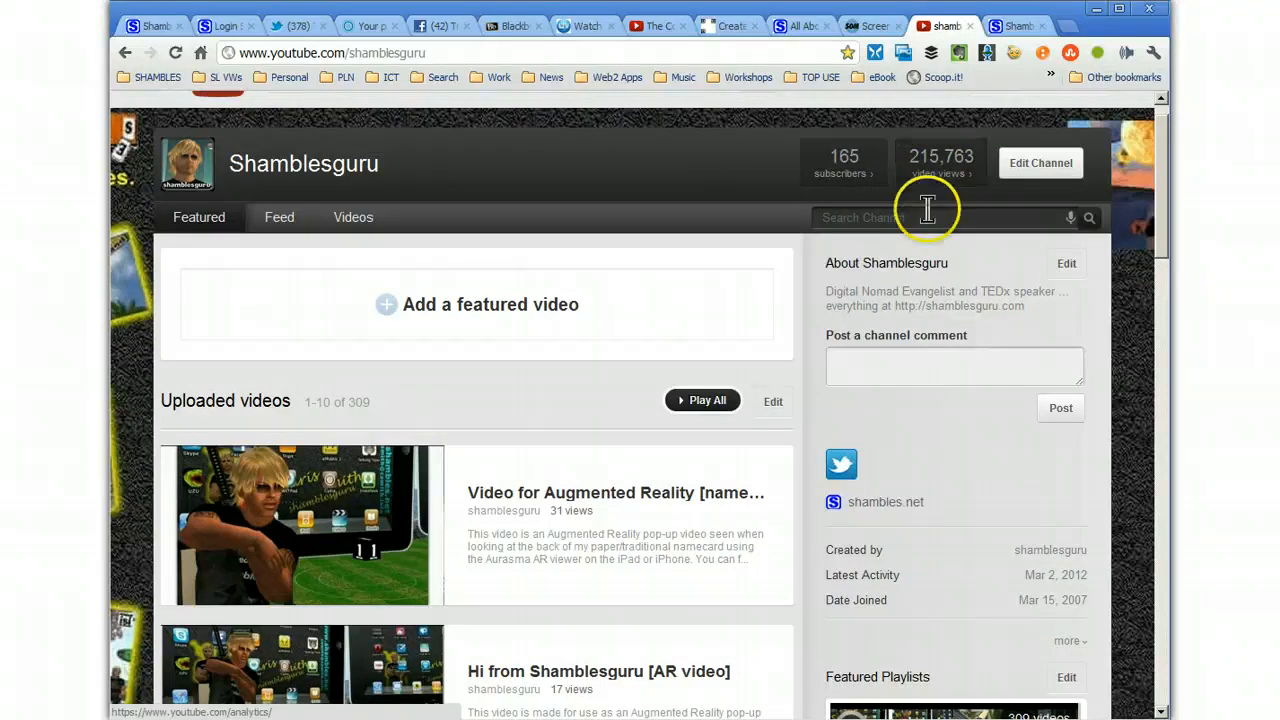
mouse_move(950, 490)
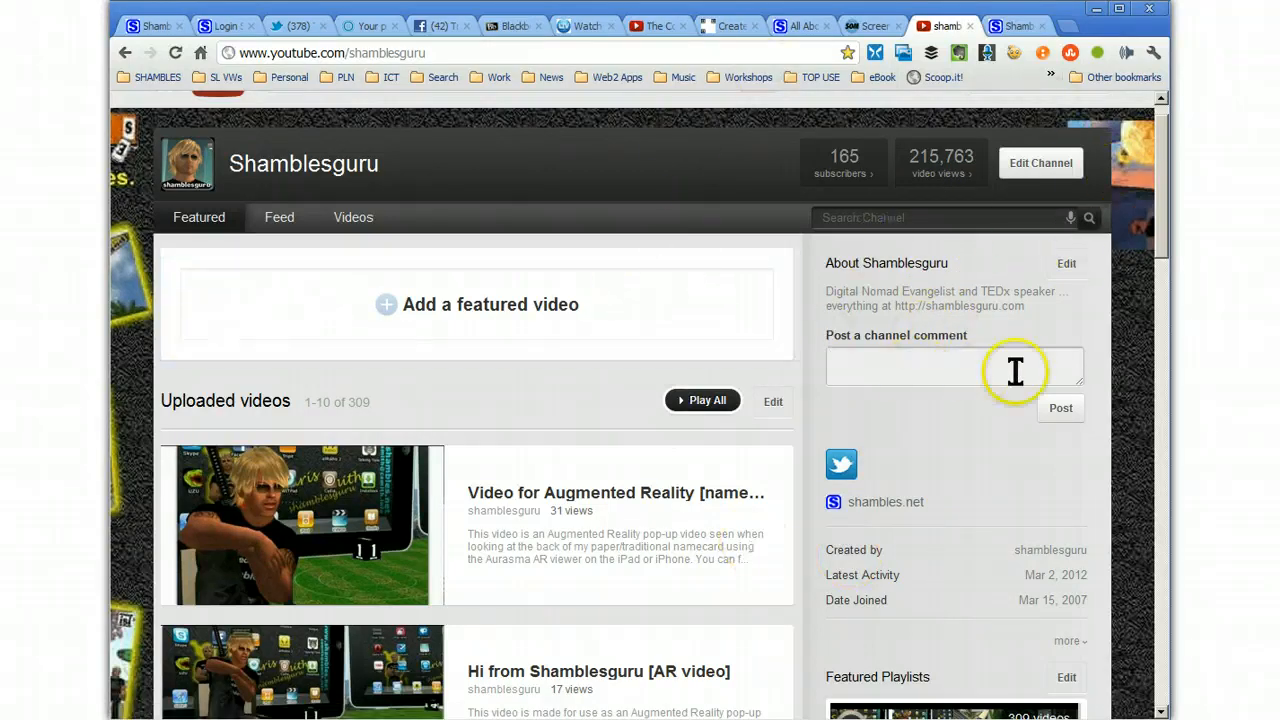
scroll(down, 3)
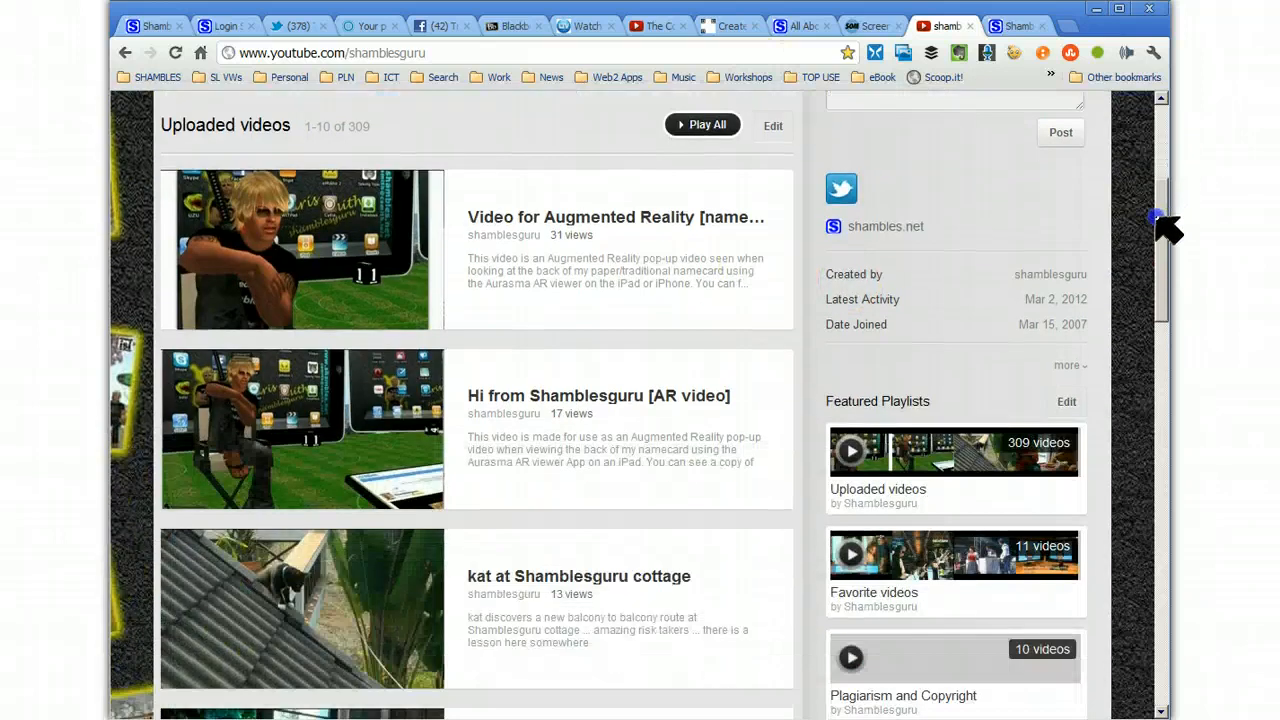
scroll(down, 3)
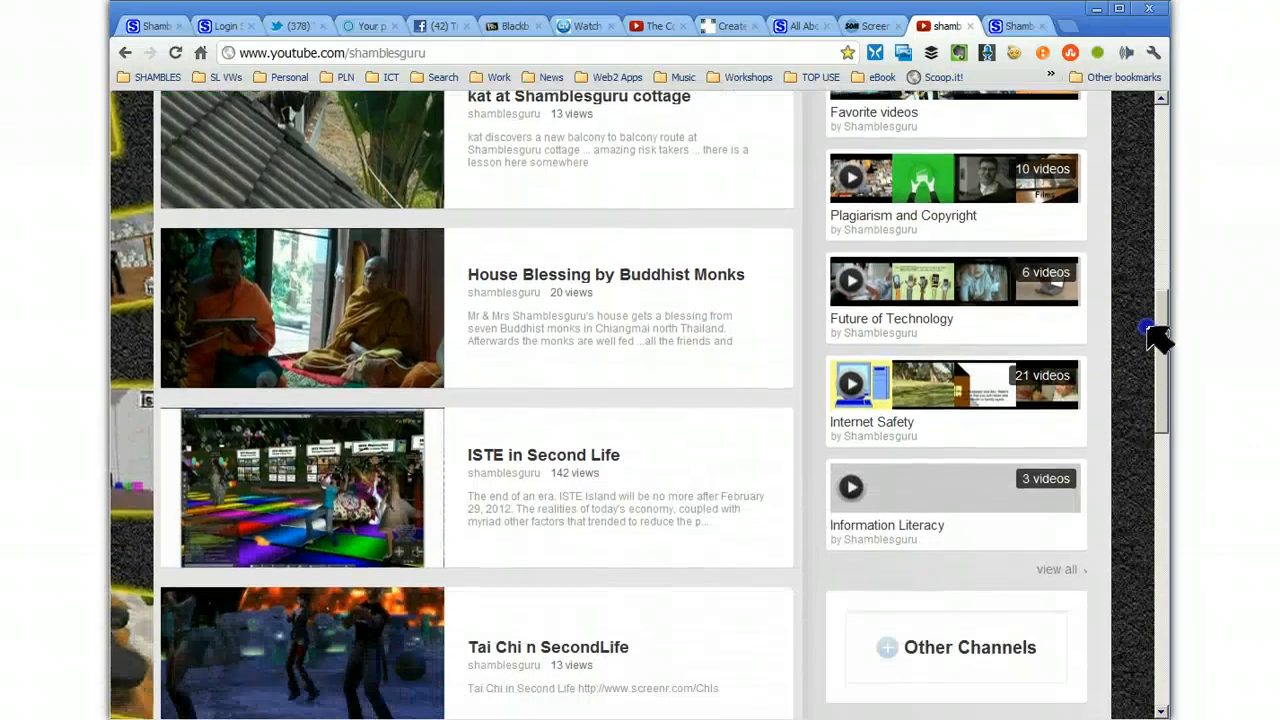
scroll(up, 3)
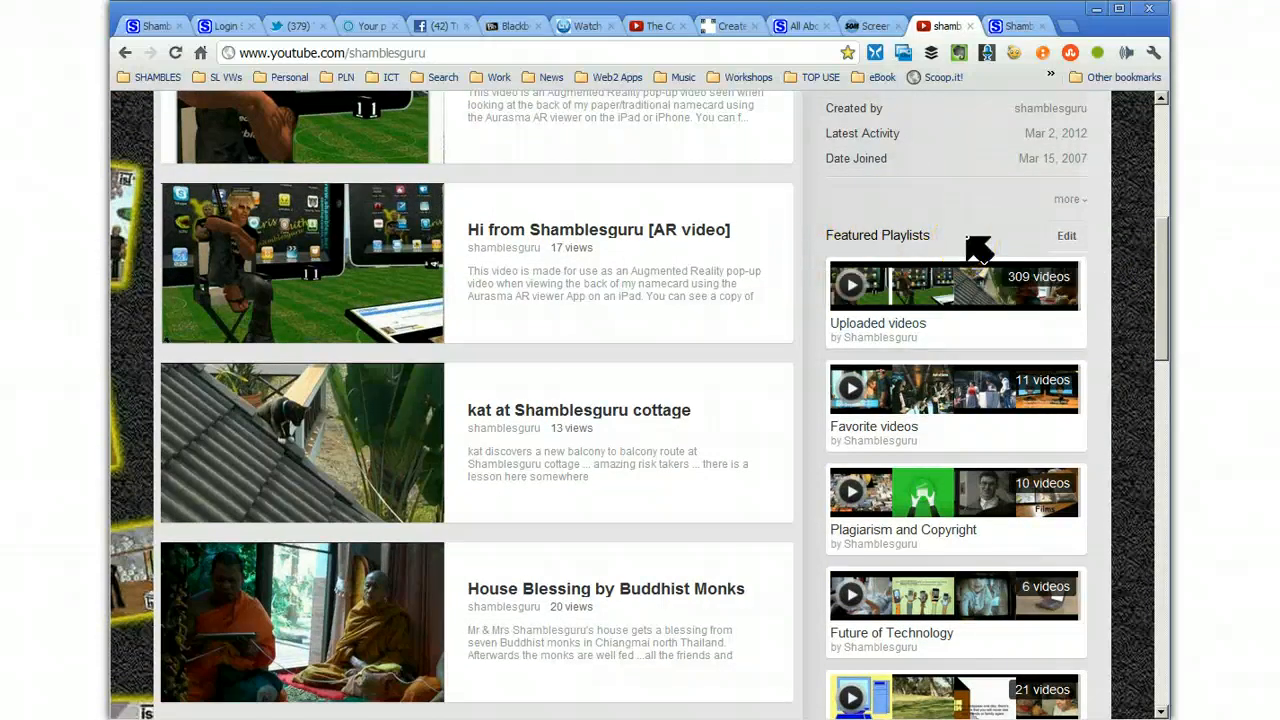
mouse_move(952, 286)
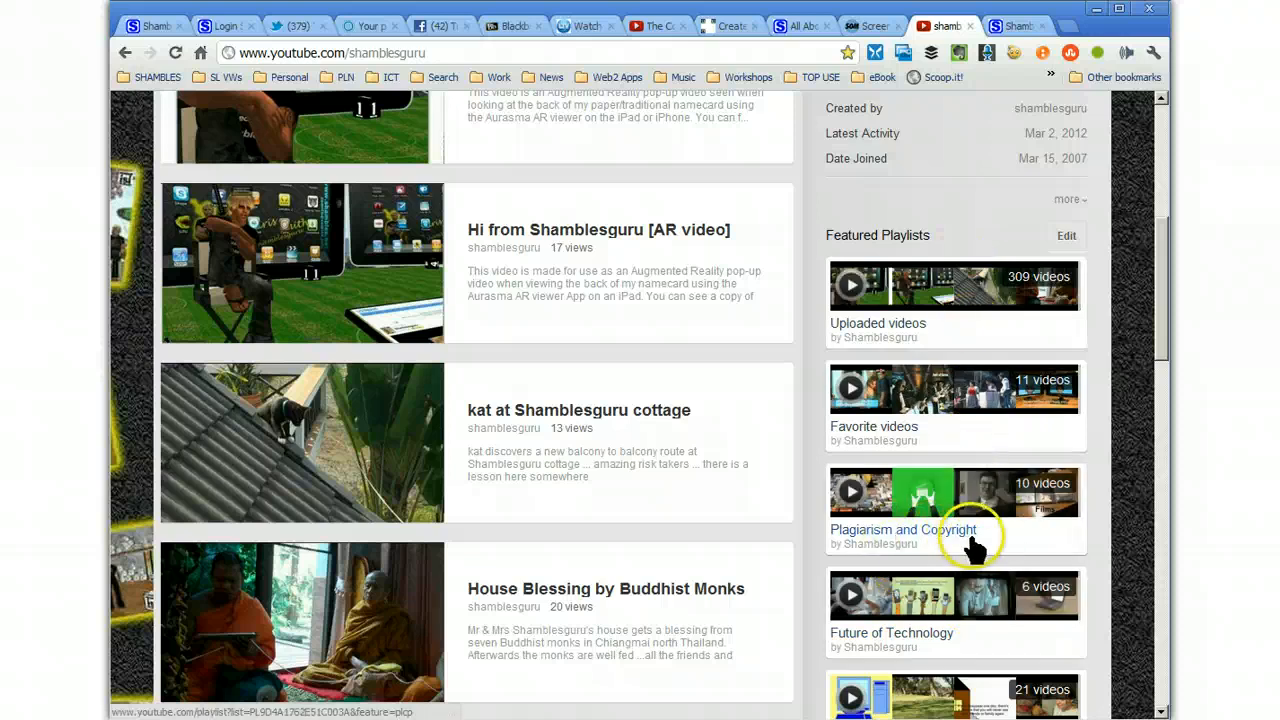
scroll(down, 3)
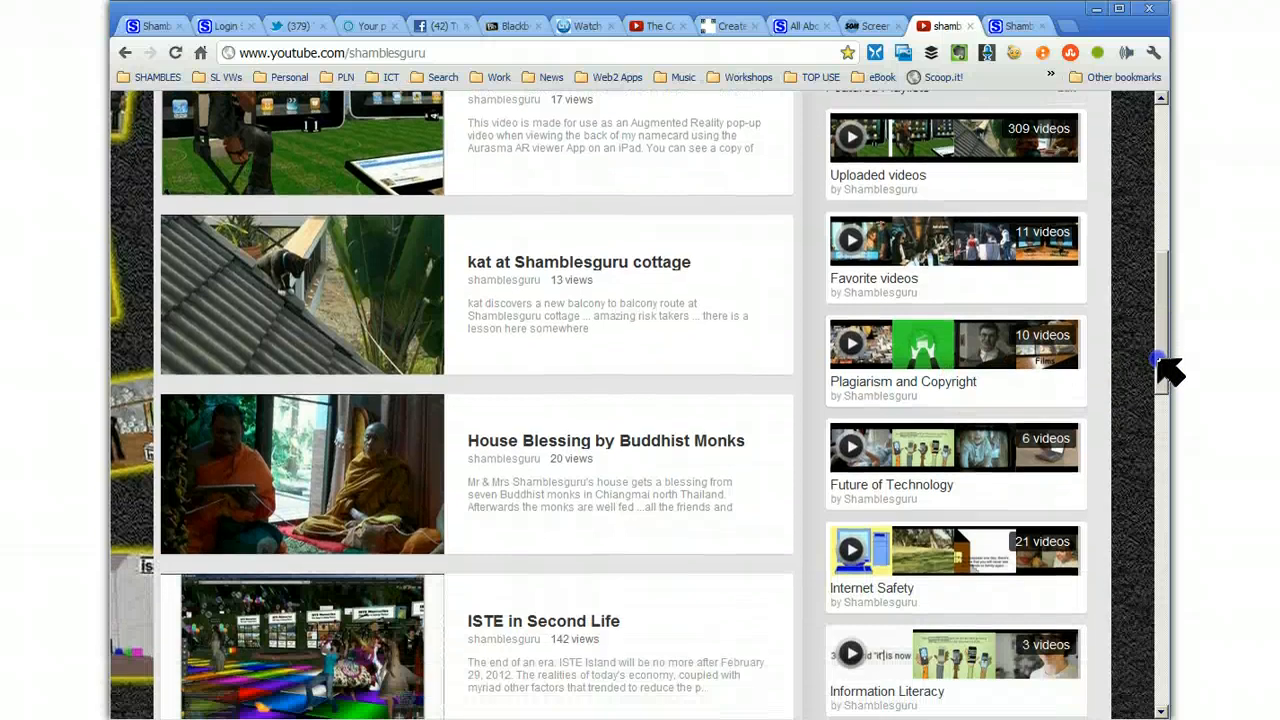
scroll(down, 3)
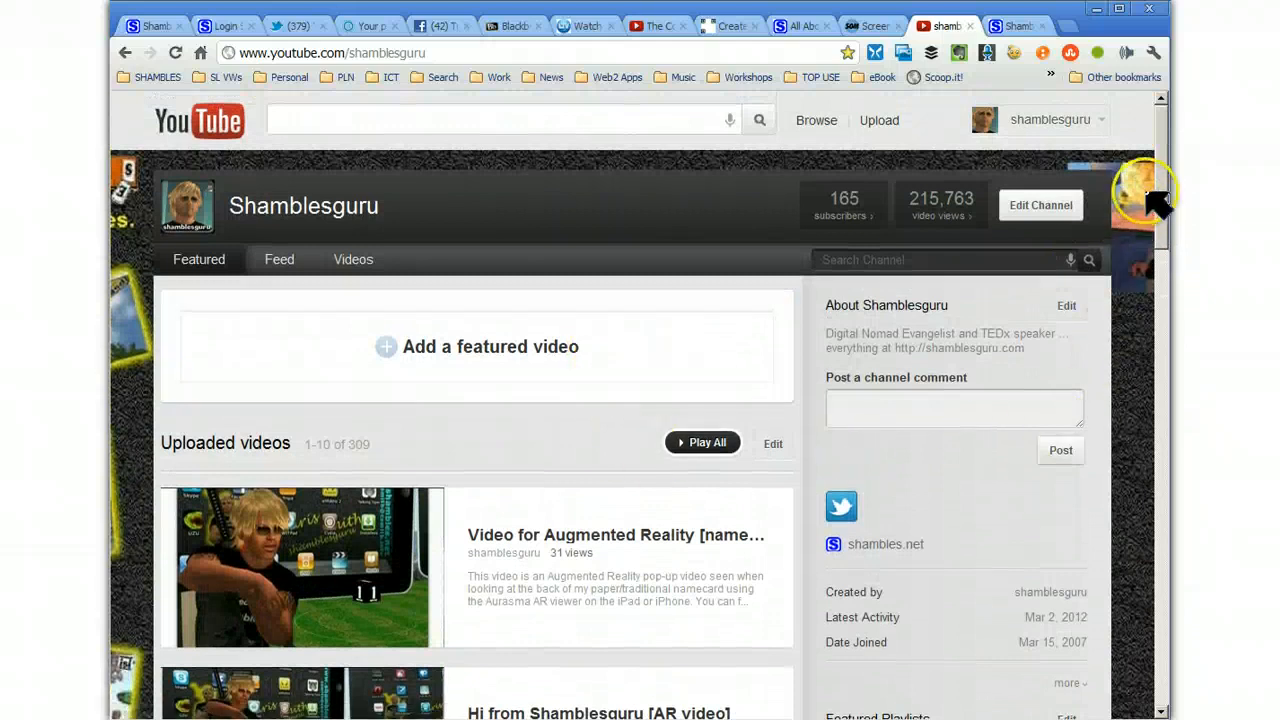
scroll(down, 3)
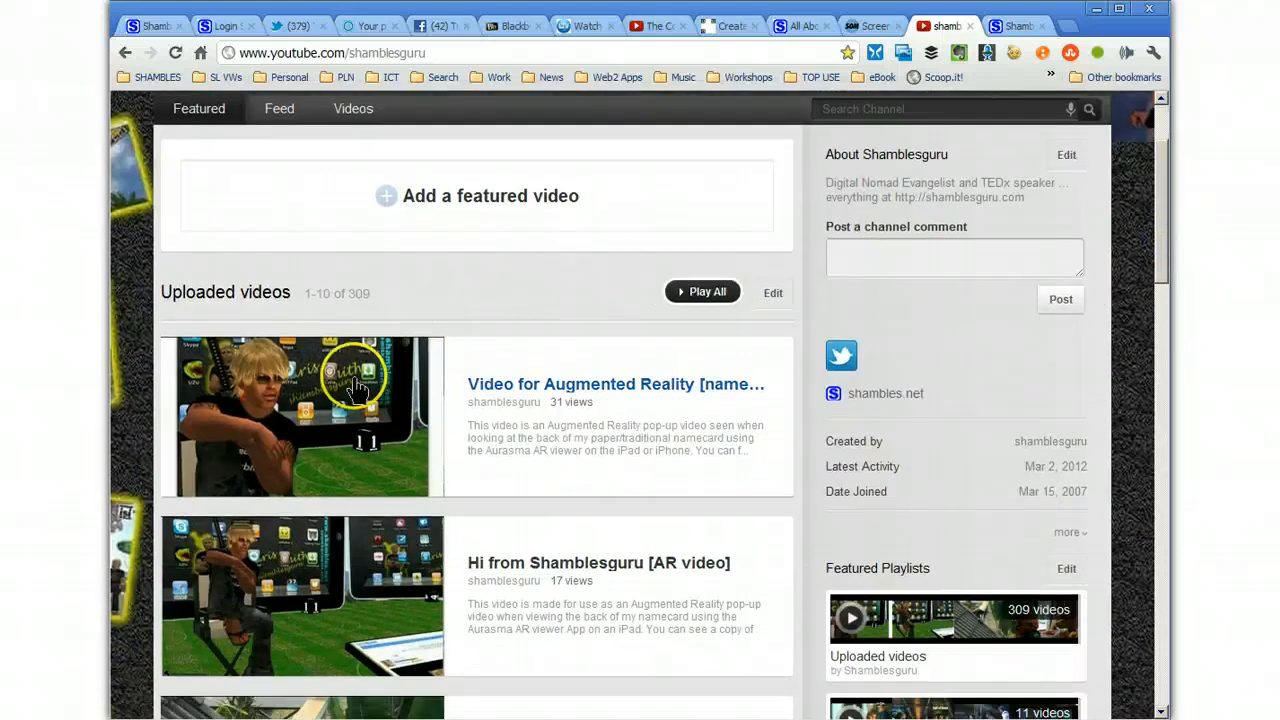
mouse_move(510, 436)
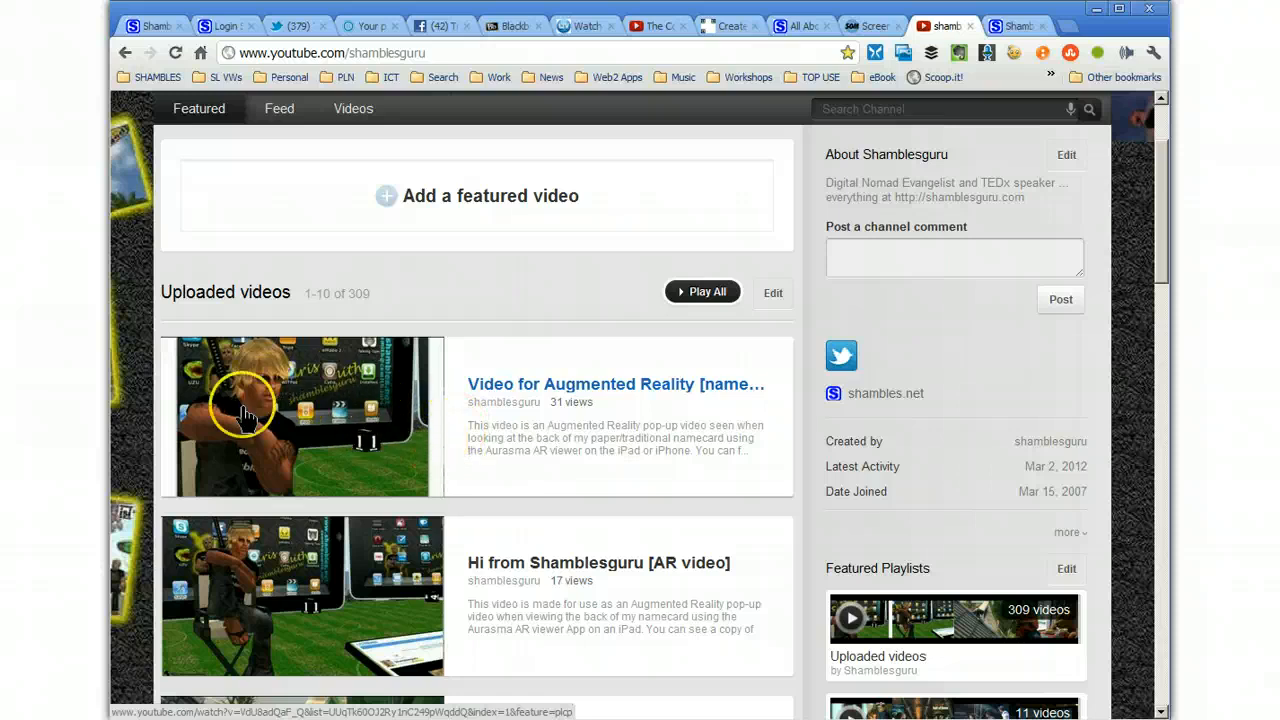
mouse_move(288, 440)
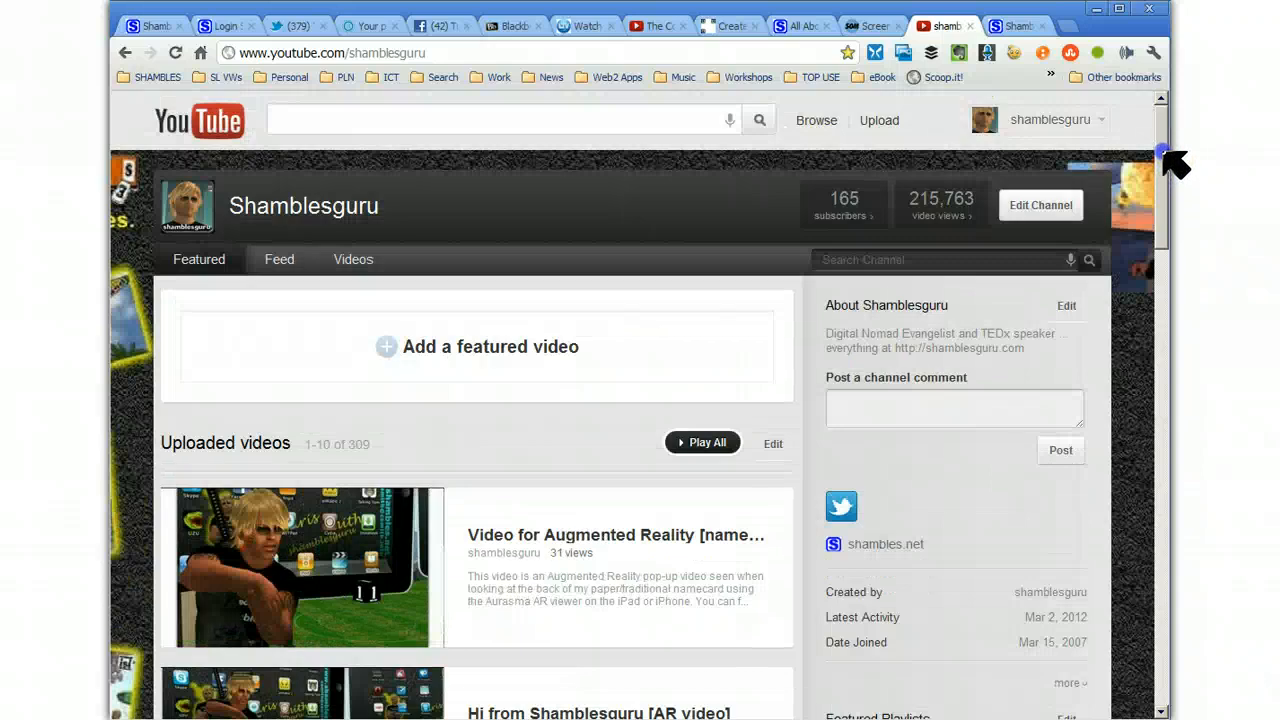
click(1050, 120)
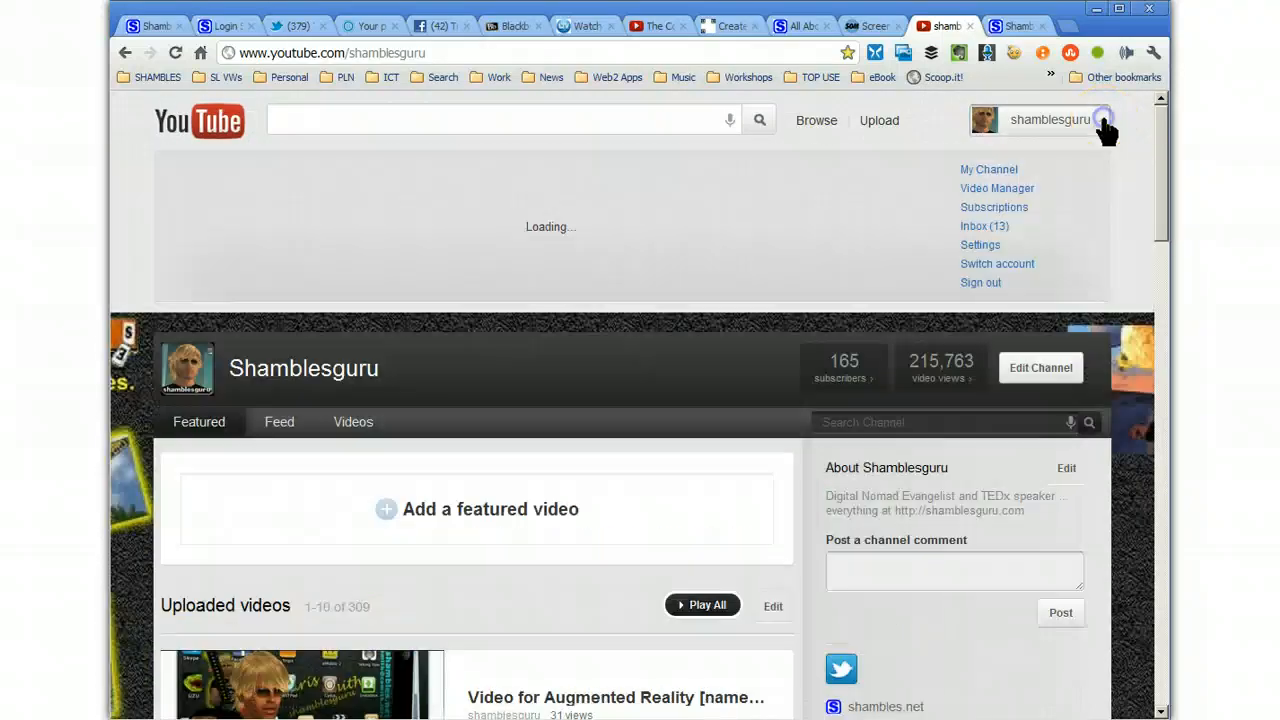
mouse_move(1016, 190)
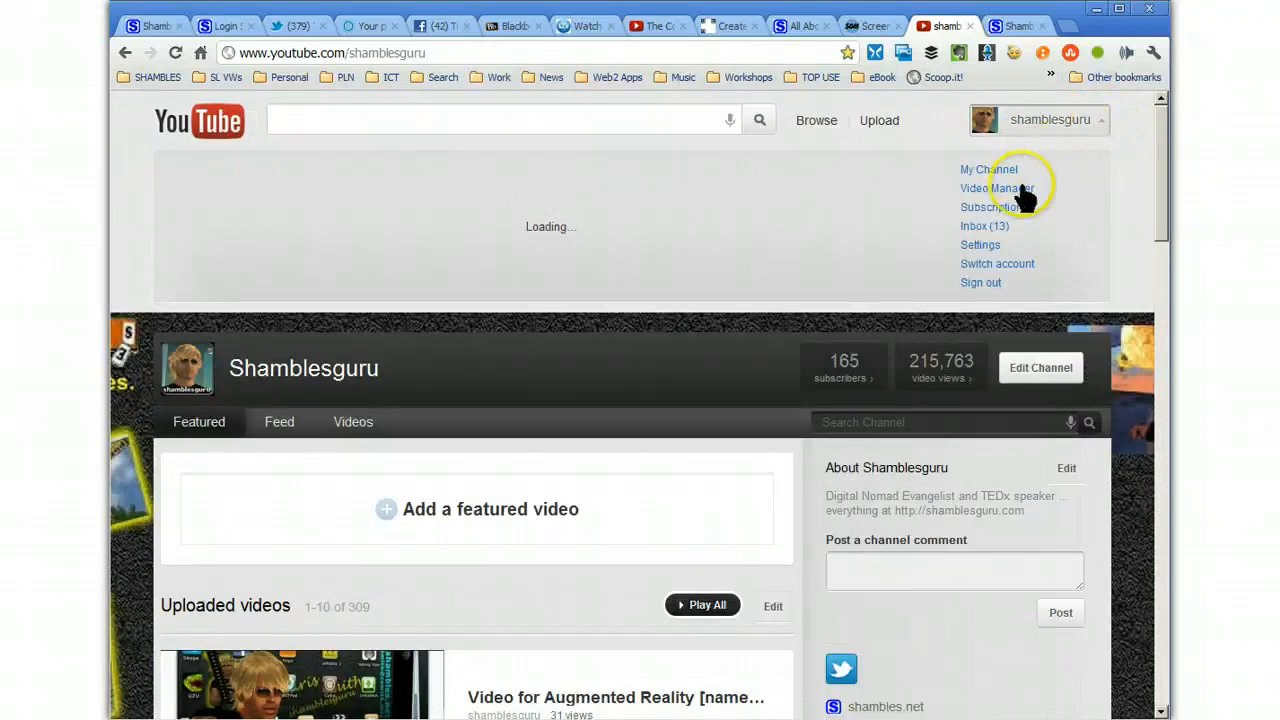
click(996, 188)
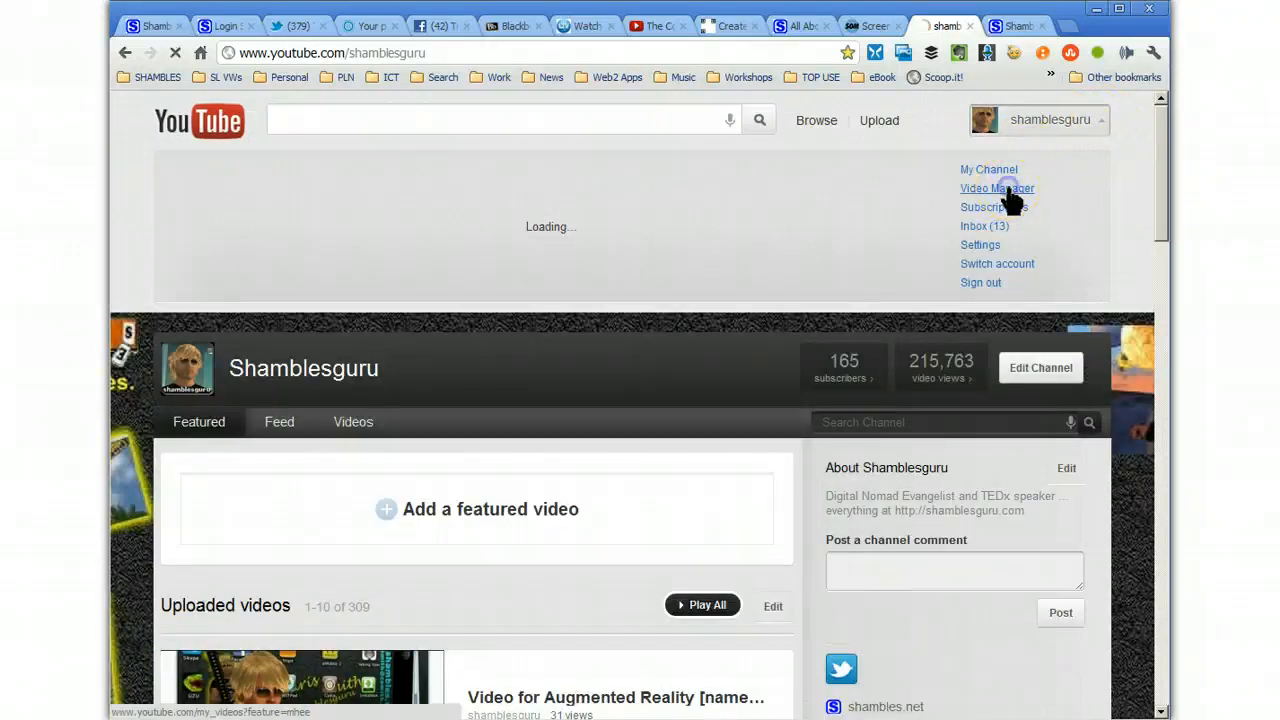
click(996, 188)
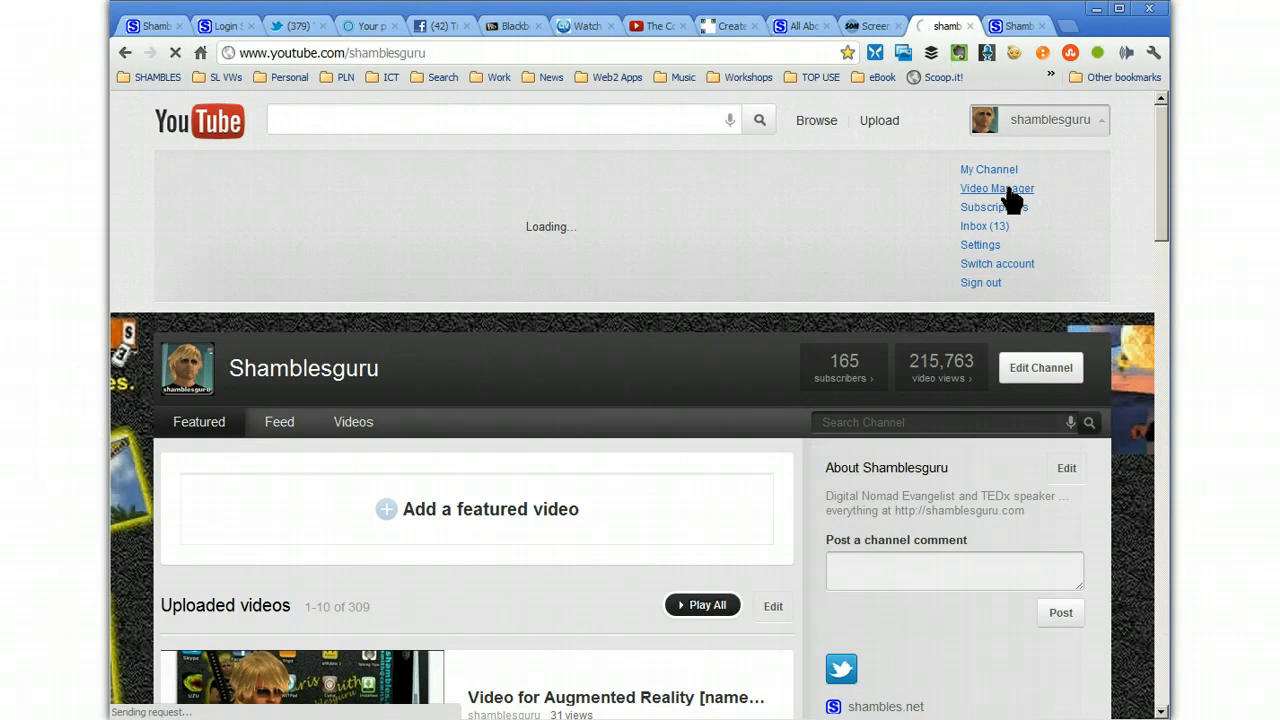
click(996, 188)
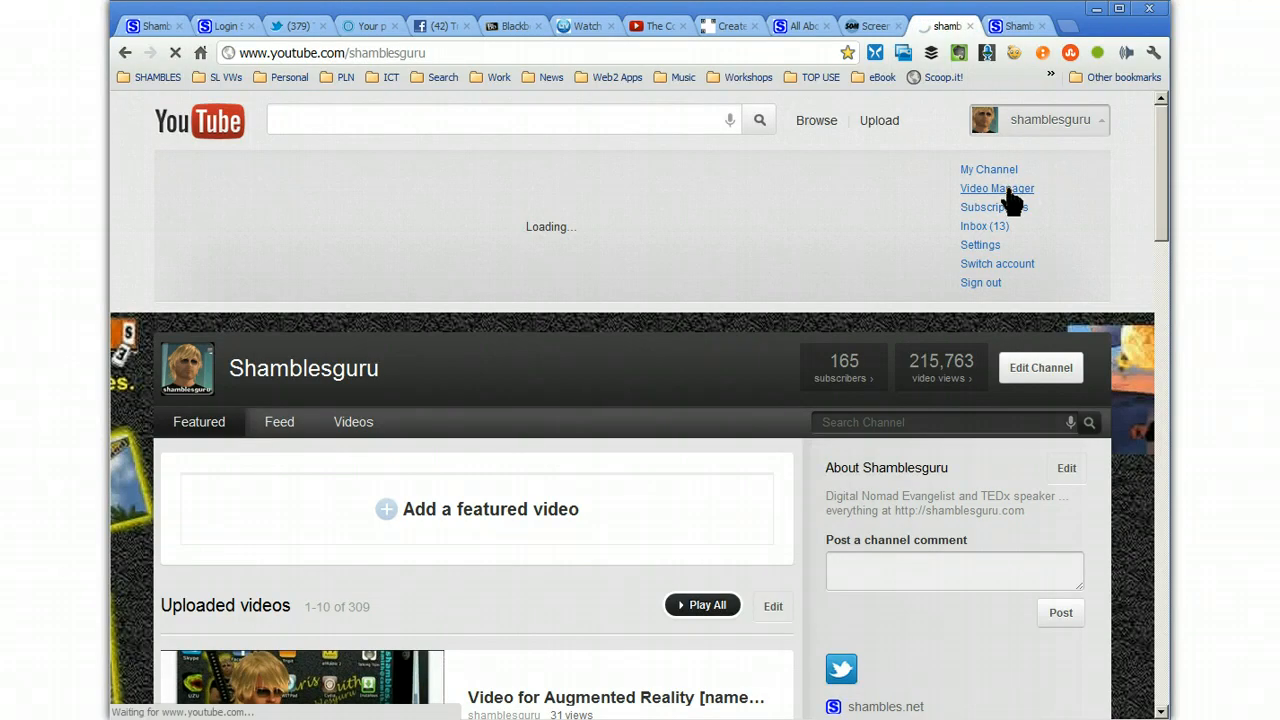
click(996, 188)
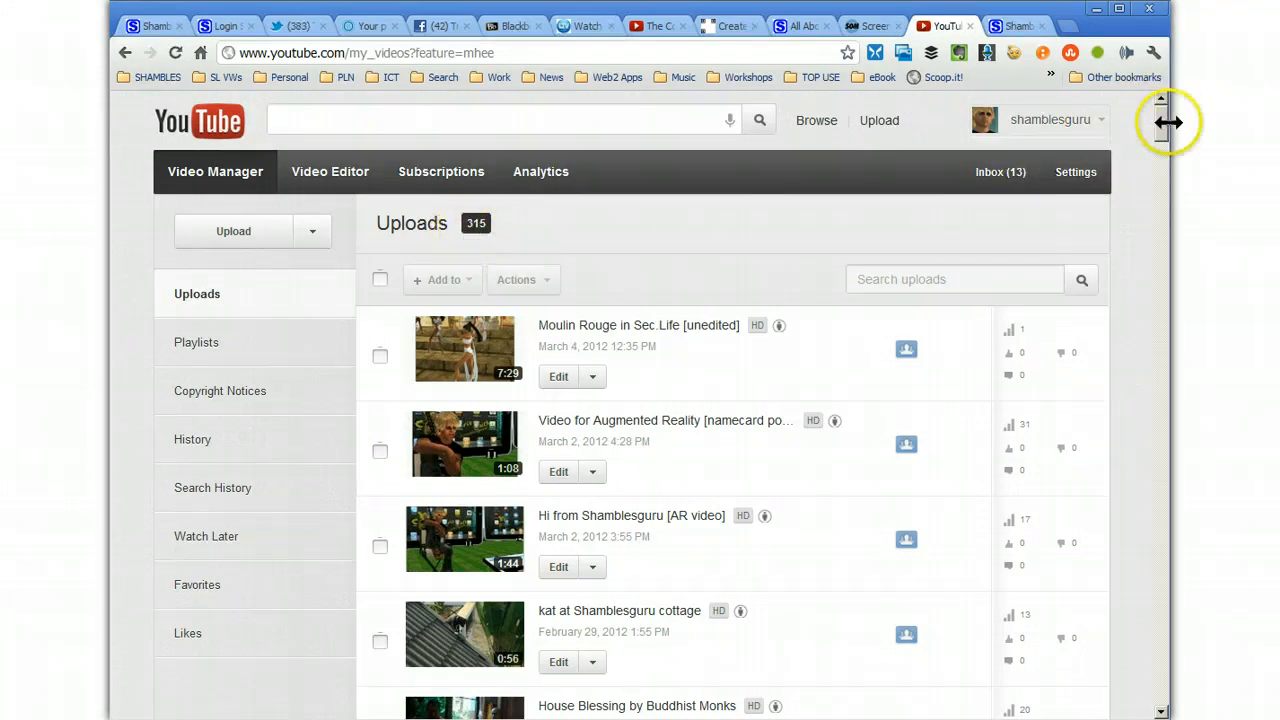
scroll(down, 3)
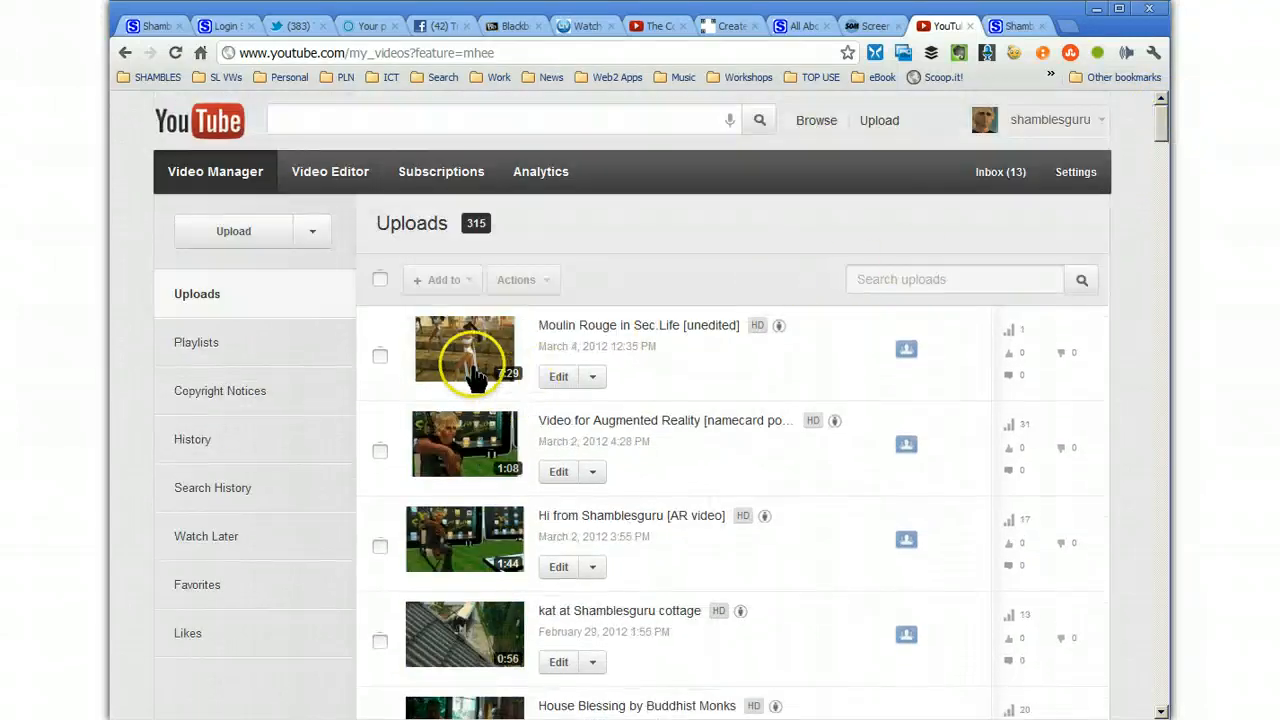
mouse_move(558, 340)
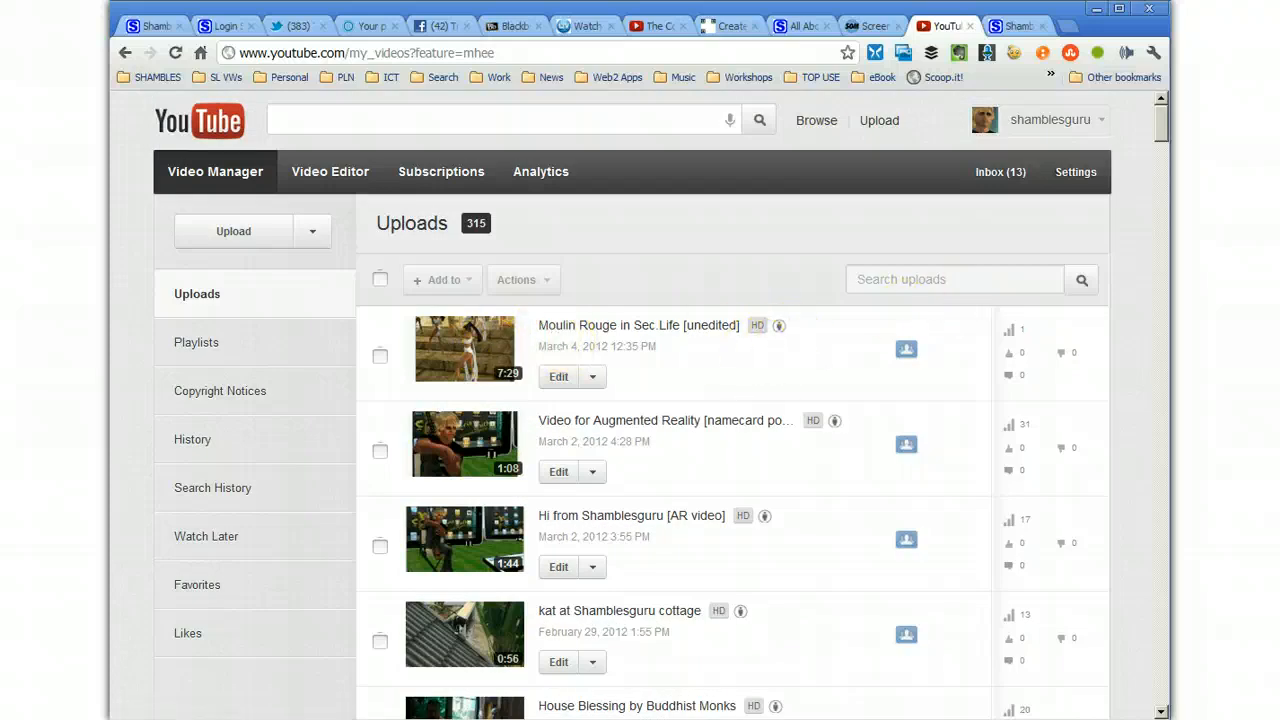
scroll(down, 3)
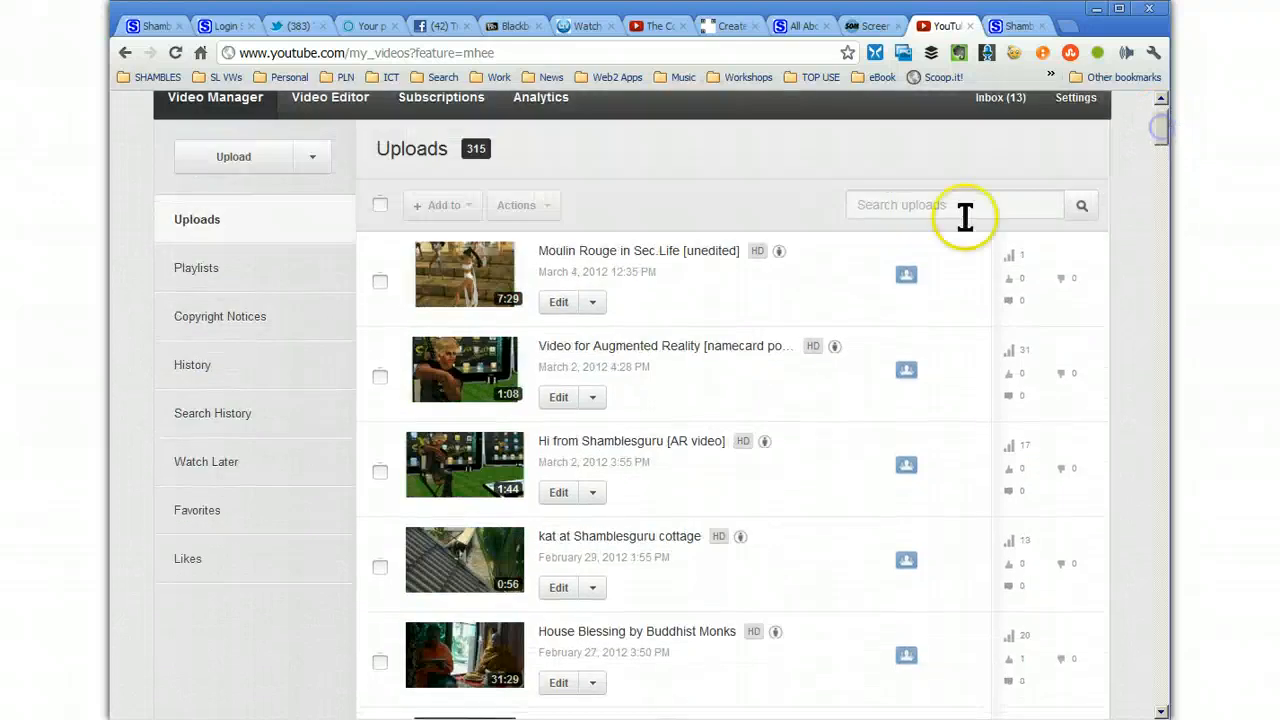
mouse_move(520, 300)
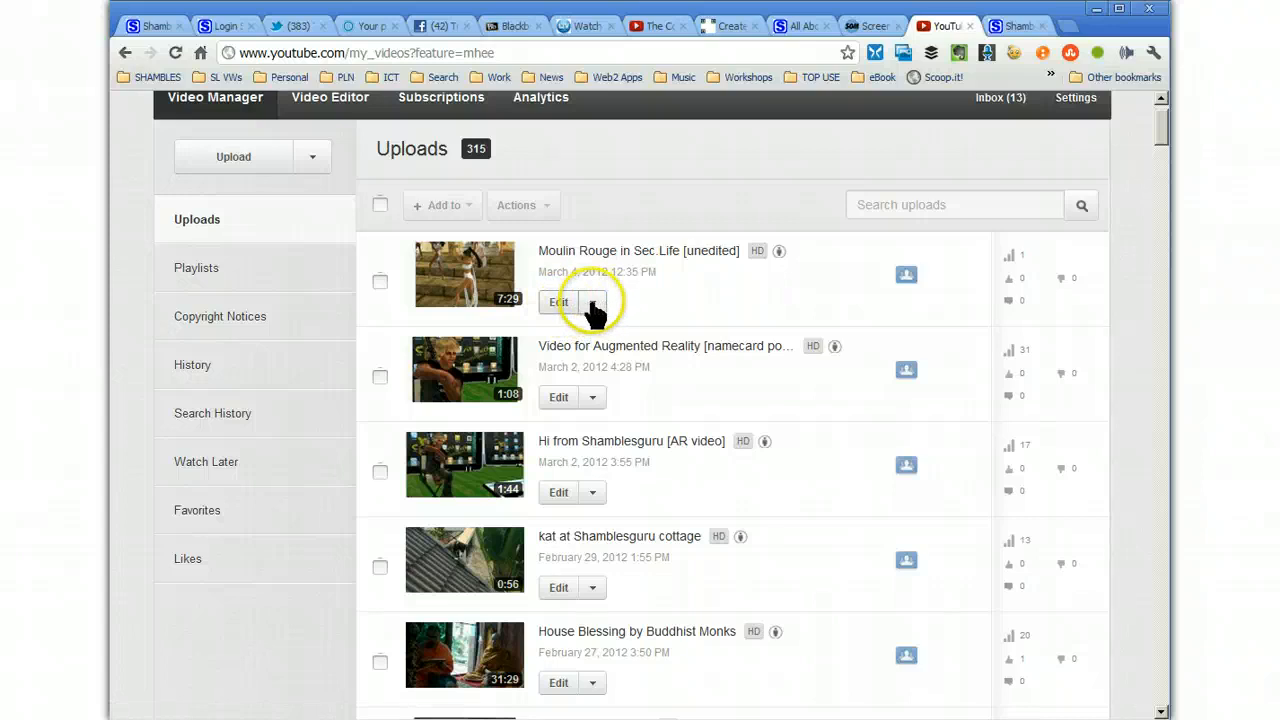
List the Edit dropdown options for the Moulin Rouge in Sec.Life video.
click(592, 302)
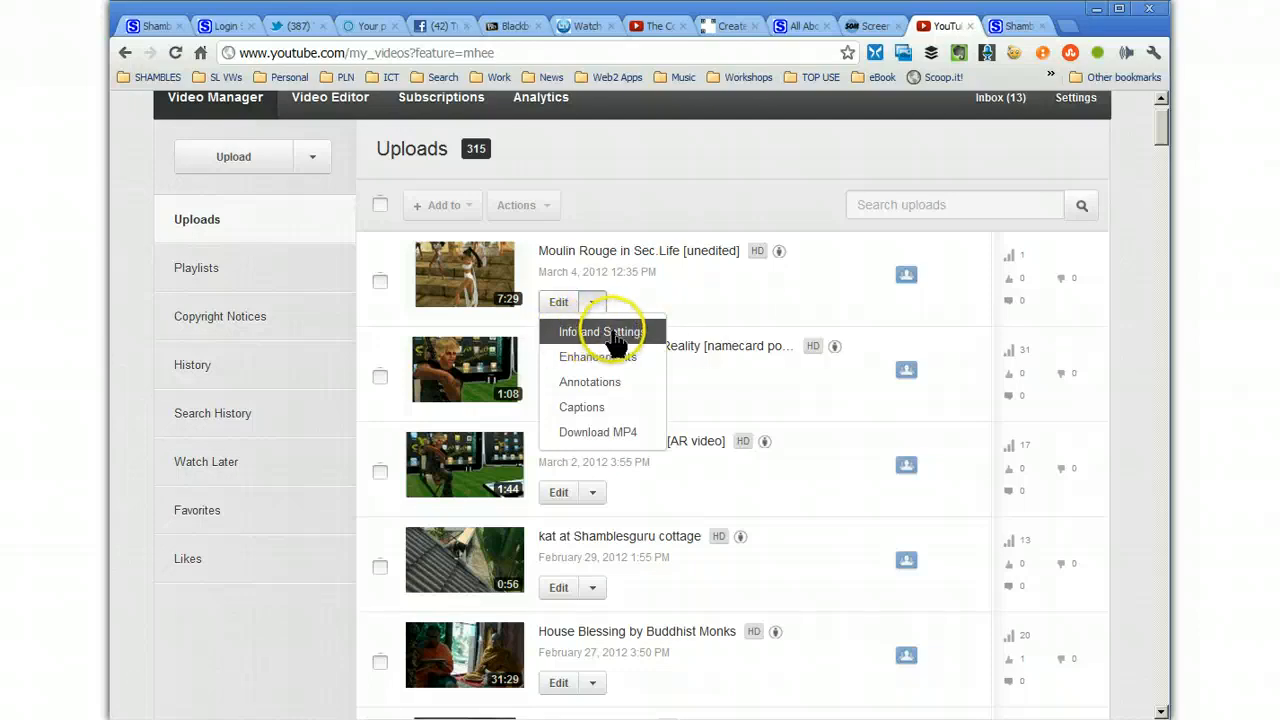
mouse_move(598, 356)
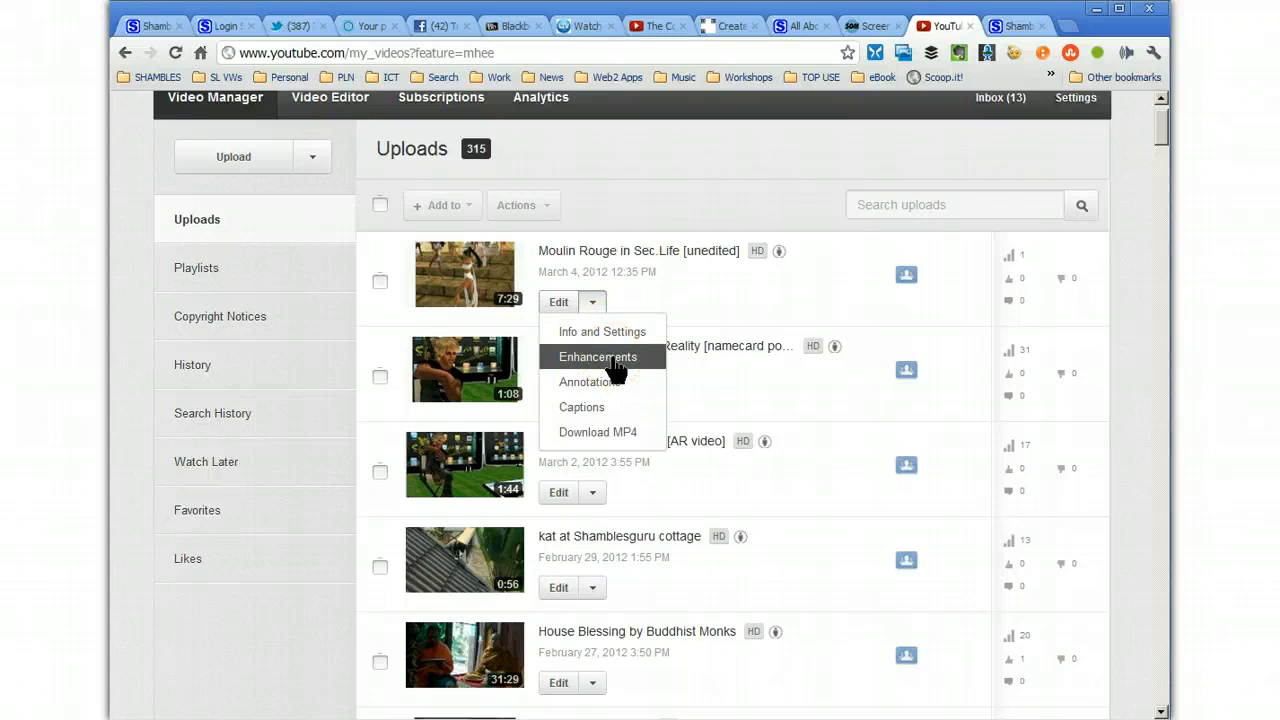
mouse_move(614, 368)
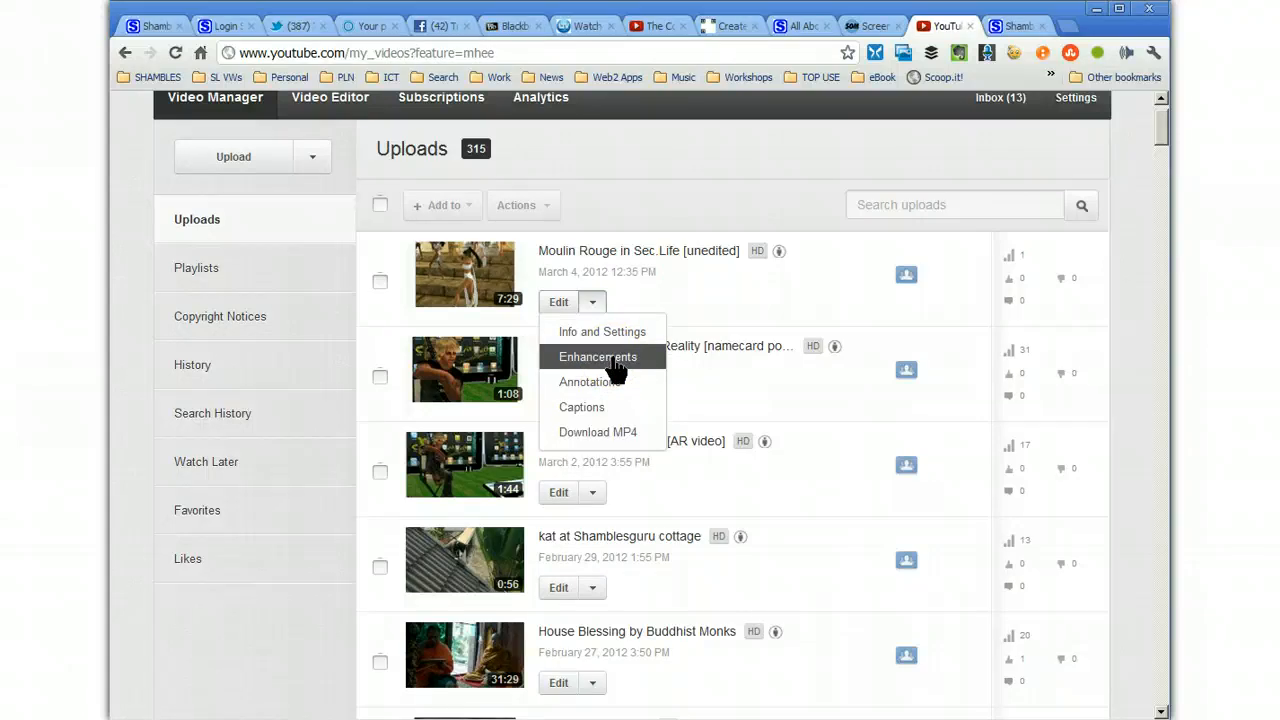
mouse_move(580, 408)
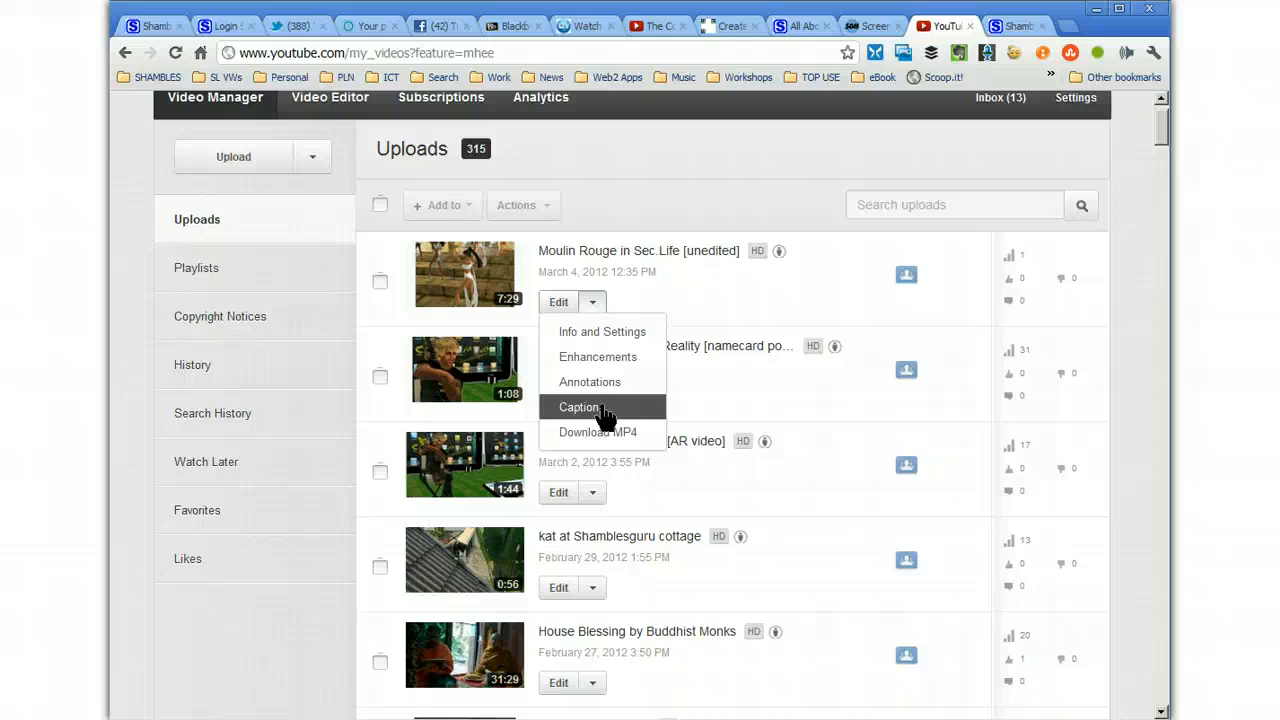
mouse_move(590, 382)
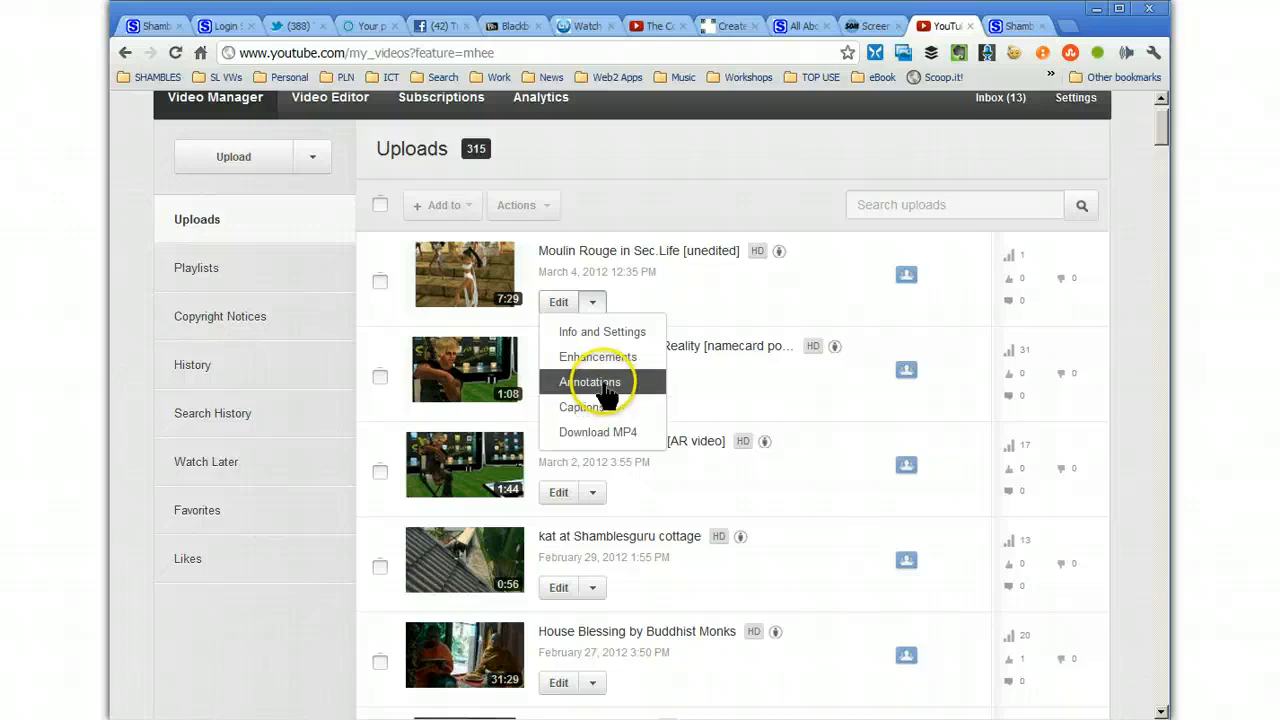
mouse_move(582, 408)
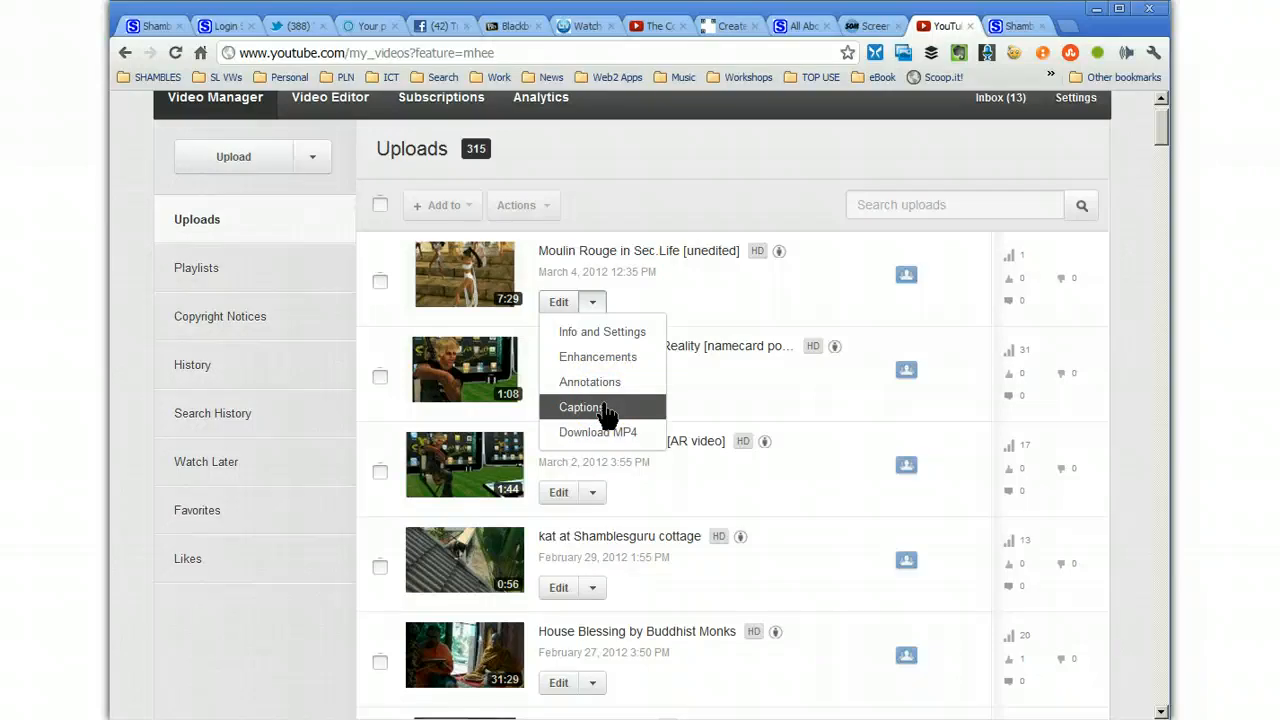
mouse_move(596, 432)
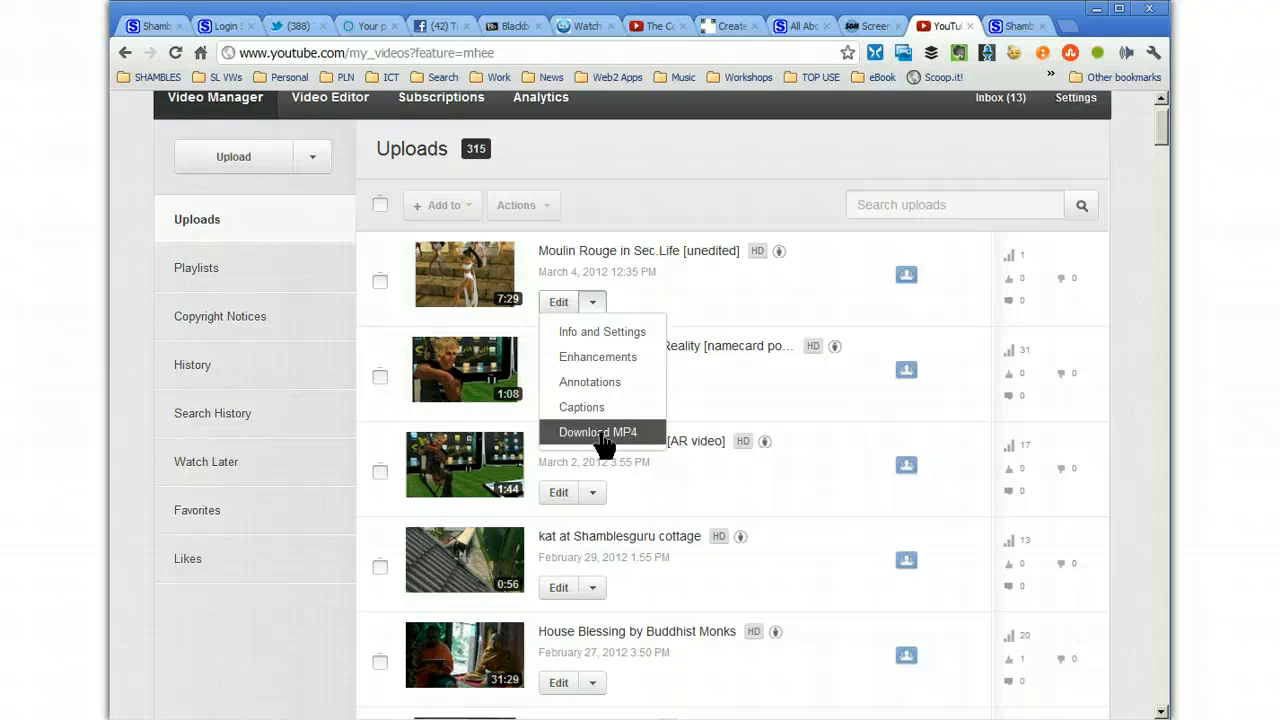
mouse_move(596, 356)
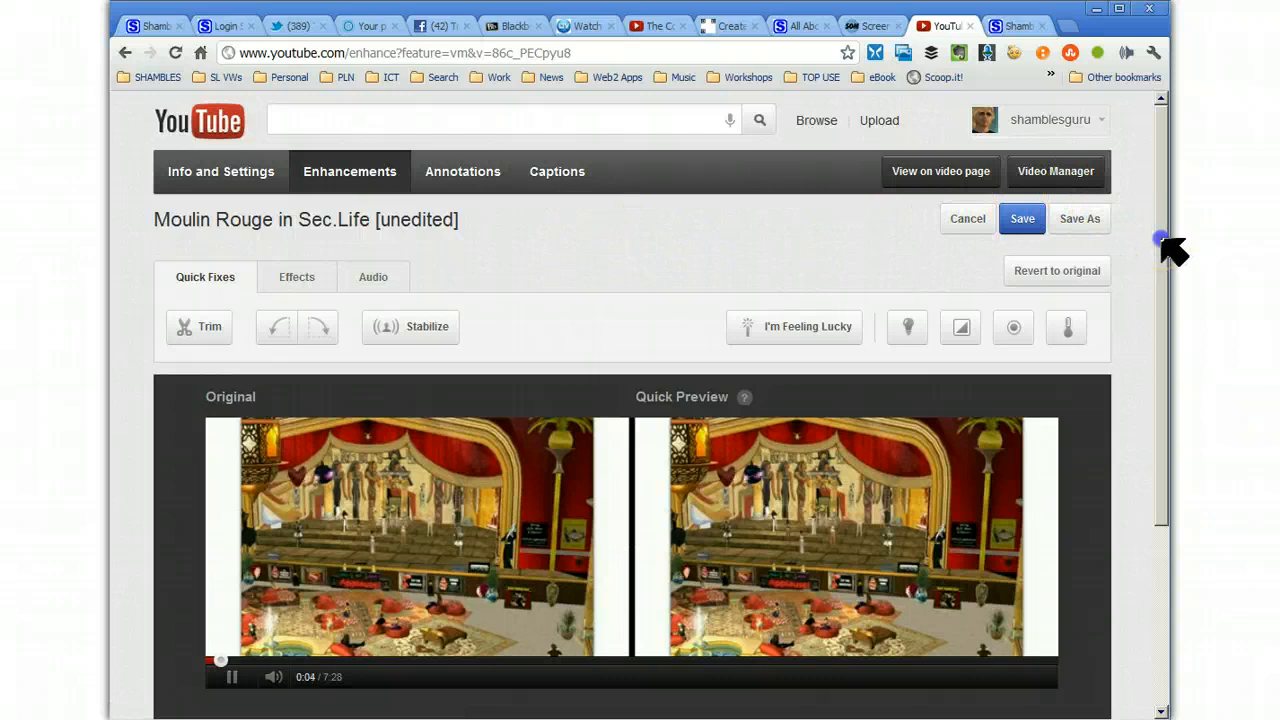
Enter the Enhancements editor for Moulin Rouge, showing original beside quick preview.
scroll(down, 3)
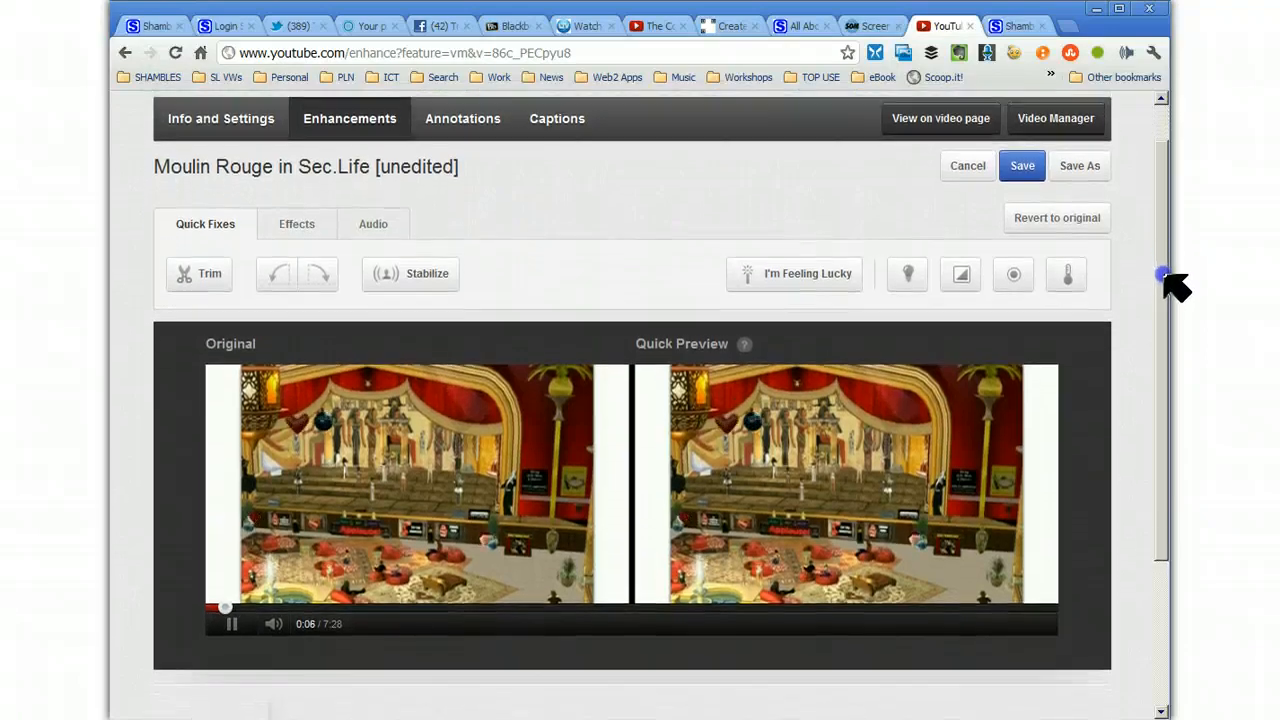
mouse_move(536, 230)
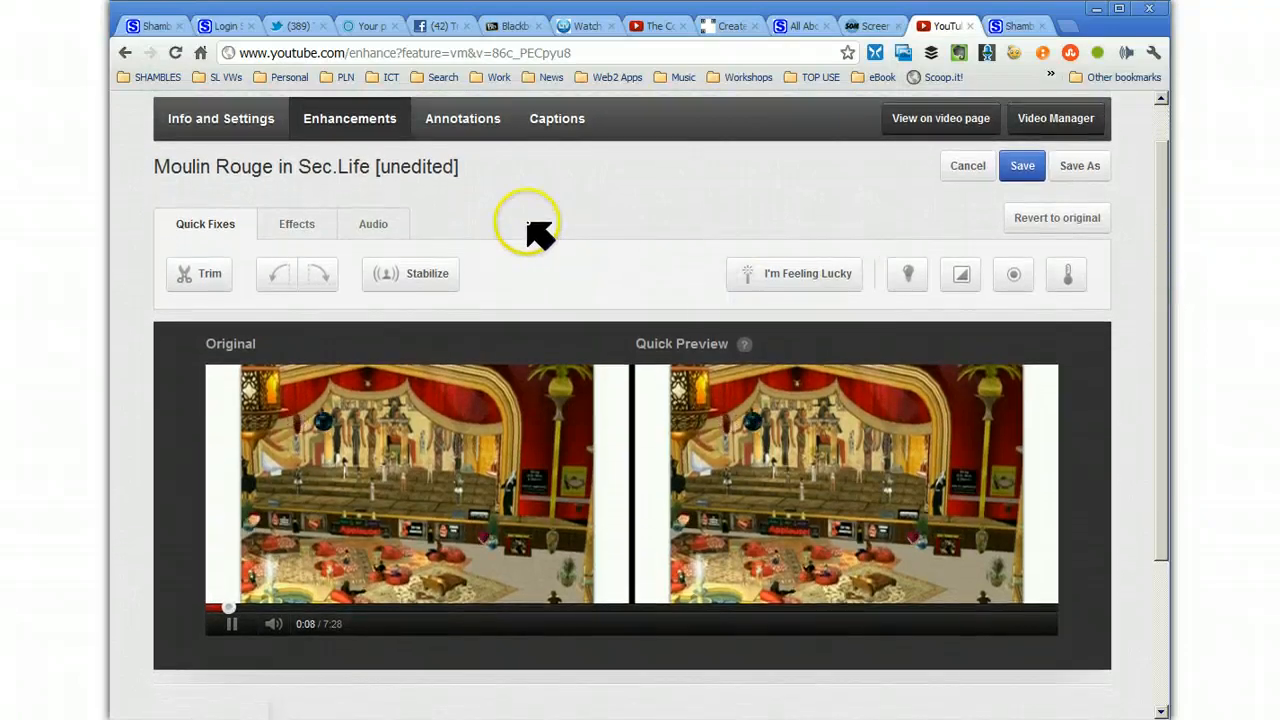
mouse_move(200, 272)
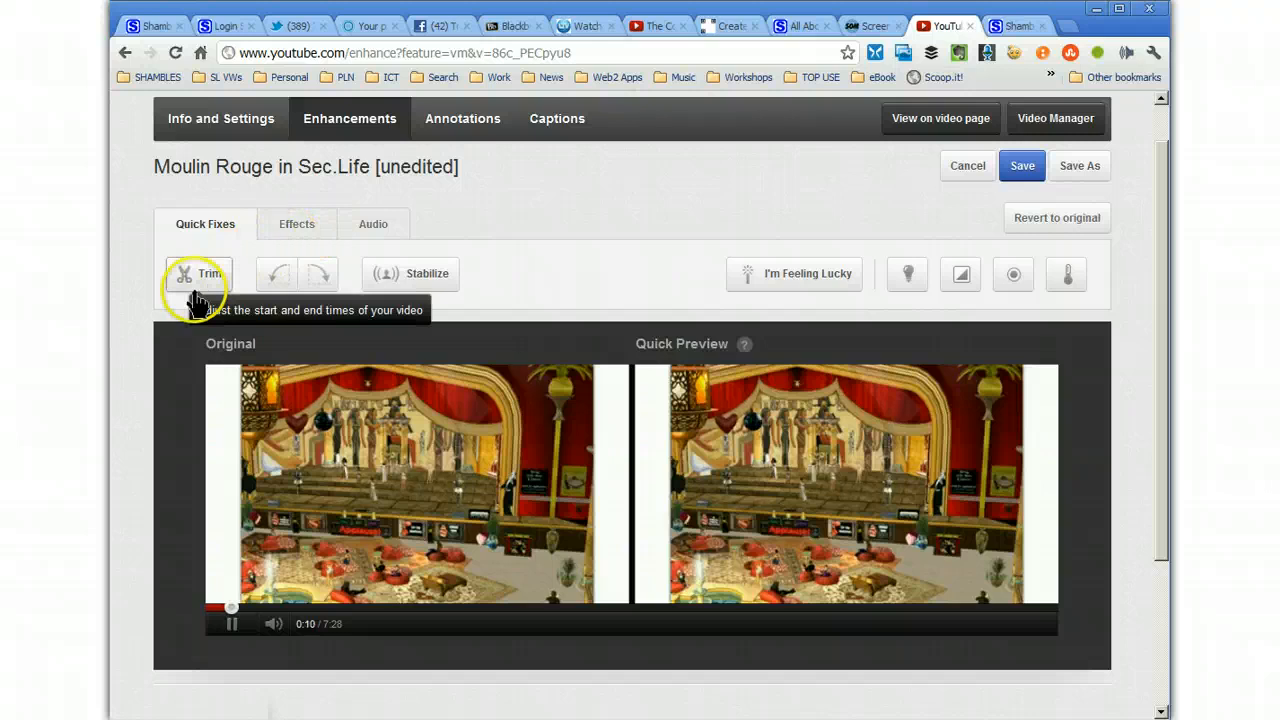
mouse_move(310, 236)
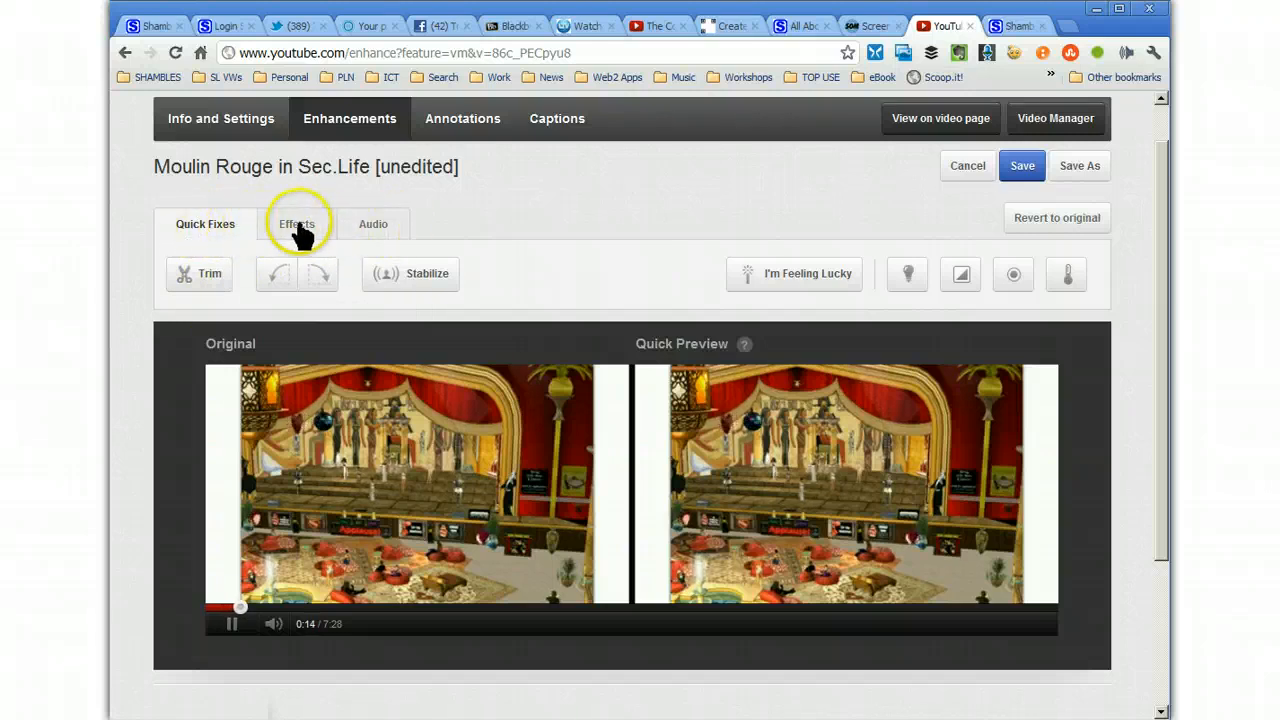
click(204, 224)
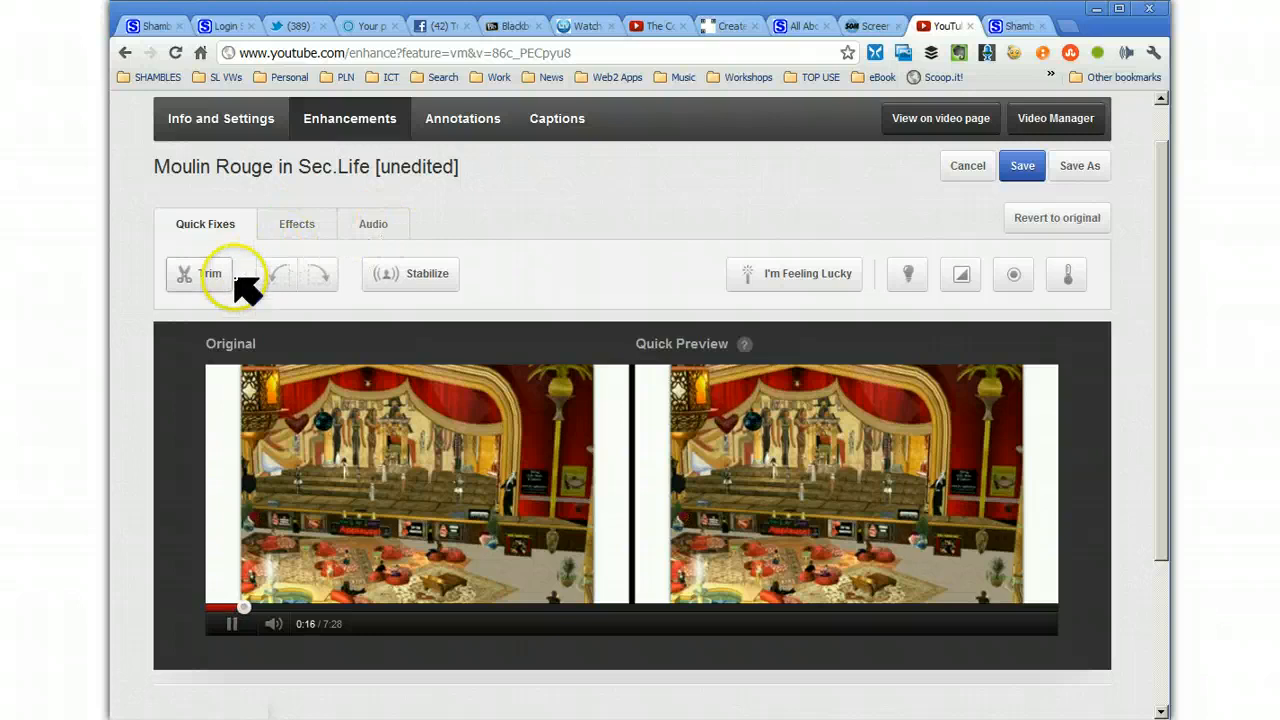
Trim the video so it runs from 0:01.1 to 7:23.1 on the timeline.
click(200, 272)
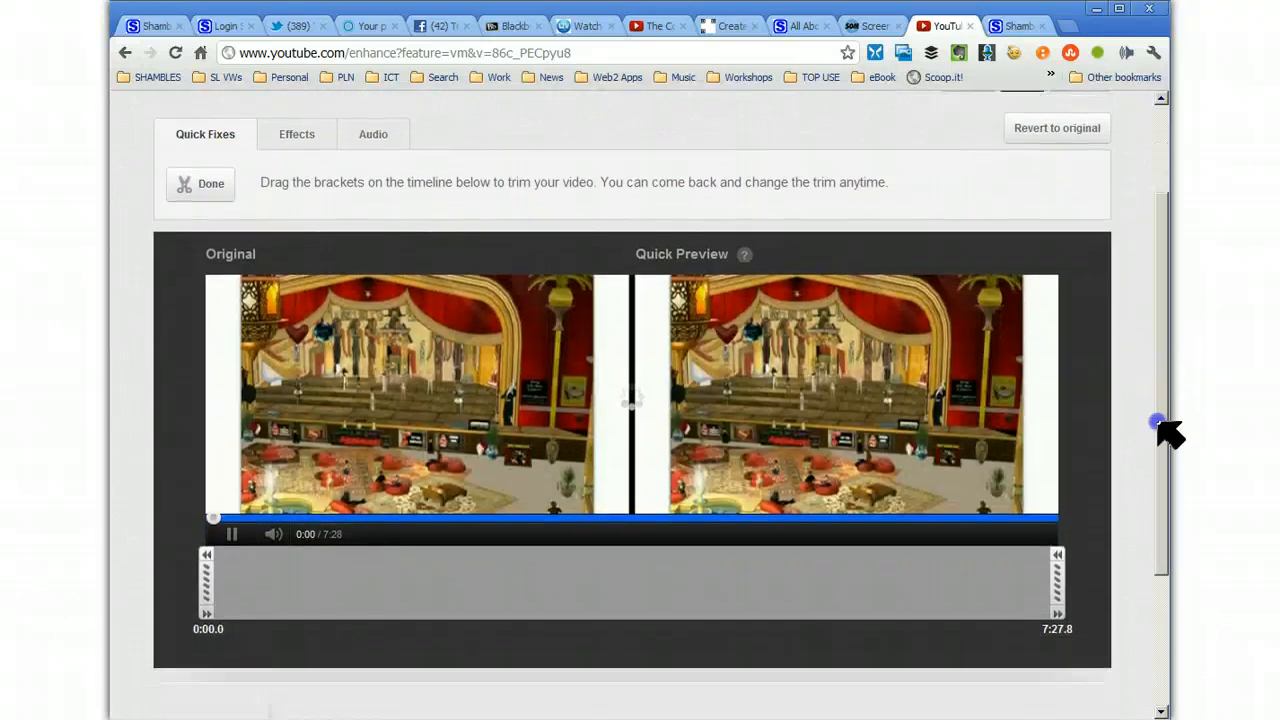
scroll(down, 3)
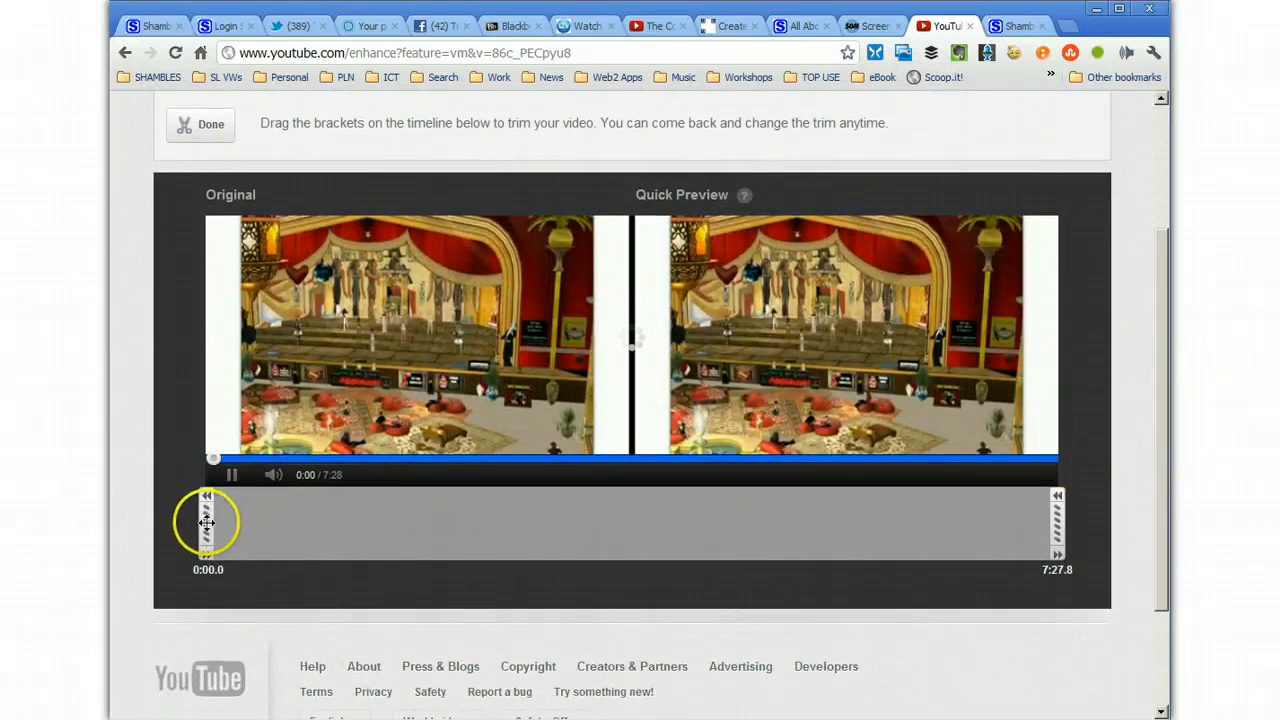
drag(208, 524, 304, 524)
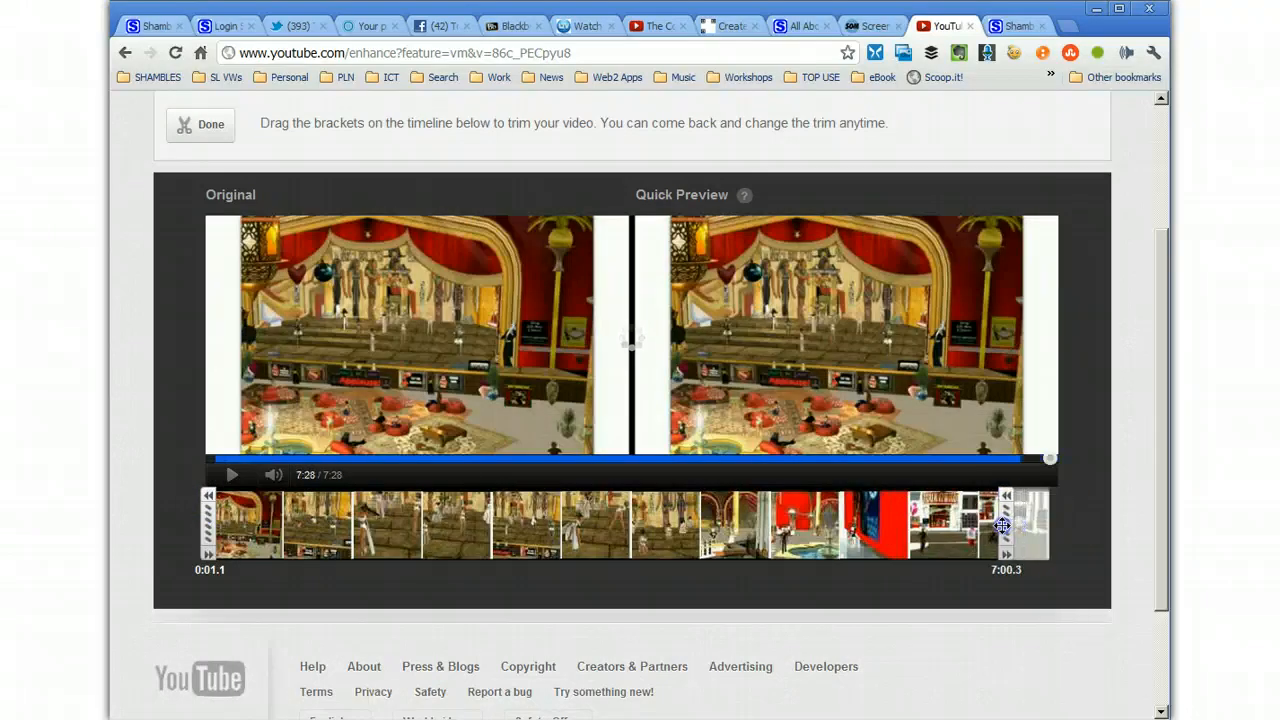
drag(1050, 458, 968, 458)
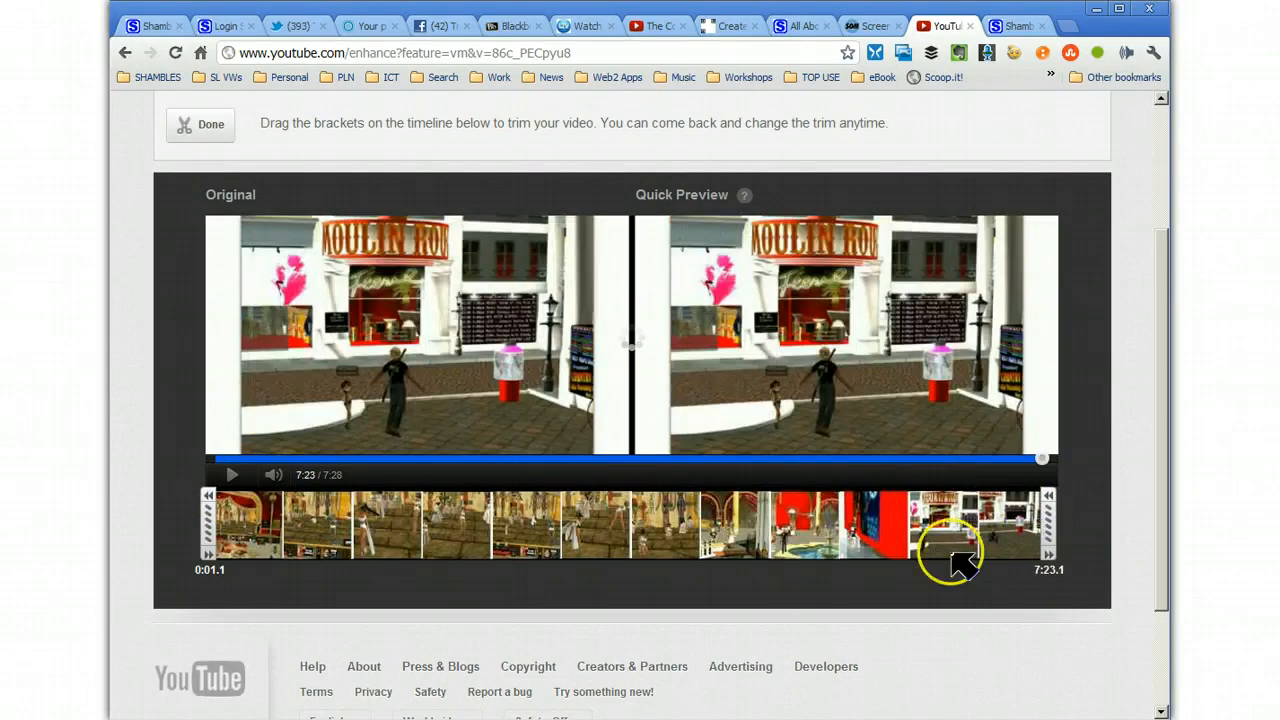
mouse_move(680, 540)
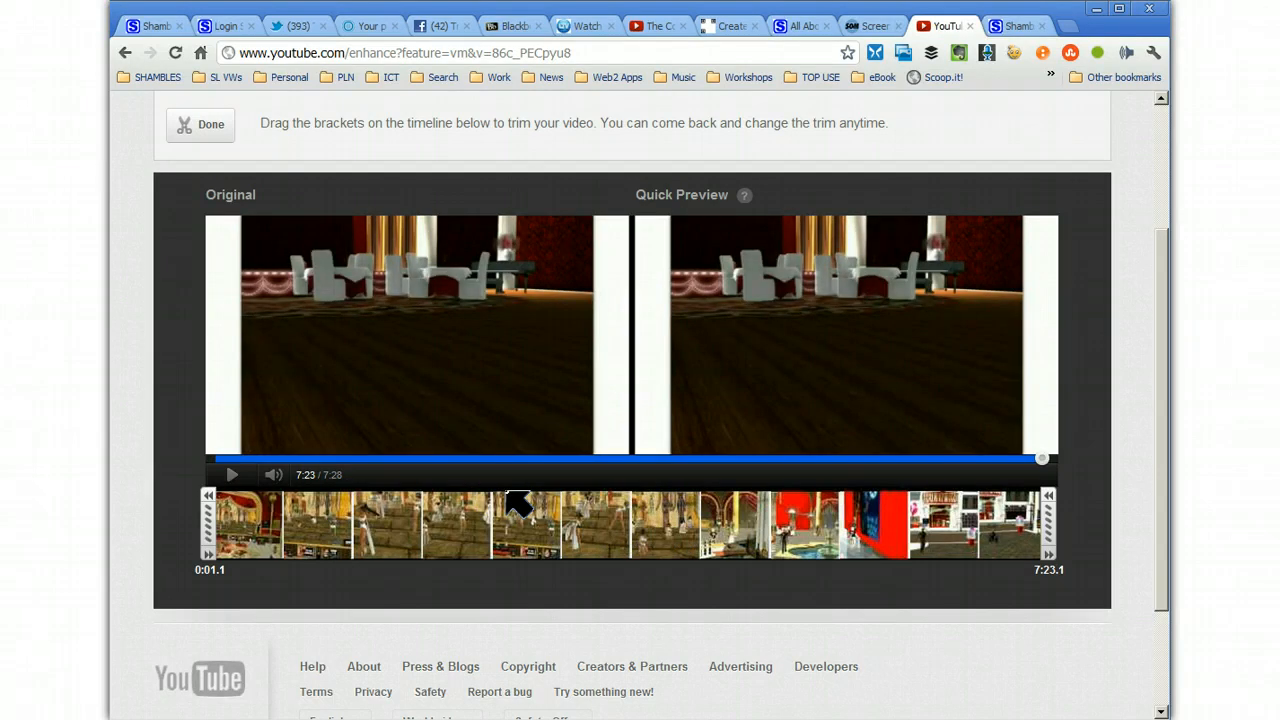
mouse_move(804, 290)
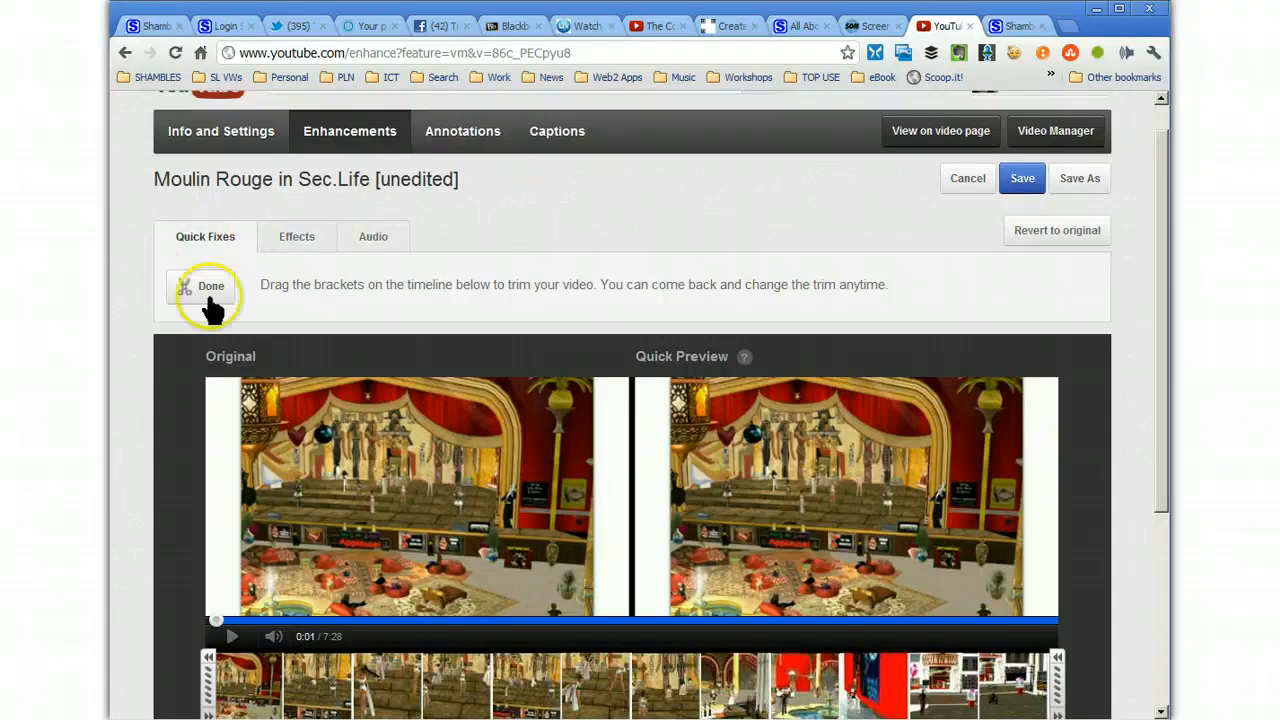
mouse_move(204, 236)
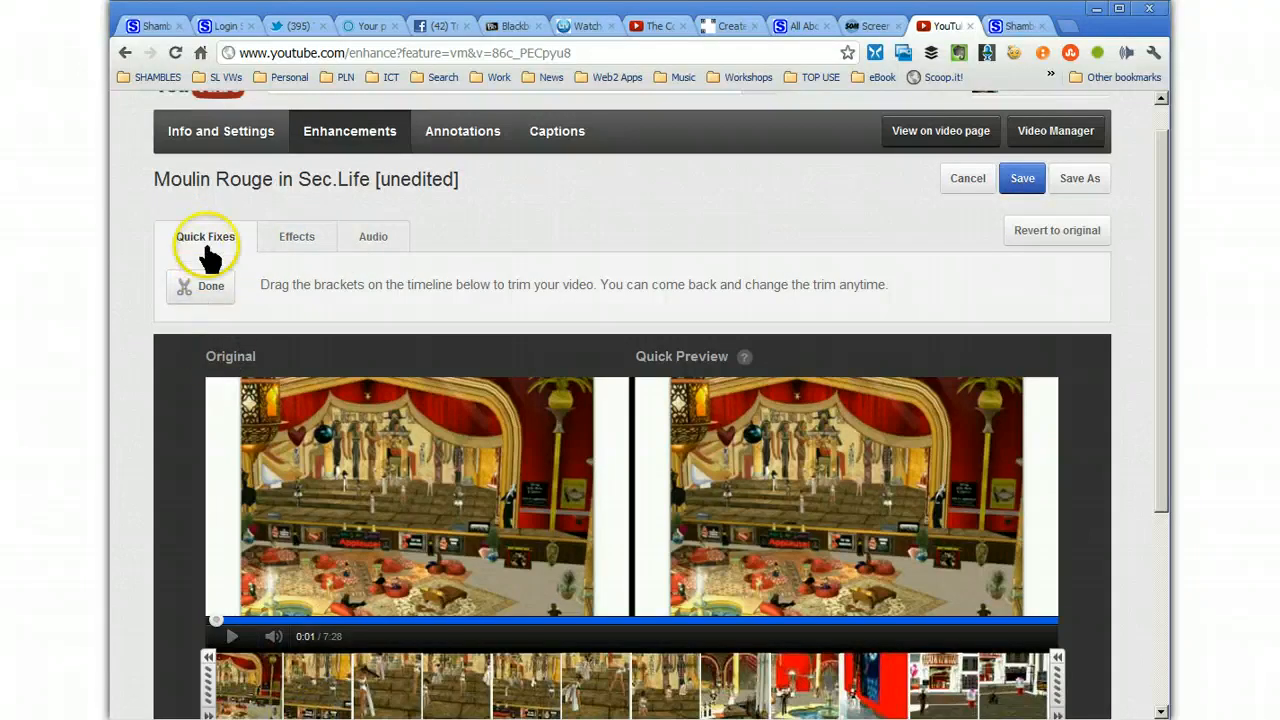
Leave trim mode and return to the Quick Fixes tools.
click(204, 236)
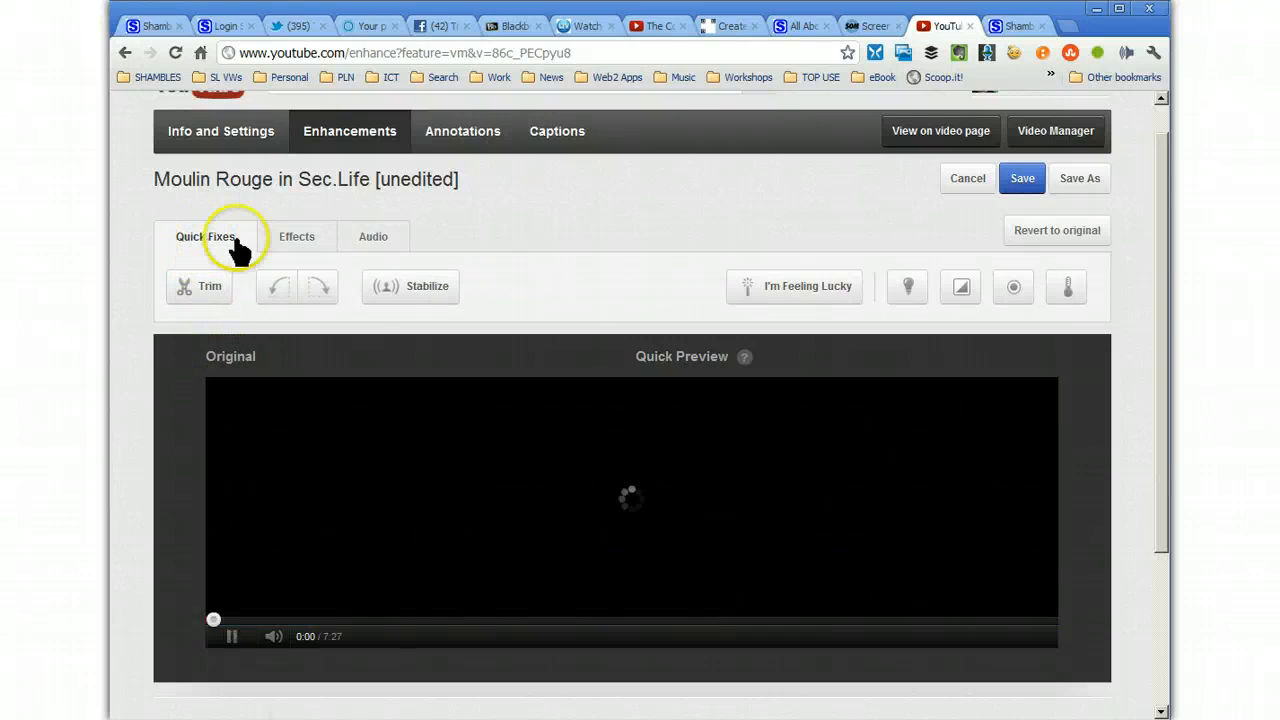
mouse_move(276, 288)
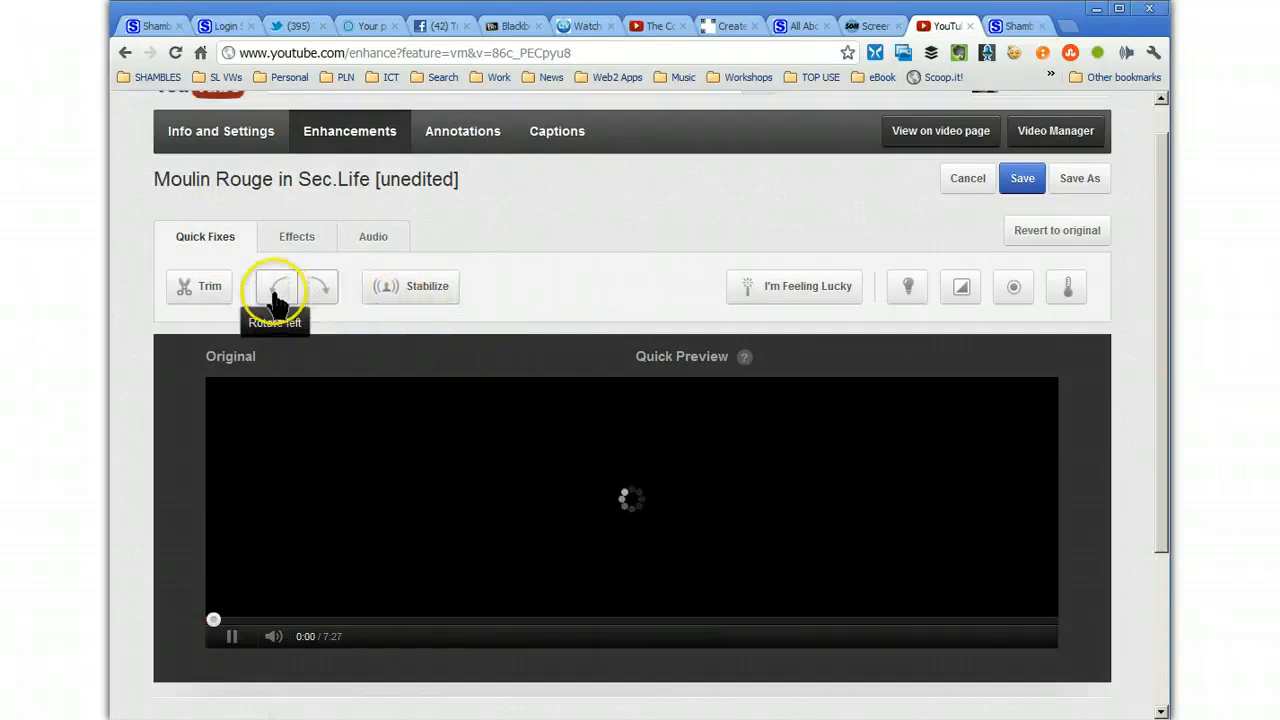
mouse_move(324, 288)
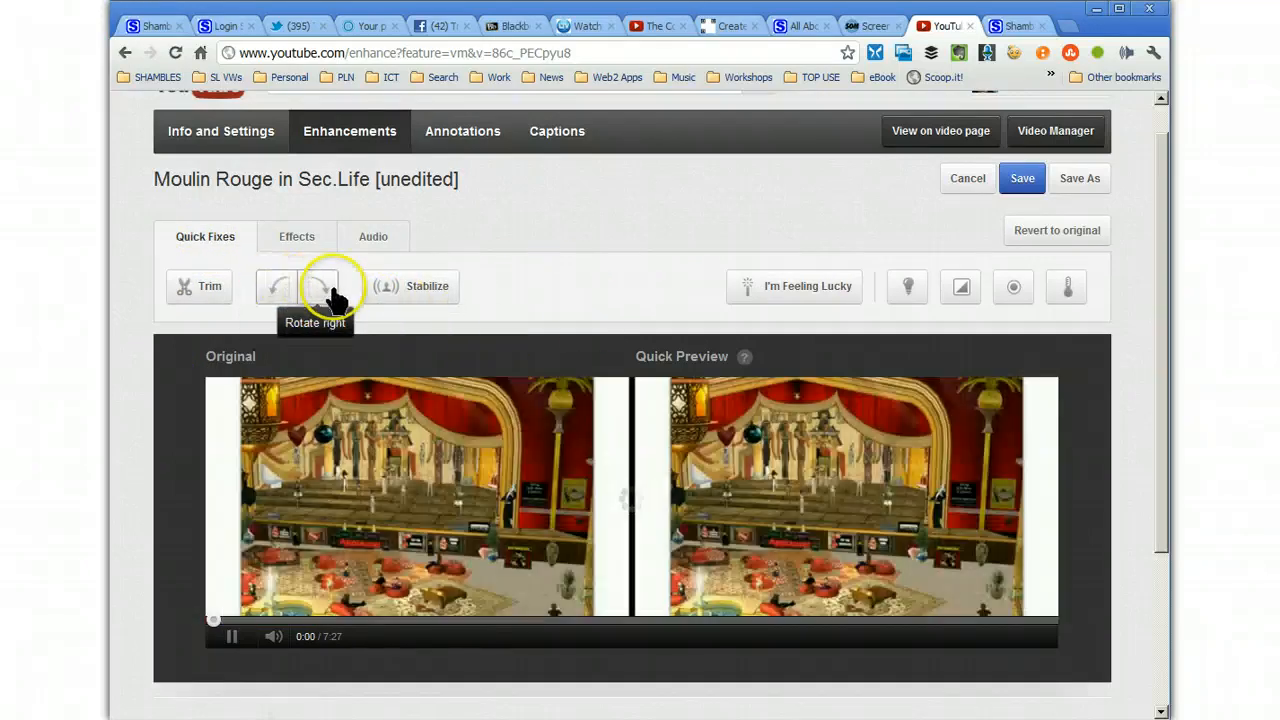
mouse_move(424, 296)
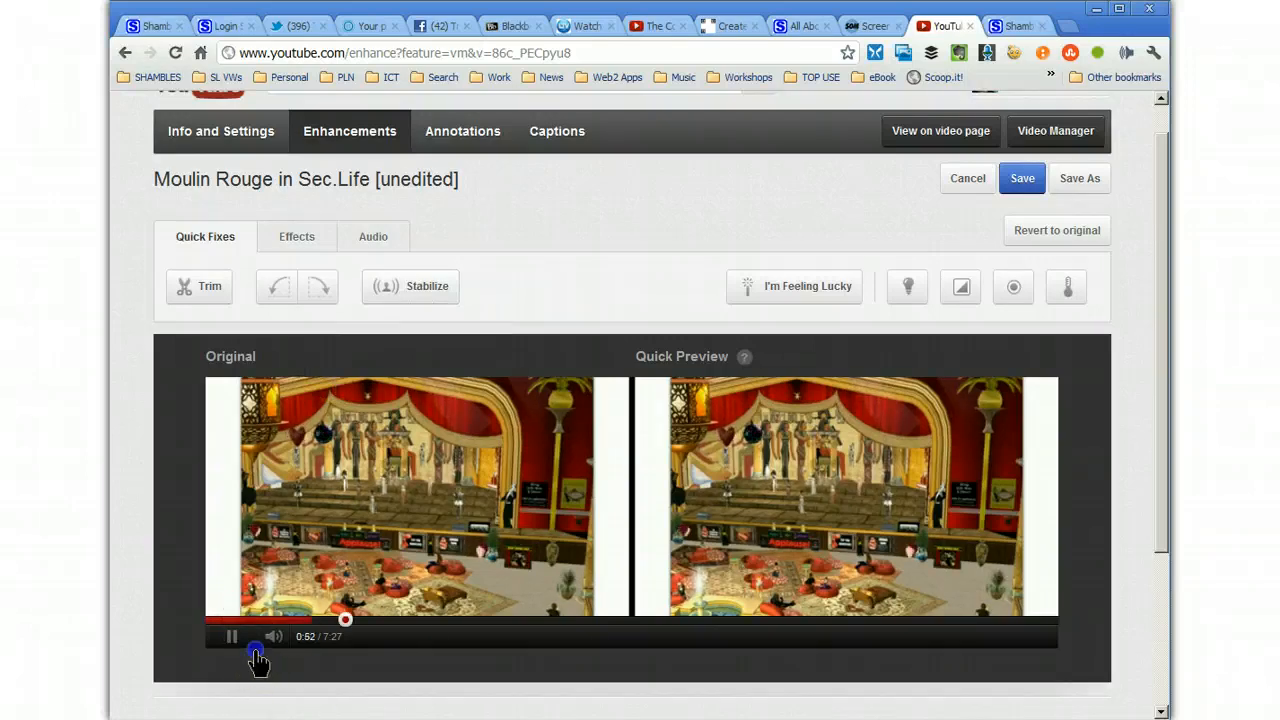
mouse_move(428, 288)
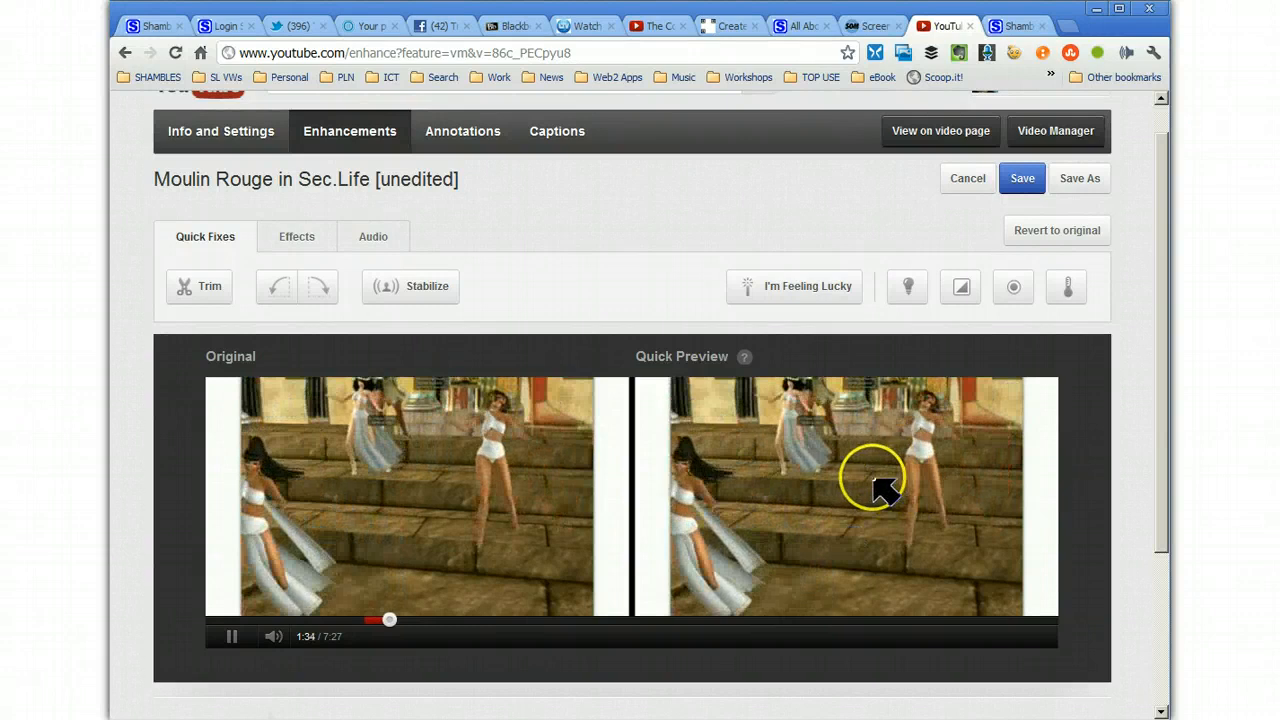
click(908, 288)
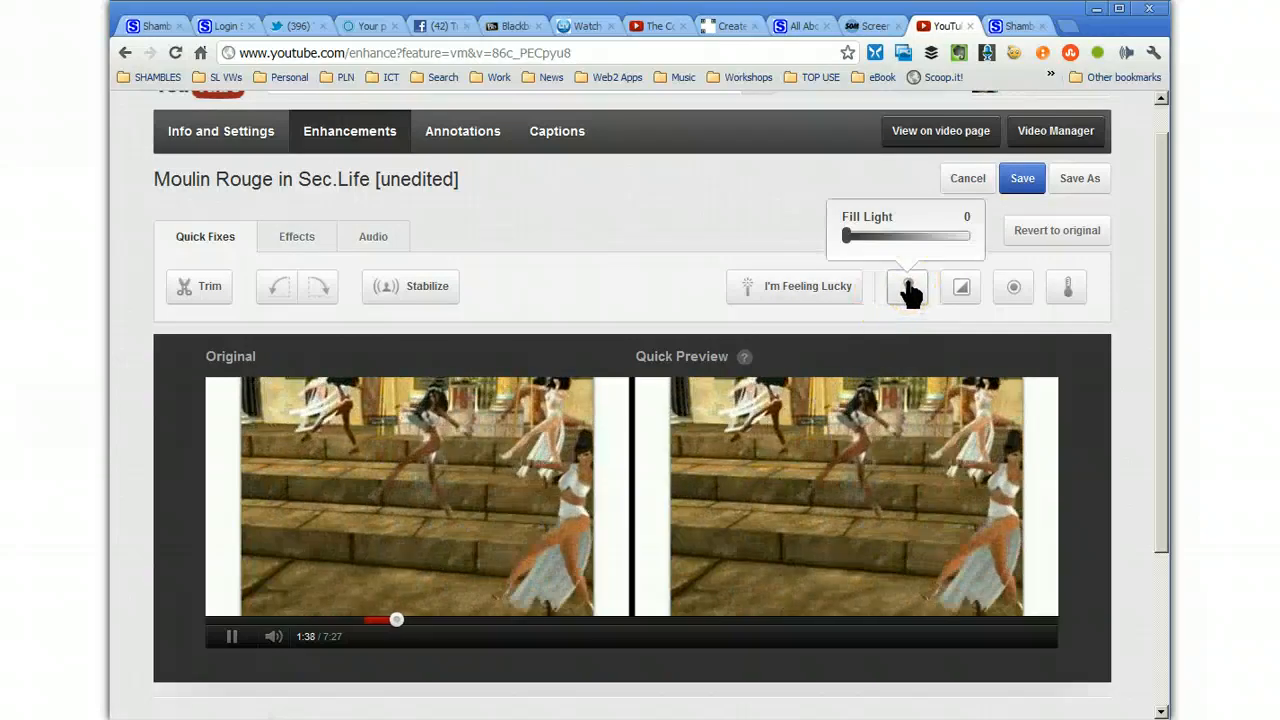
click(1012, 288)
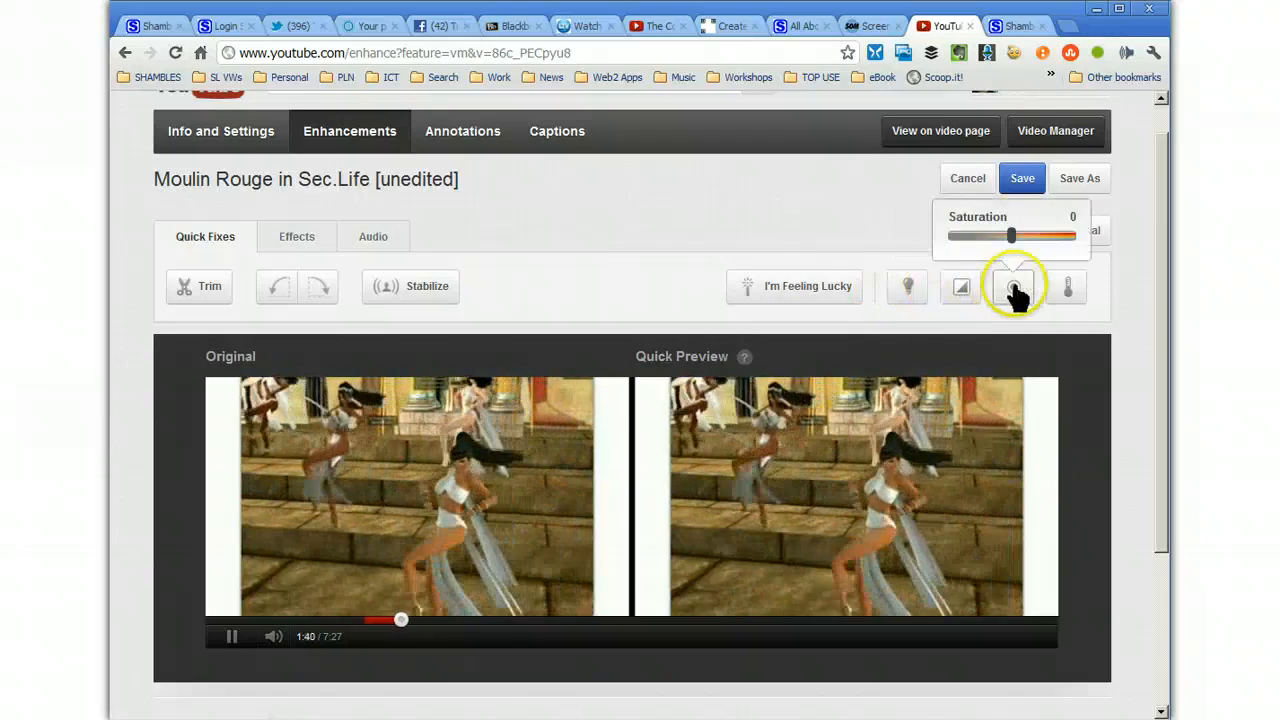
click(1068, 288)
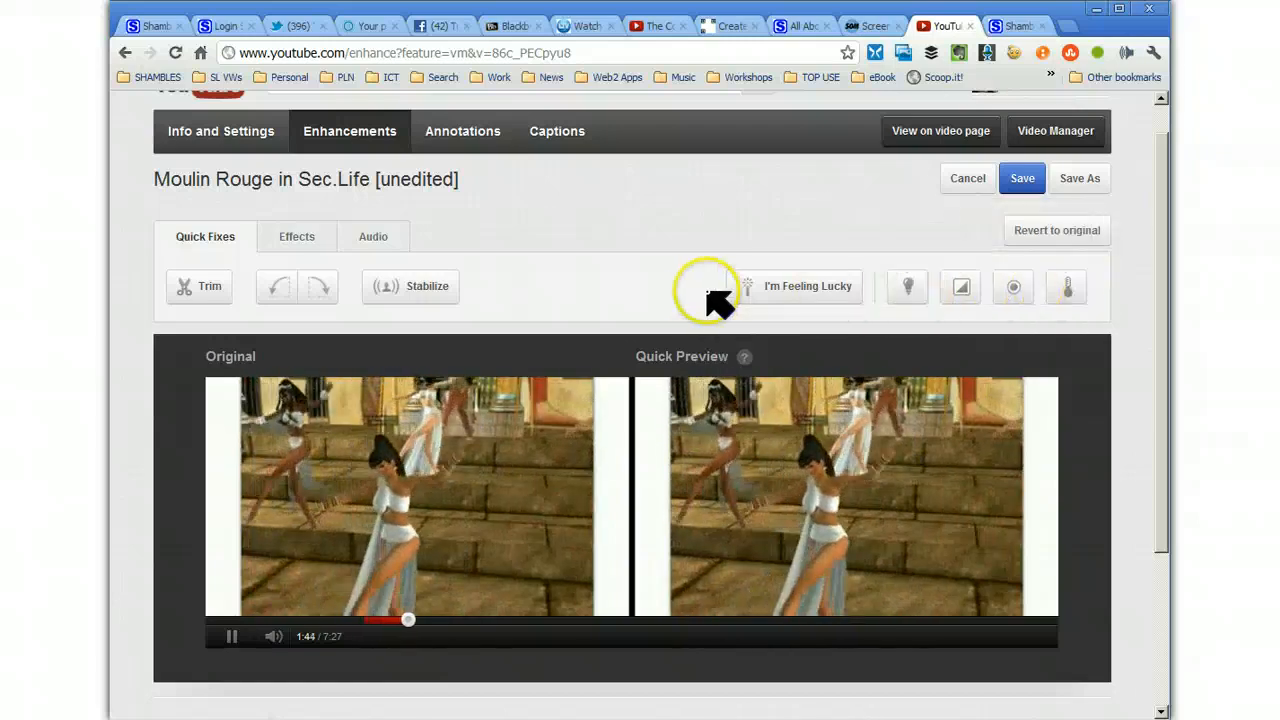
mouse_move(808, 288)
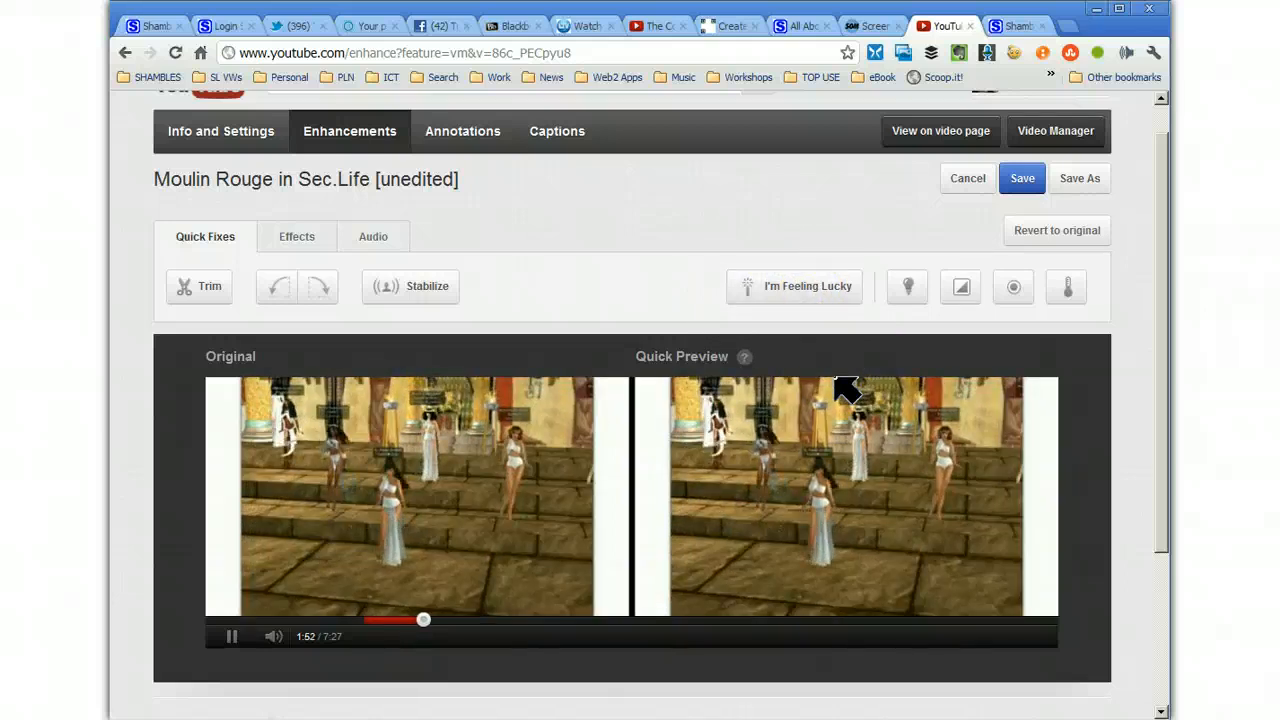
mouse_move(836, 512)
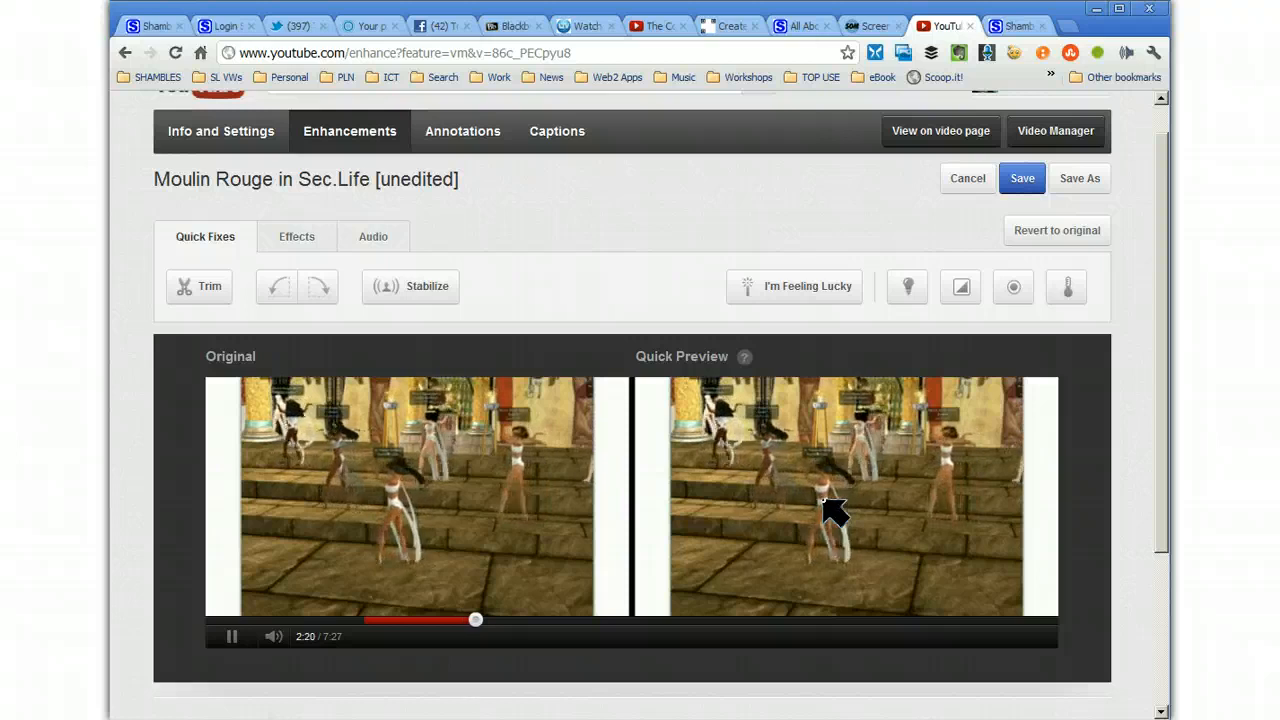
mouse_move(792, 286)
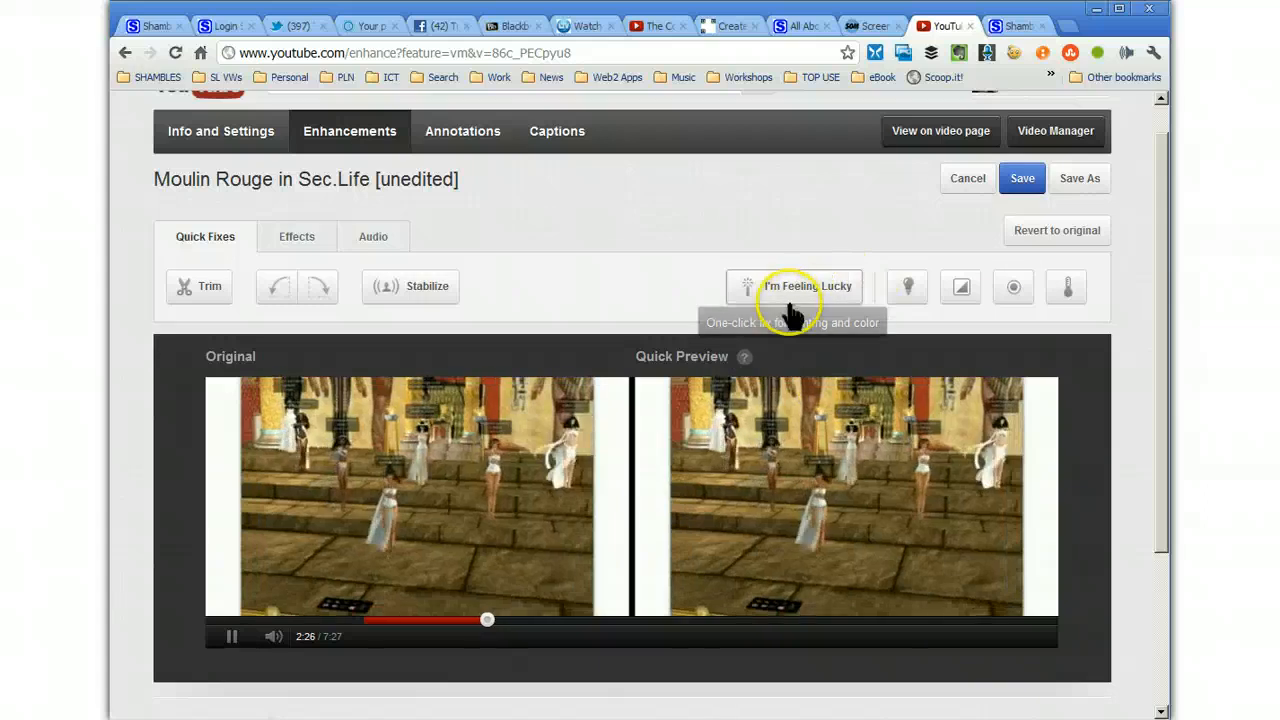
Apply the I'm Feeling Lucky automatic lighting and colour fix to the preview.
click(808, 286)
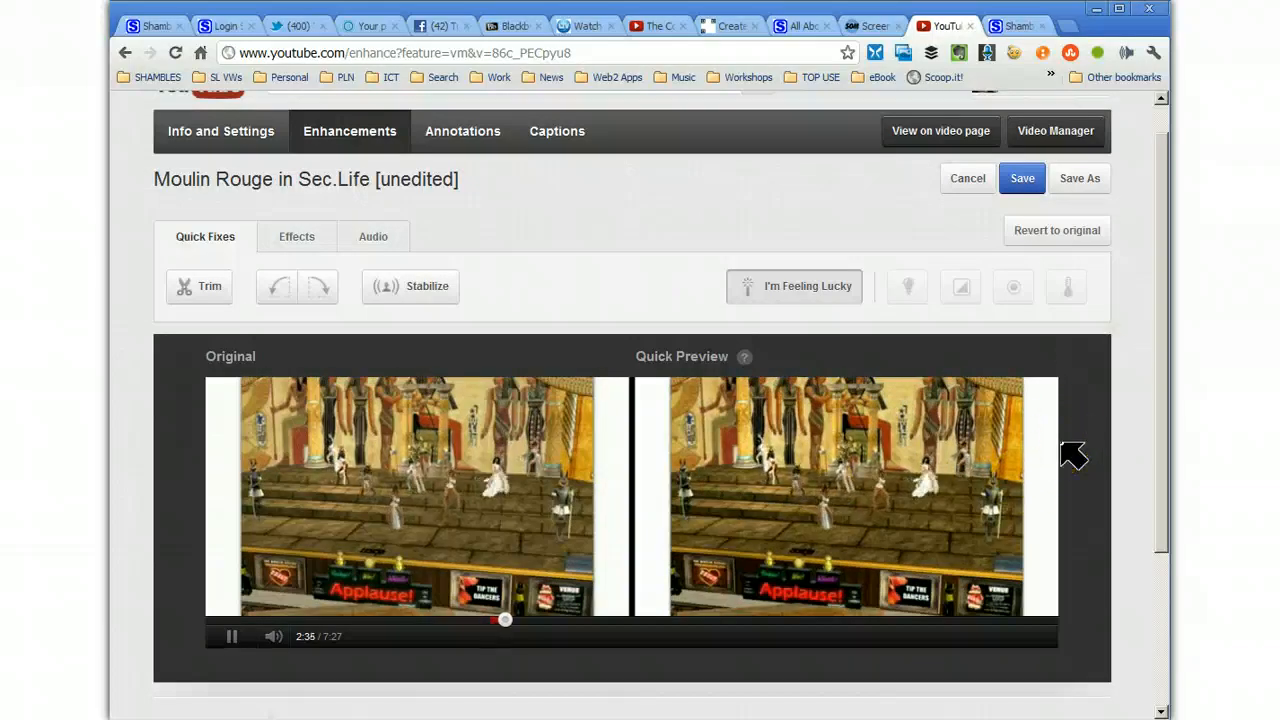
mouse_move(384, 290)
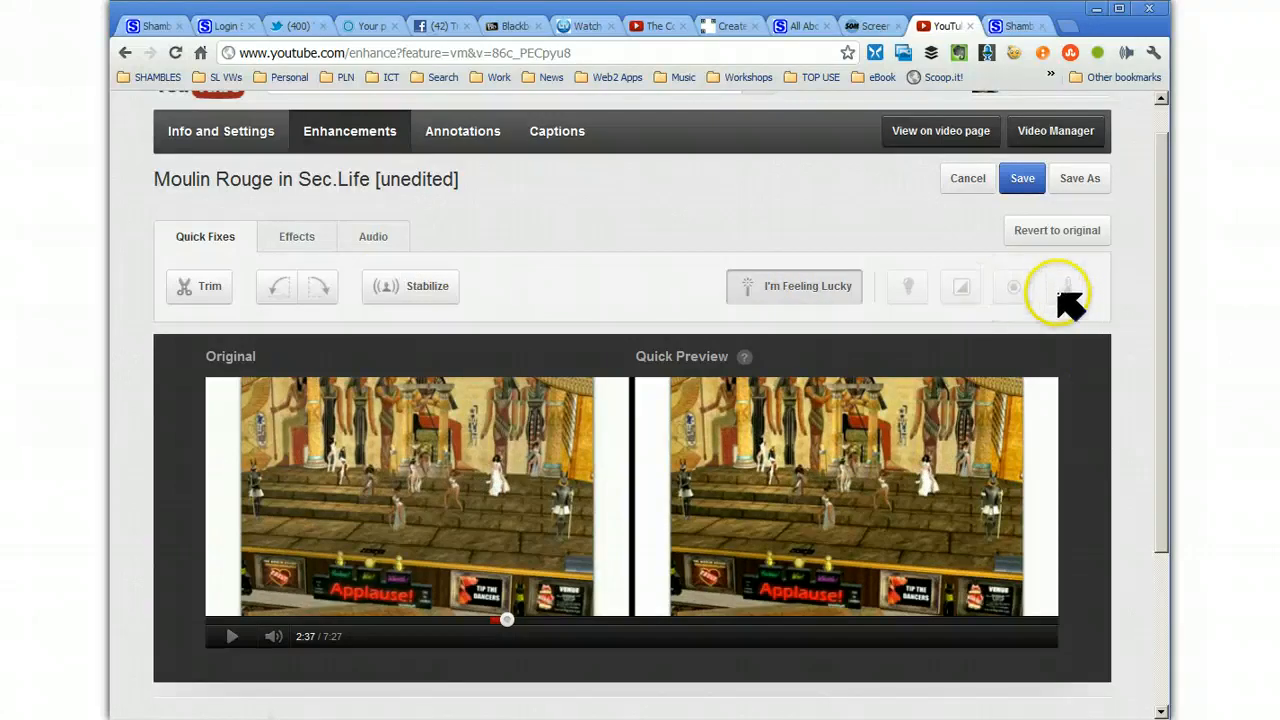
mouse_move(1040, 240)
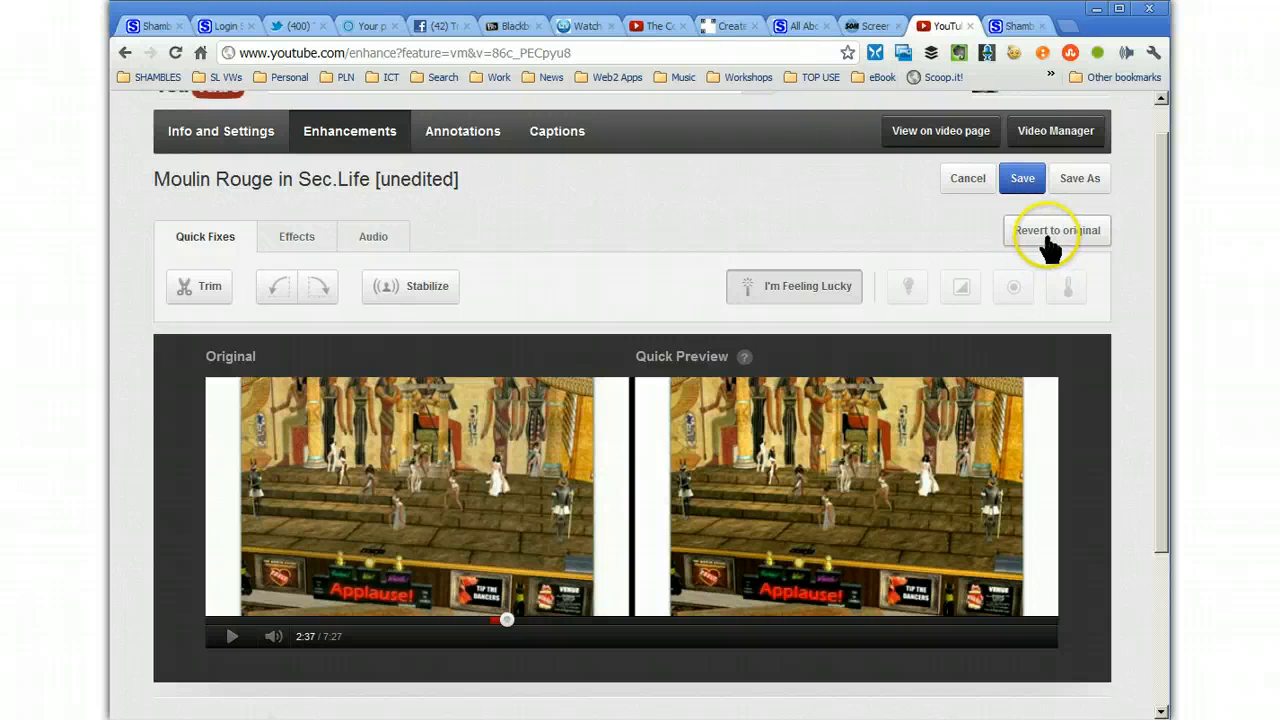
mouse_move(1016, 216)
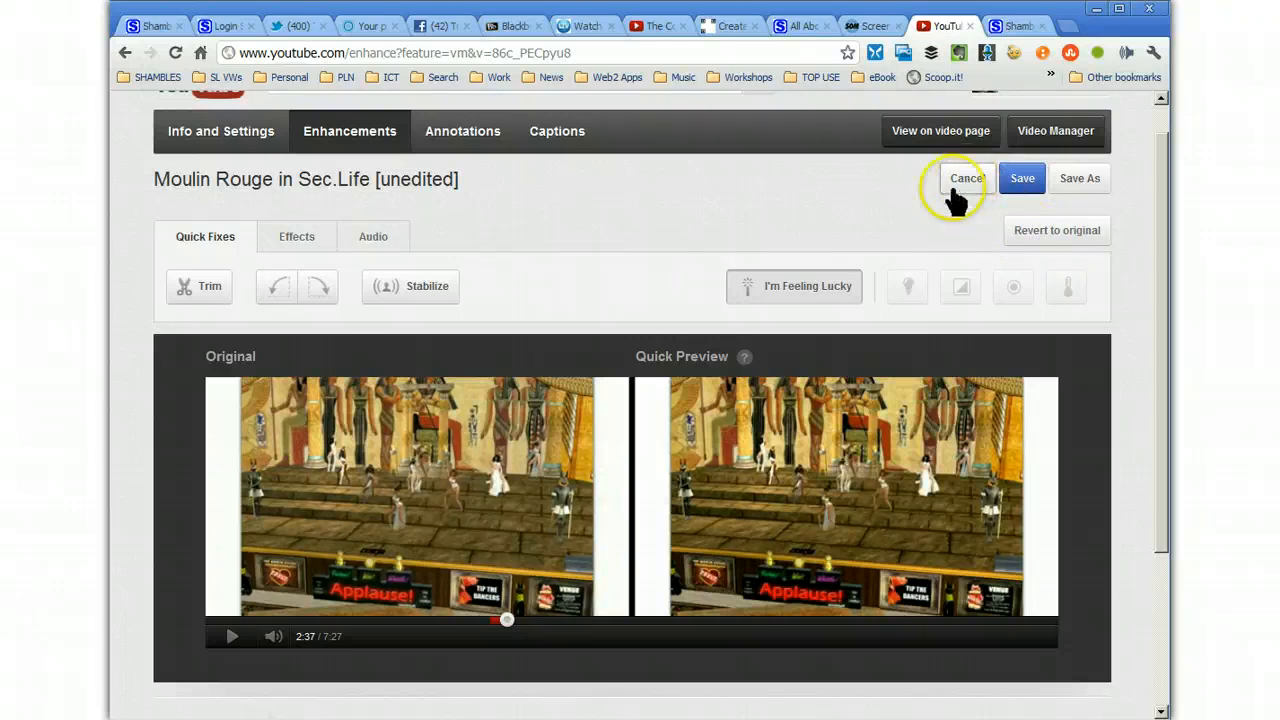
mouse_move(296, 236)
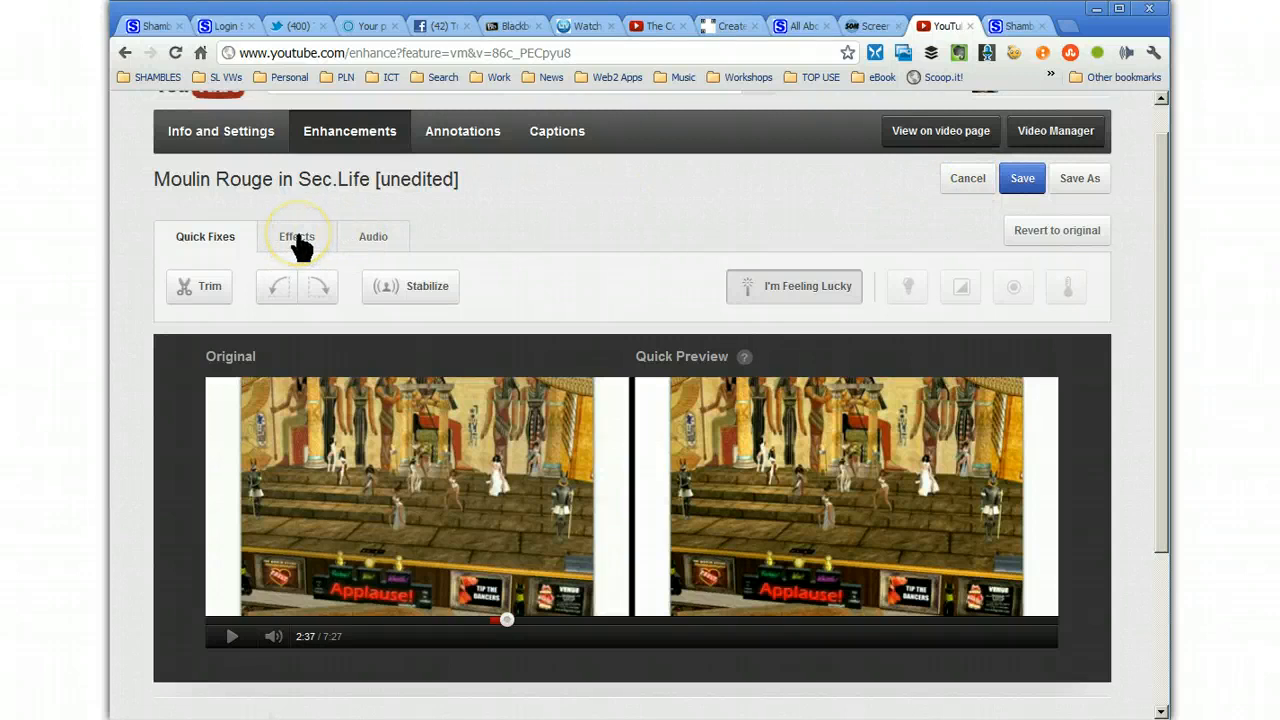
Browse the Effects list and apply Neon Green, turning the preview into glowing green outlines.
click(296, 236)
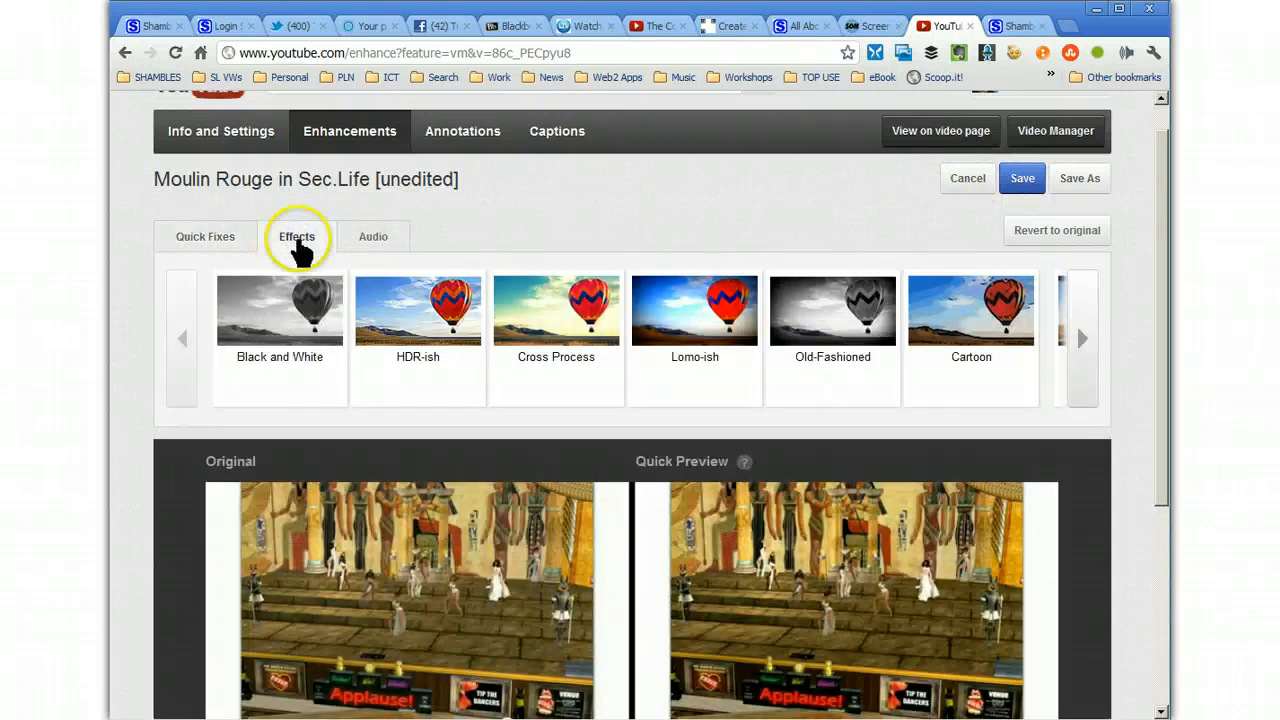
click(296, 236)
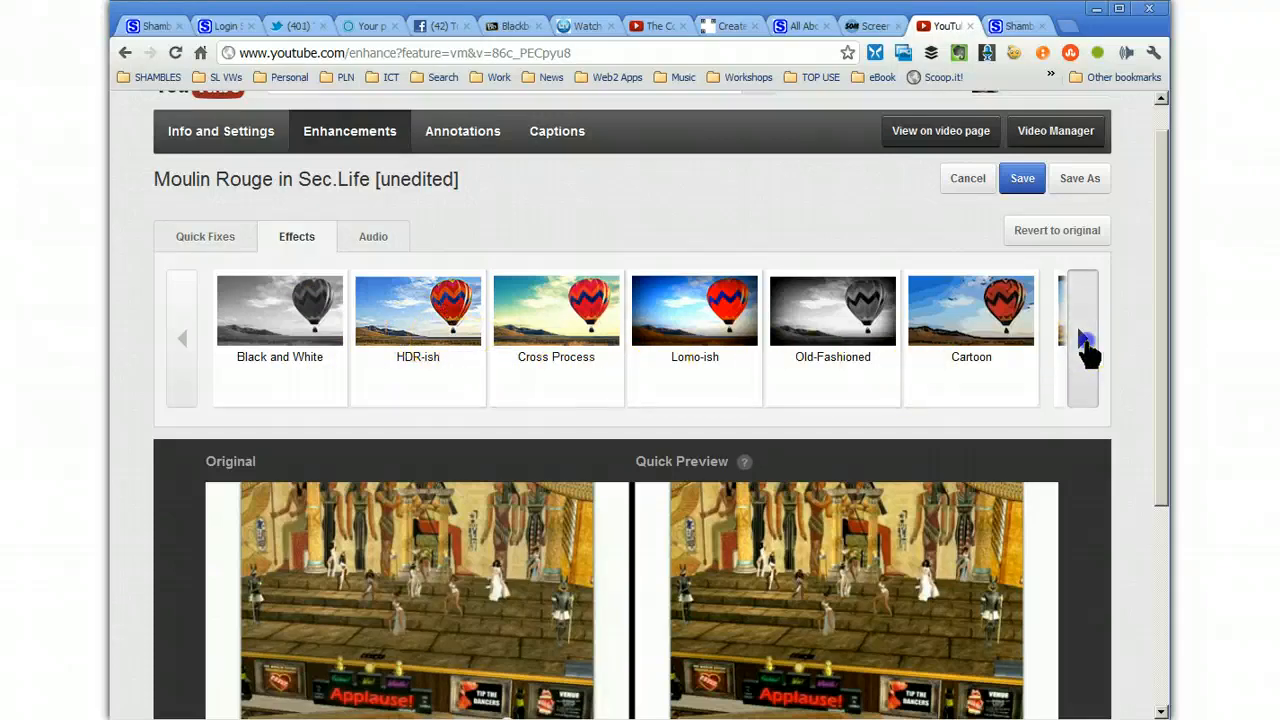
click(1084, 338)
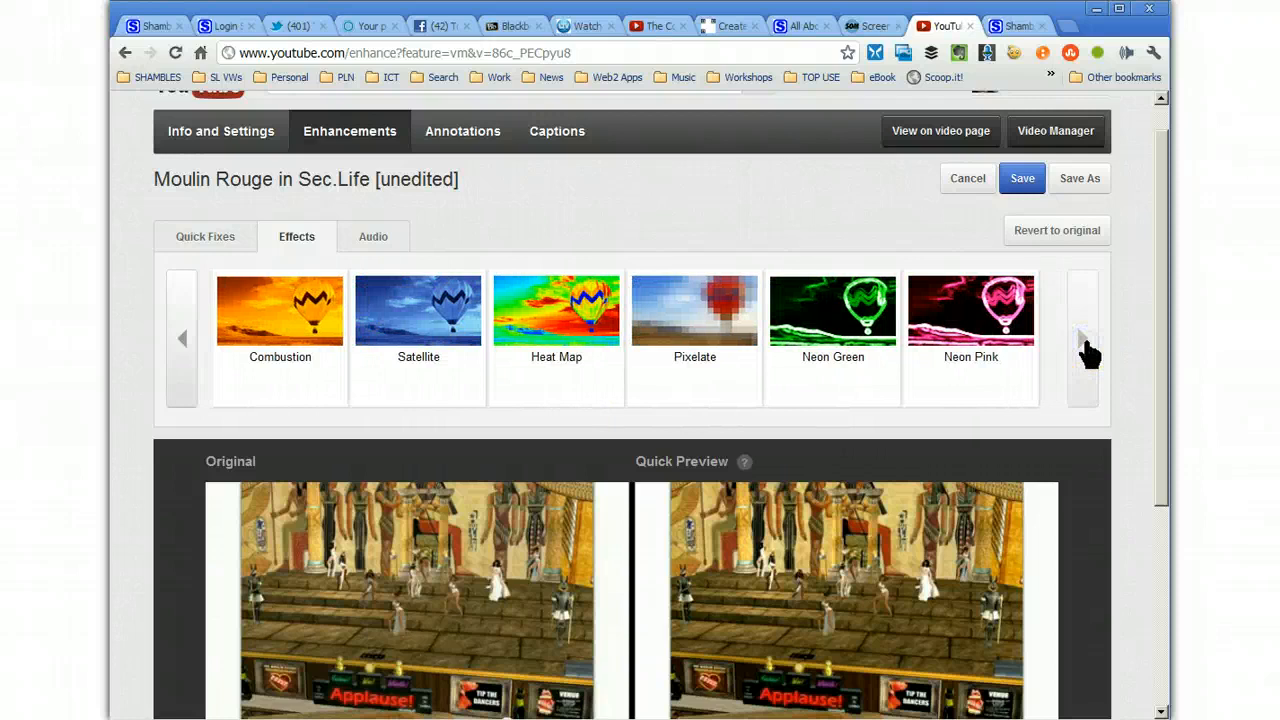
mouse_move(832, 320)
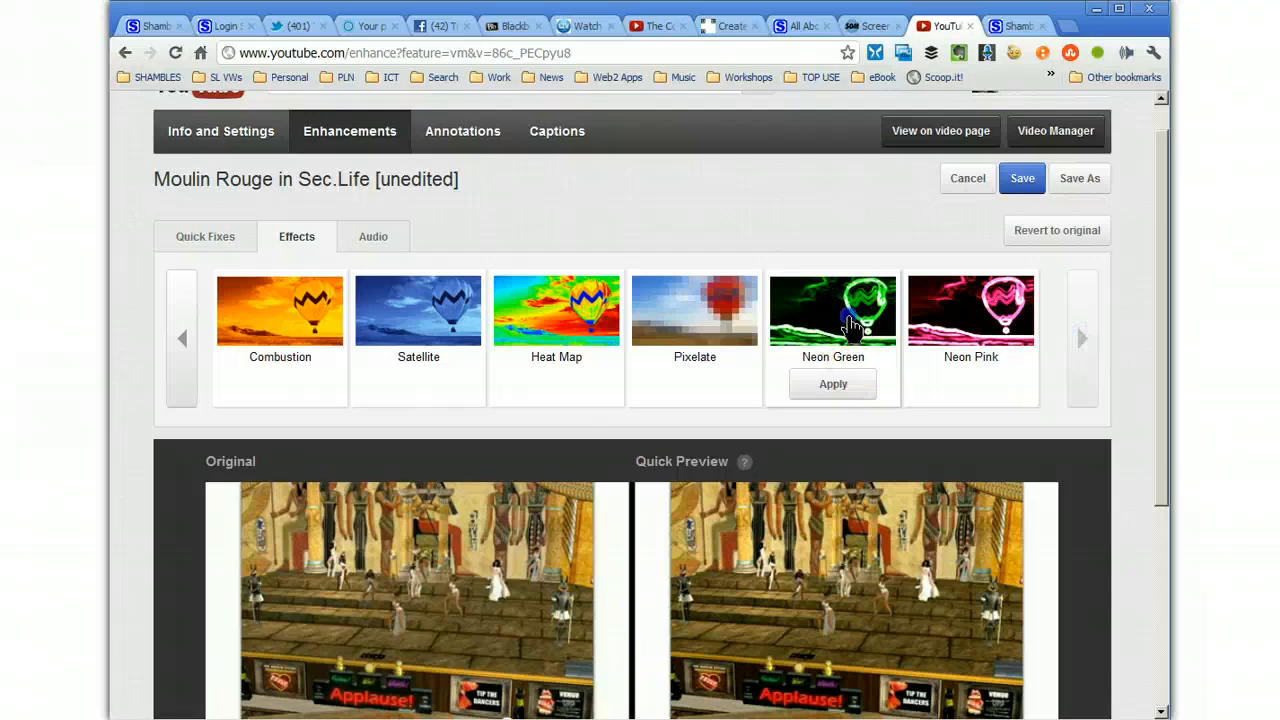
click(832, 384)
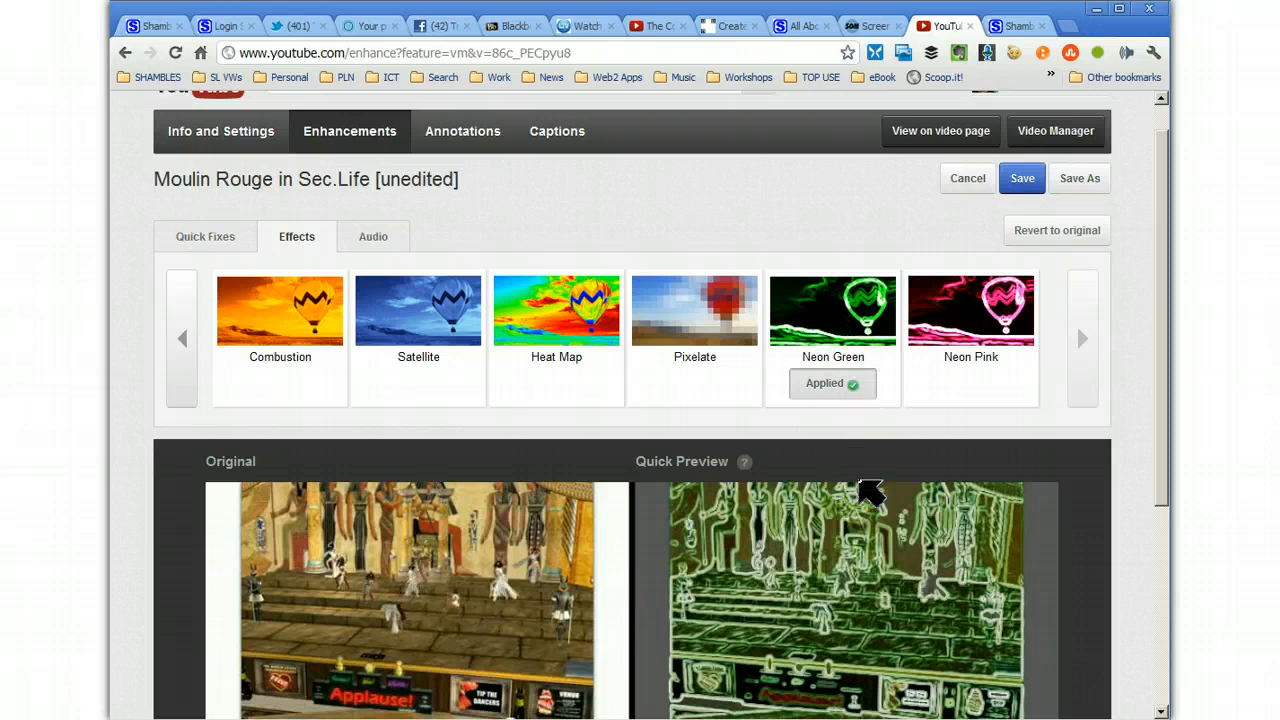
mouse_move(1170, 480)
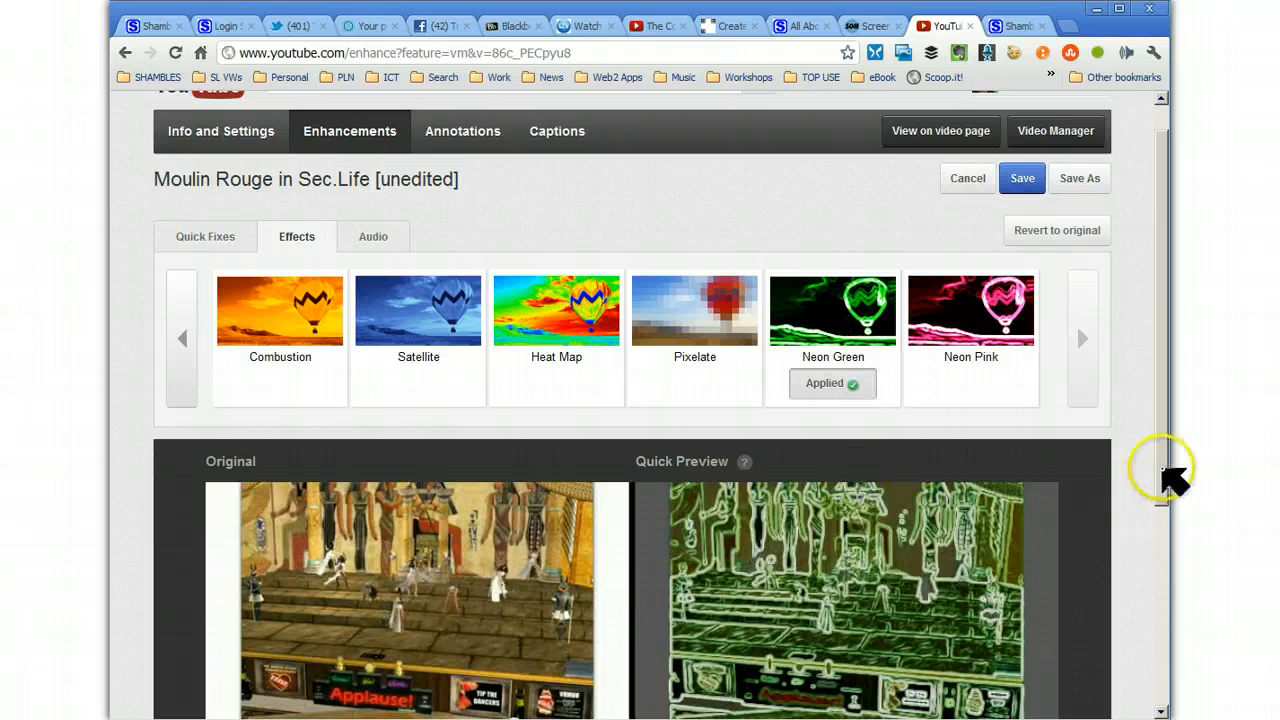
scroll(down, 3)
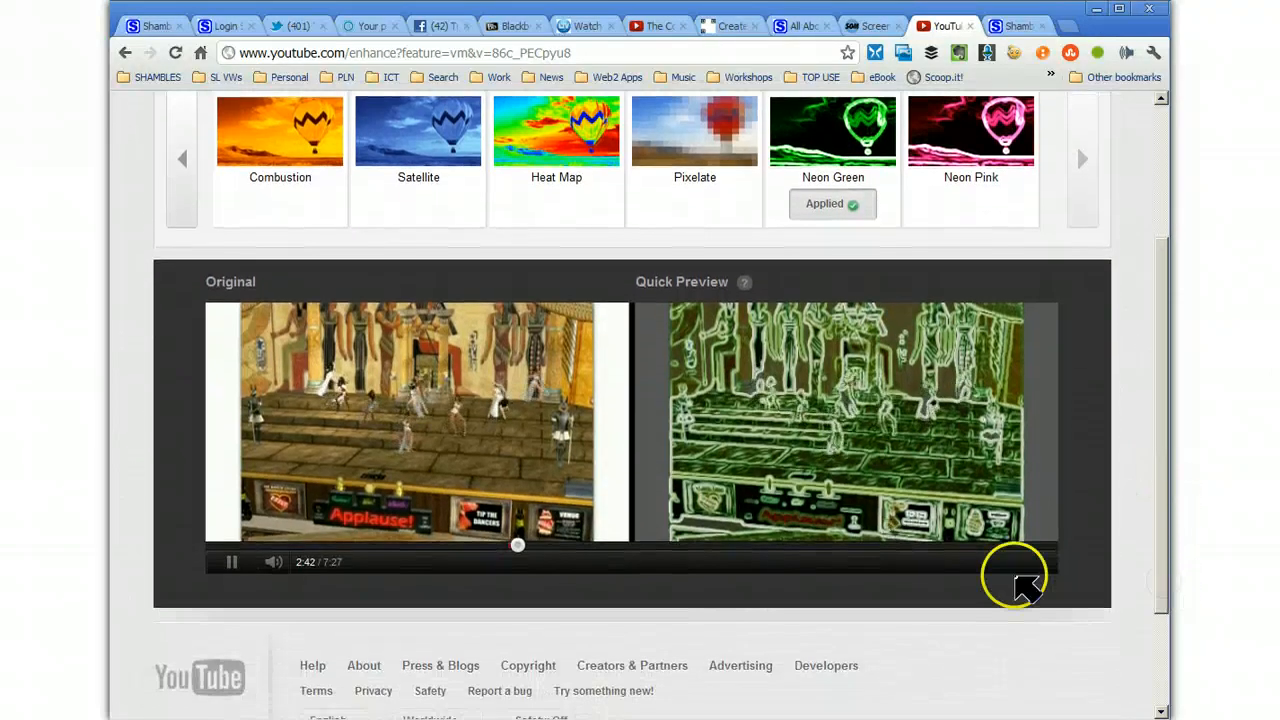
click(232, 560)
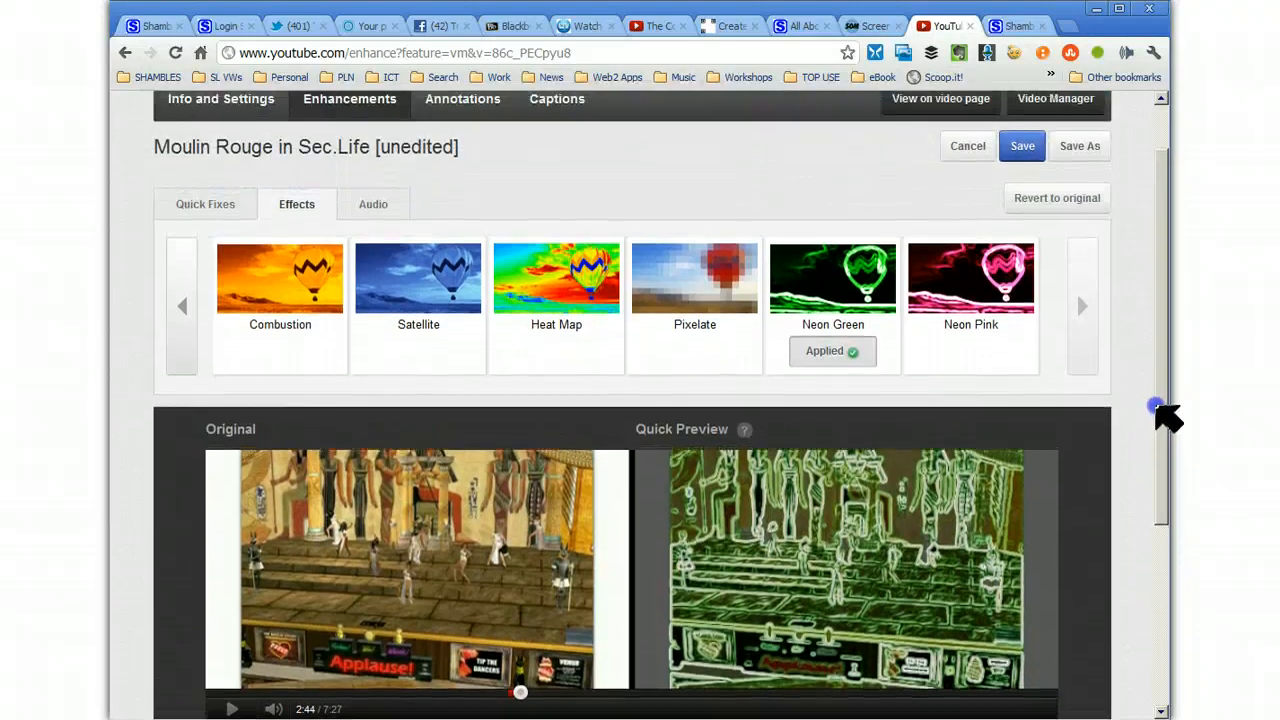
mouse_move(372, 204)
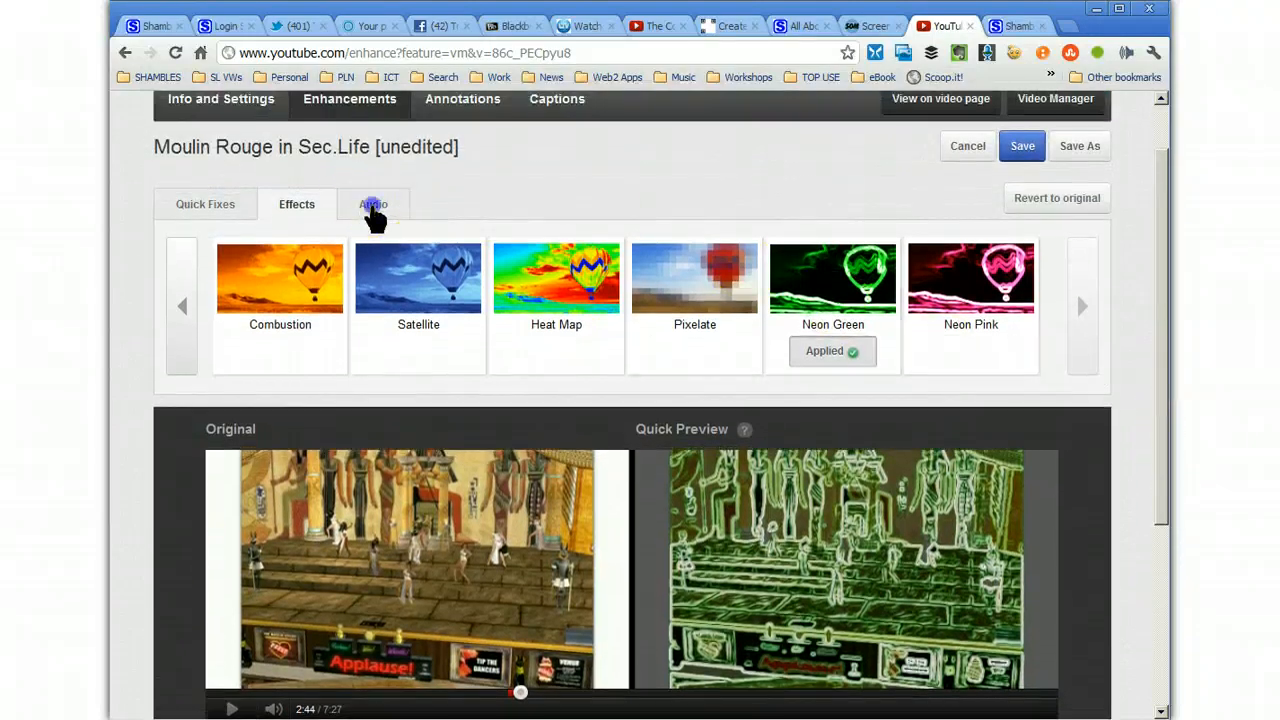
Browse the Audio tab's recommended free soundtracks without selecting any track.
click(372, 204)
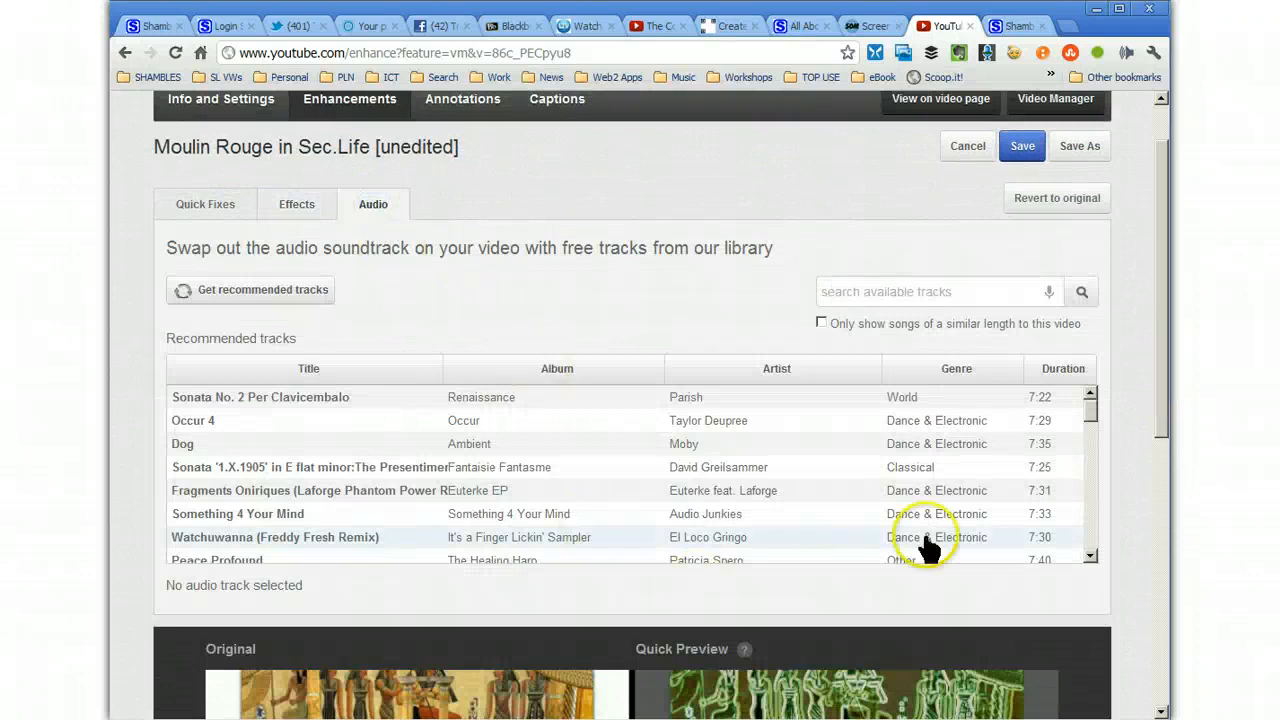
mouse_move(1170, 378)
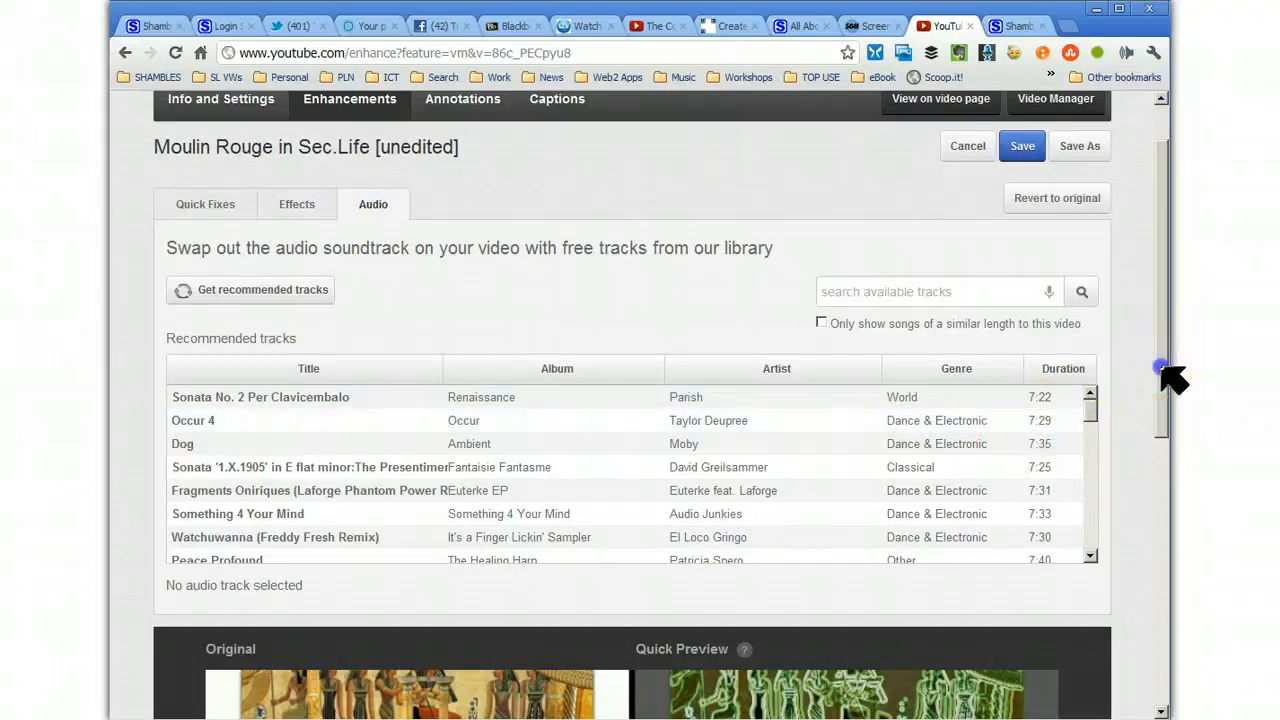
scroll(down, 3)
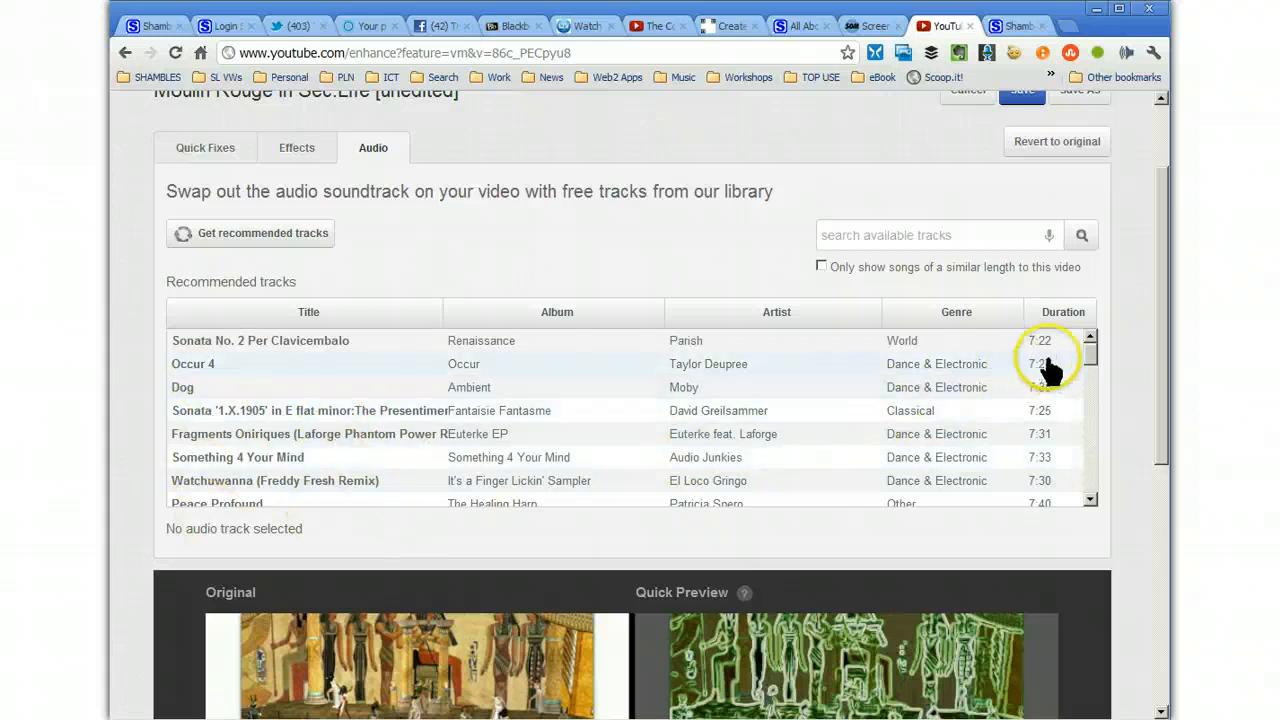
scroll(down, 3)
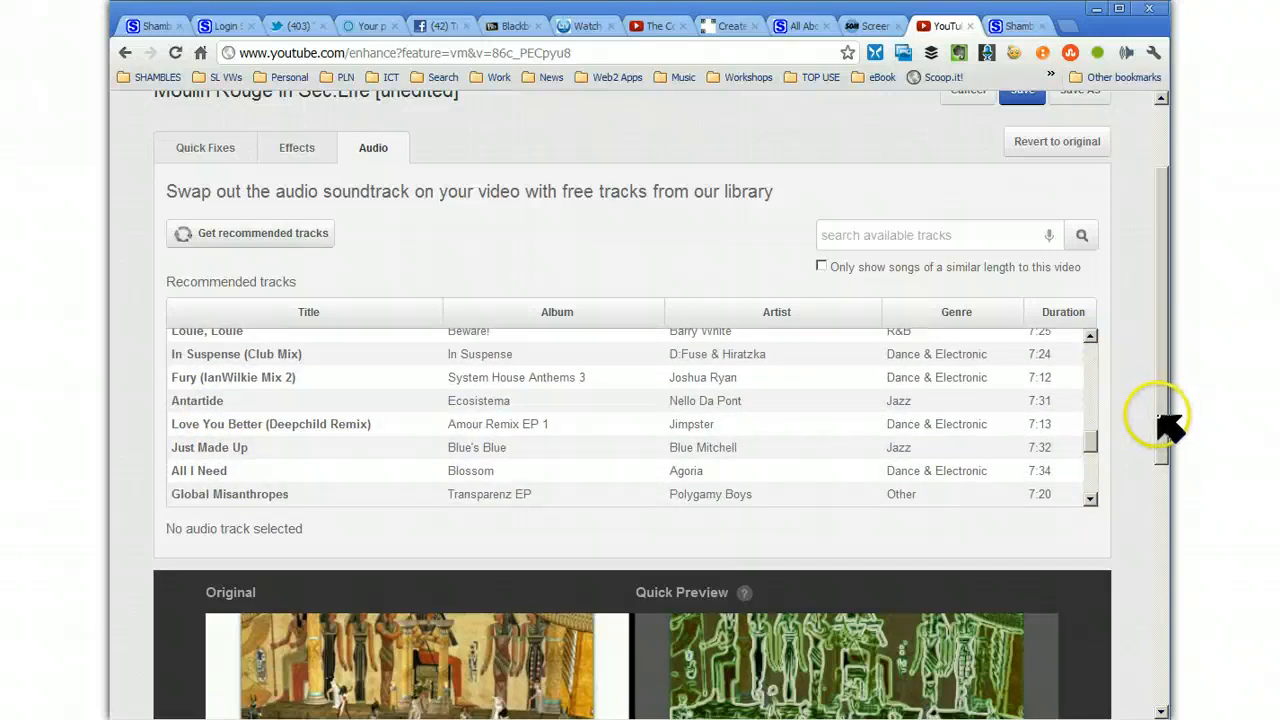
scroll(down, 3)
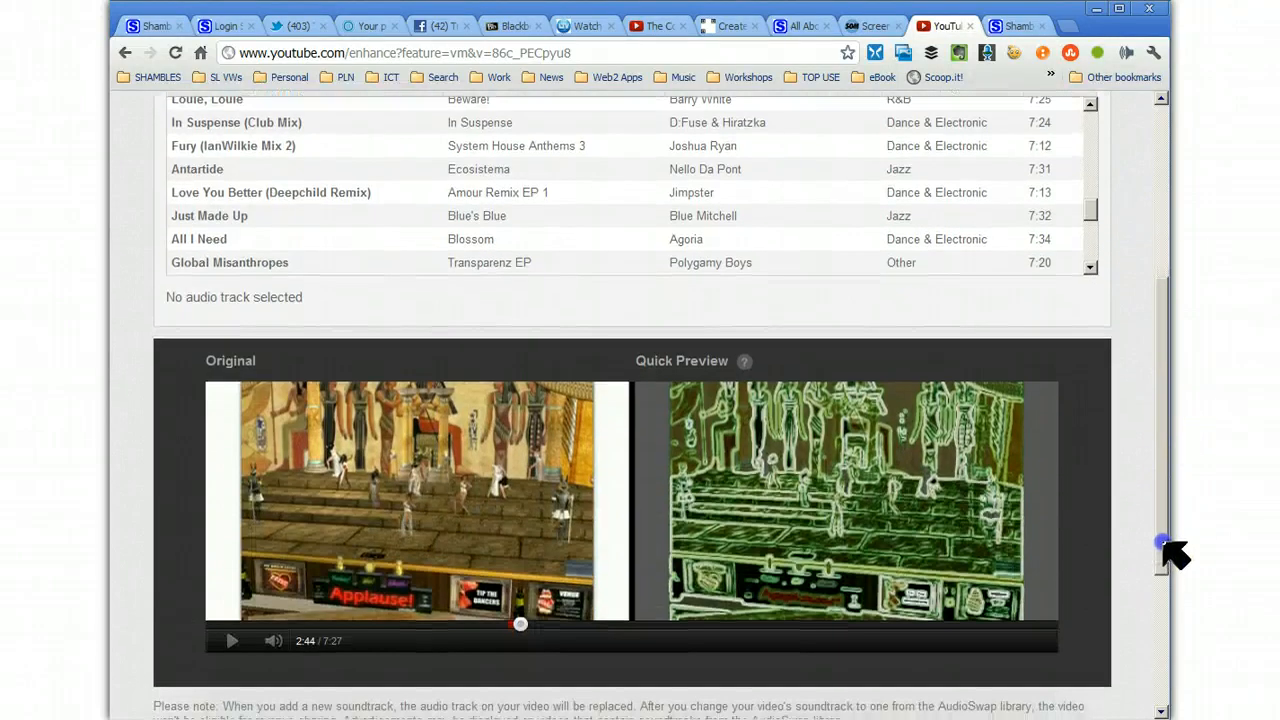
scroll(down, 3)
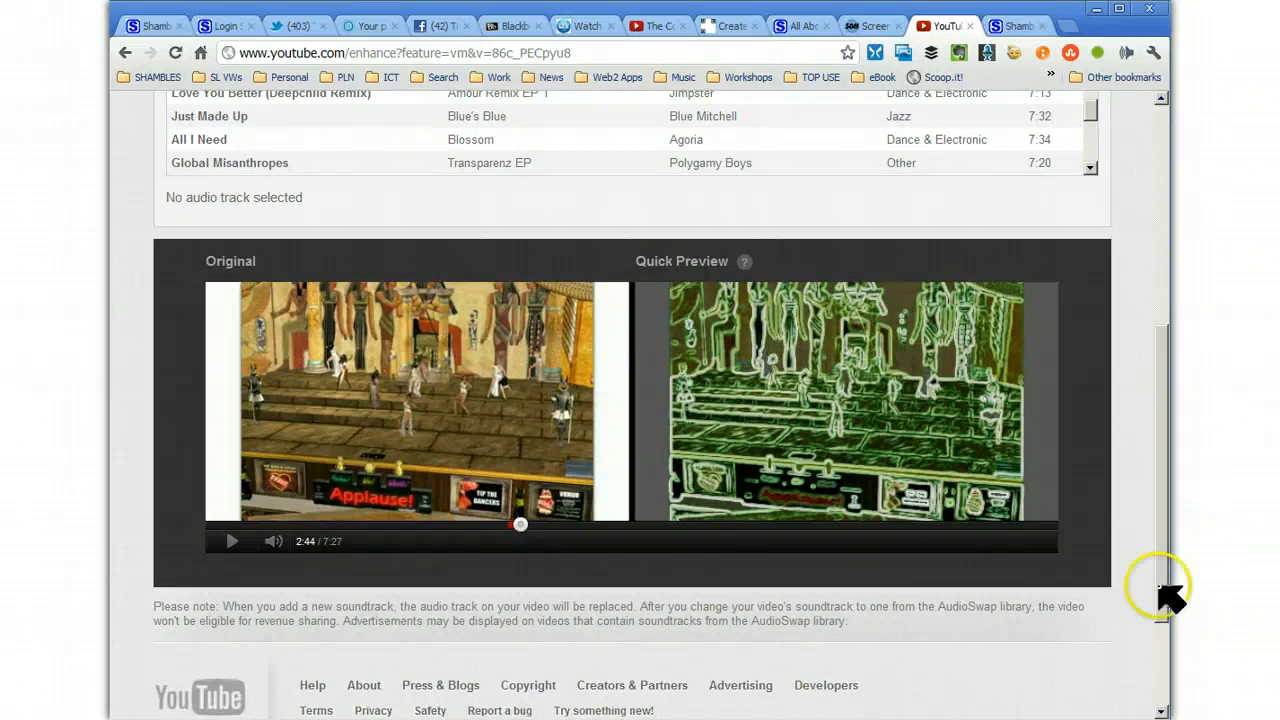
mouse_move(1080, 560)
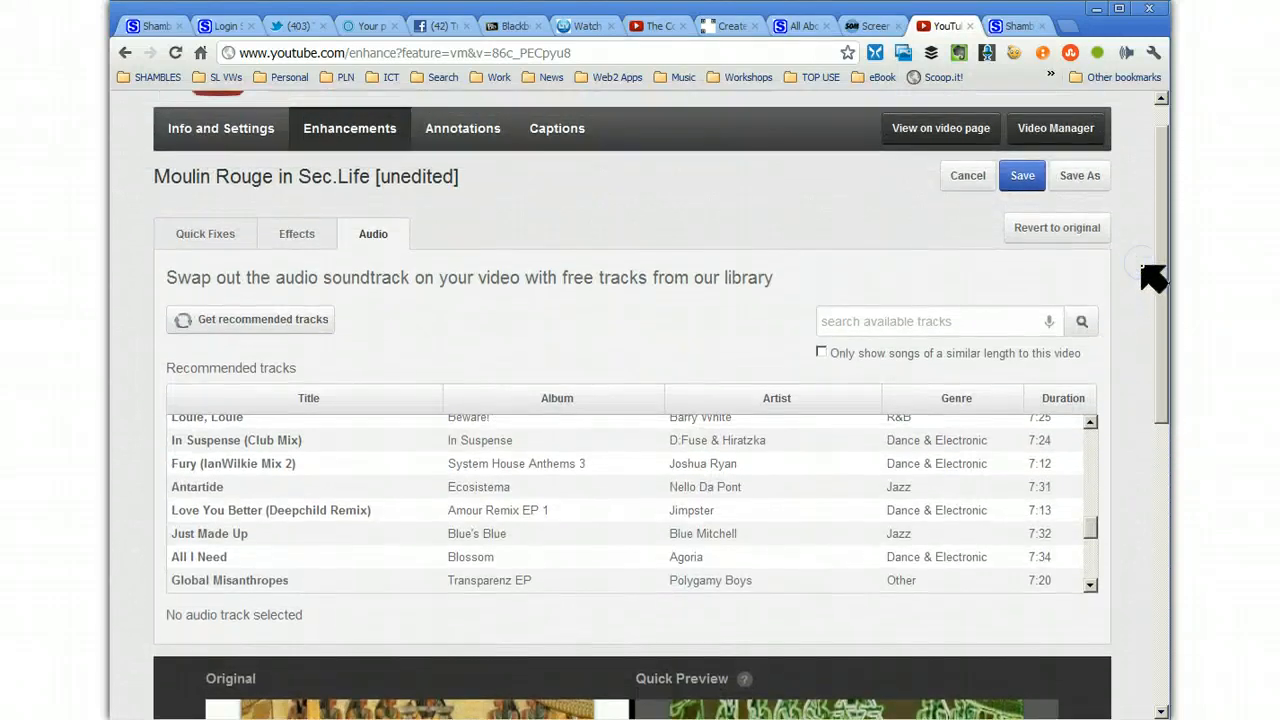
click(1056, 228)
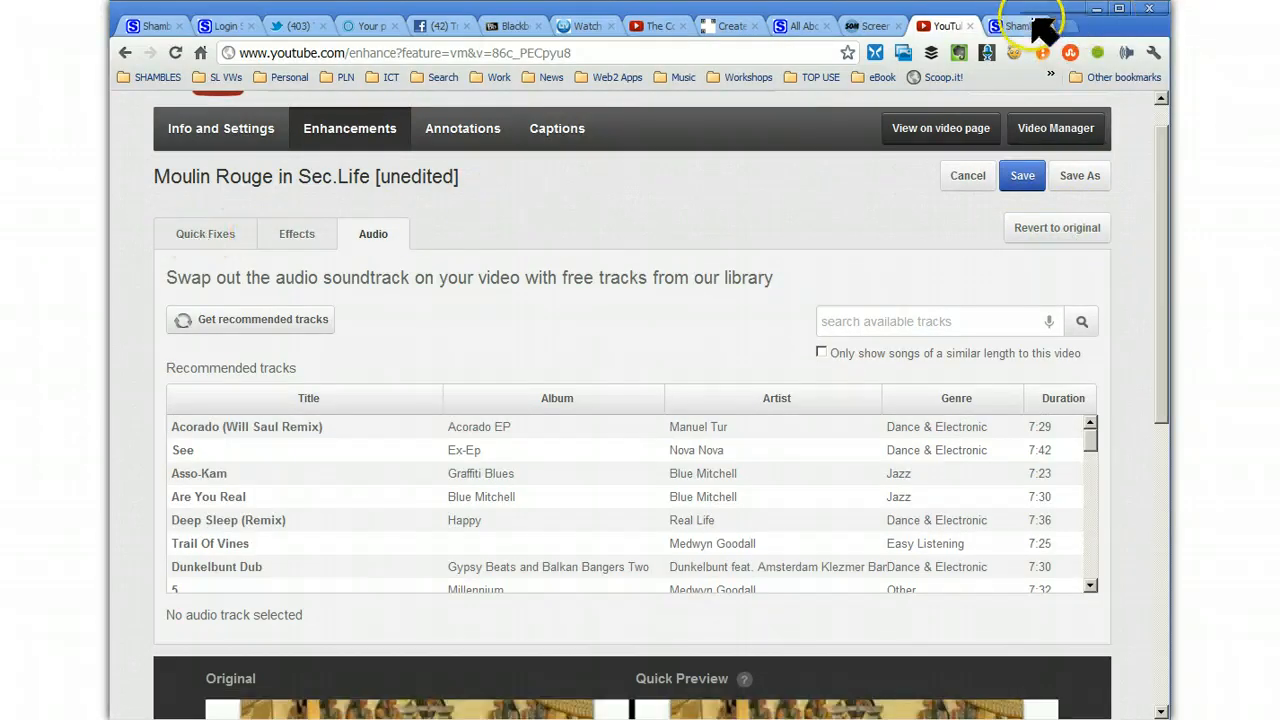
Switch to the Shamblesguru website tab, leaving the audio editor with no track chosen.
click(1012, 24)
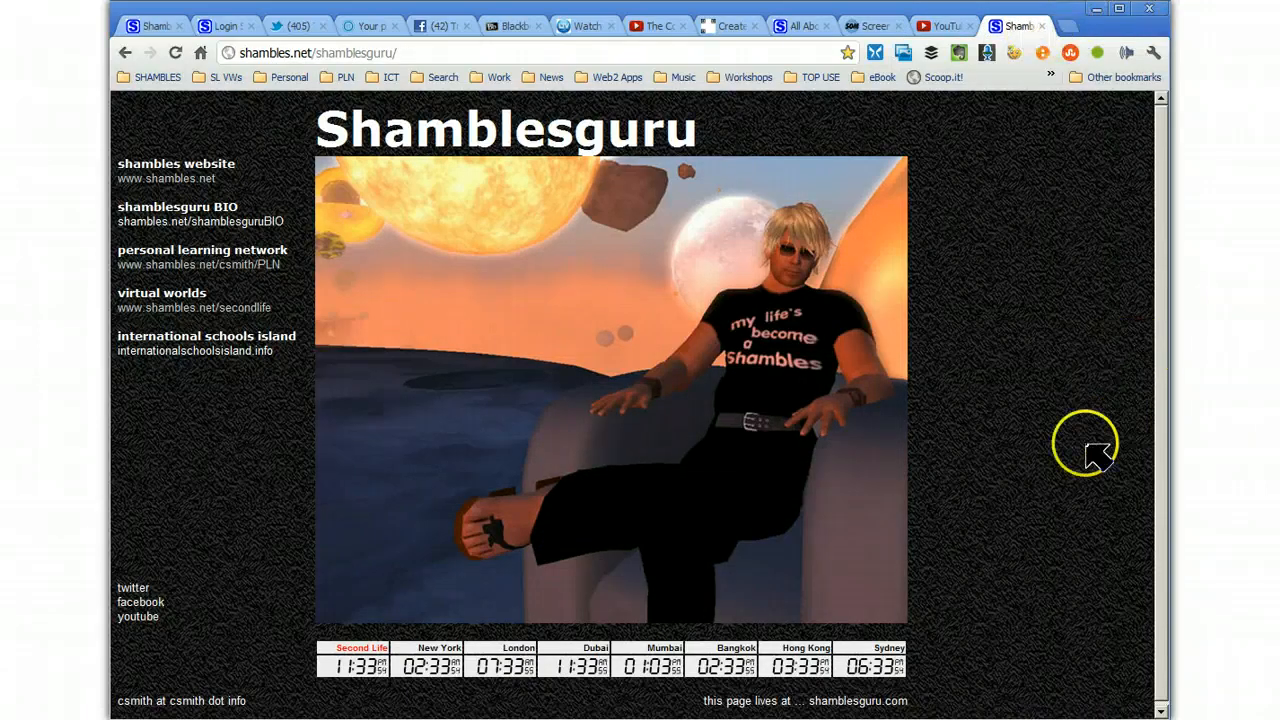
mouse_move(1064, 400)
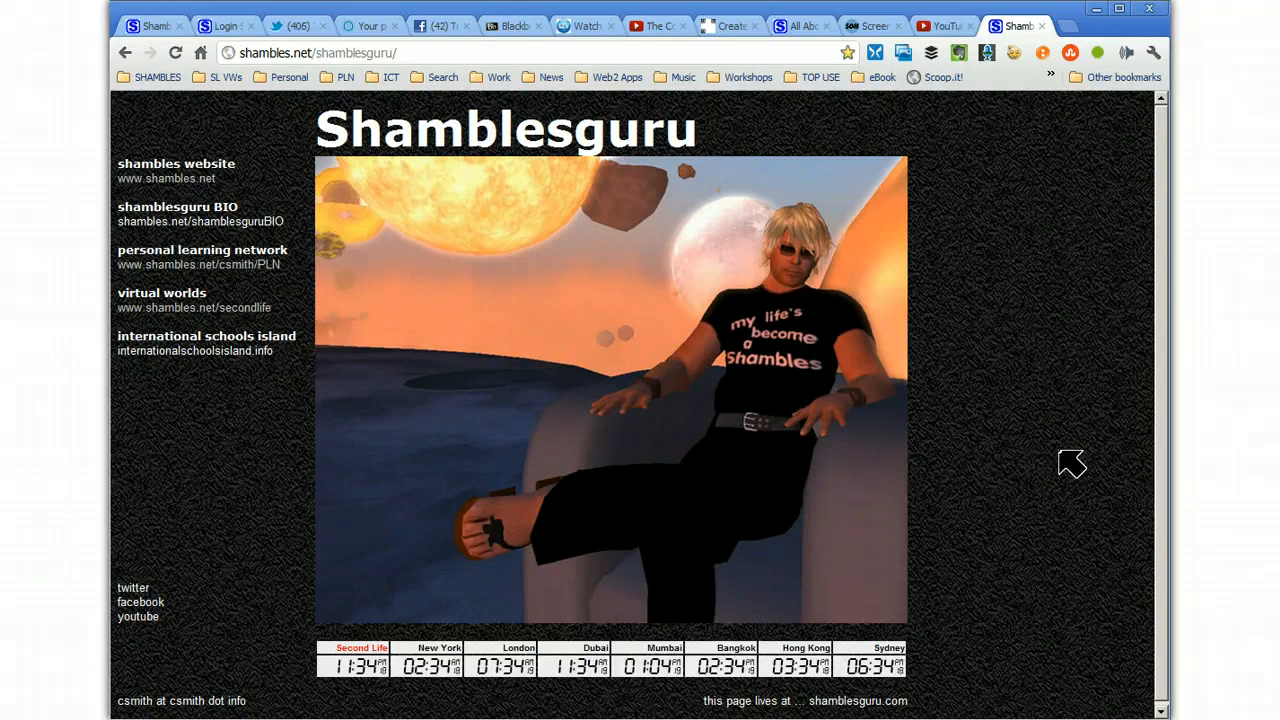
mouse_move(1068, 464)
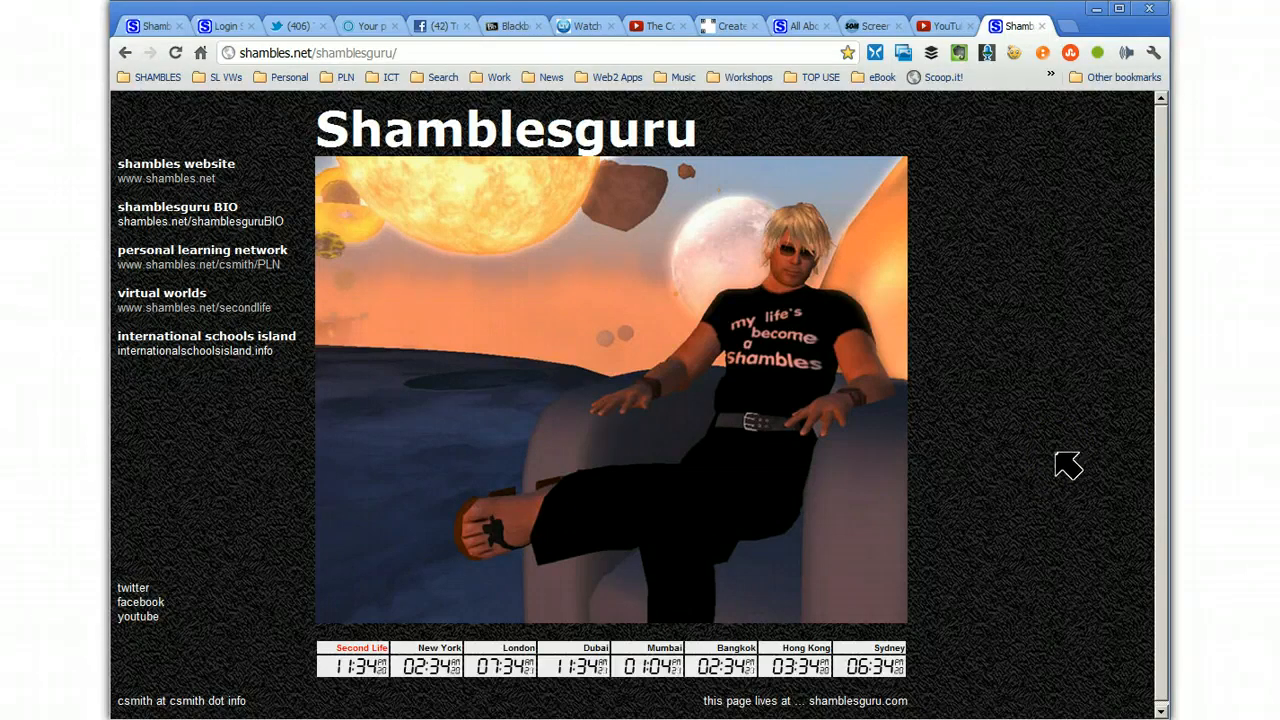